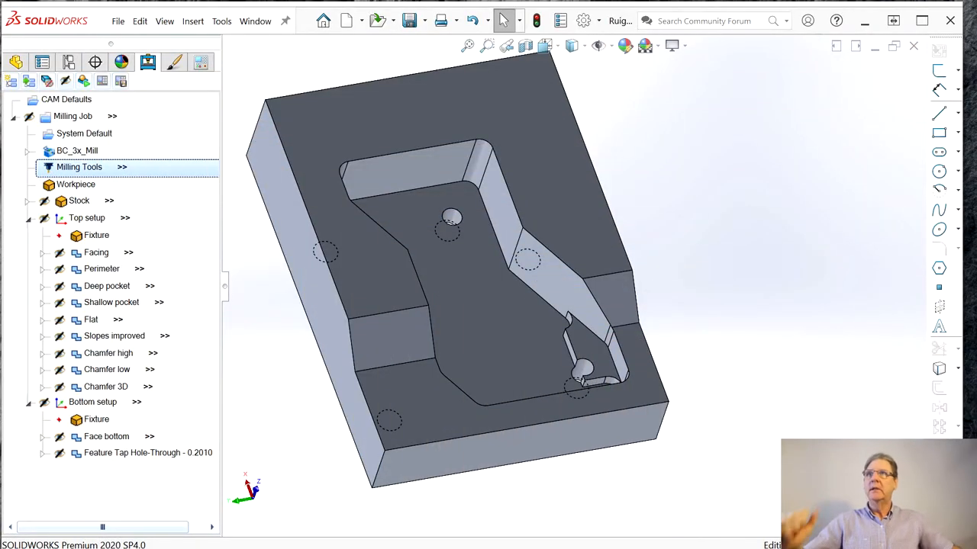
mouse_move(759, 400)
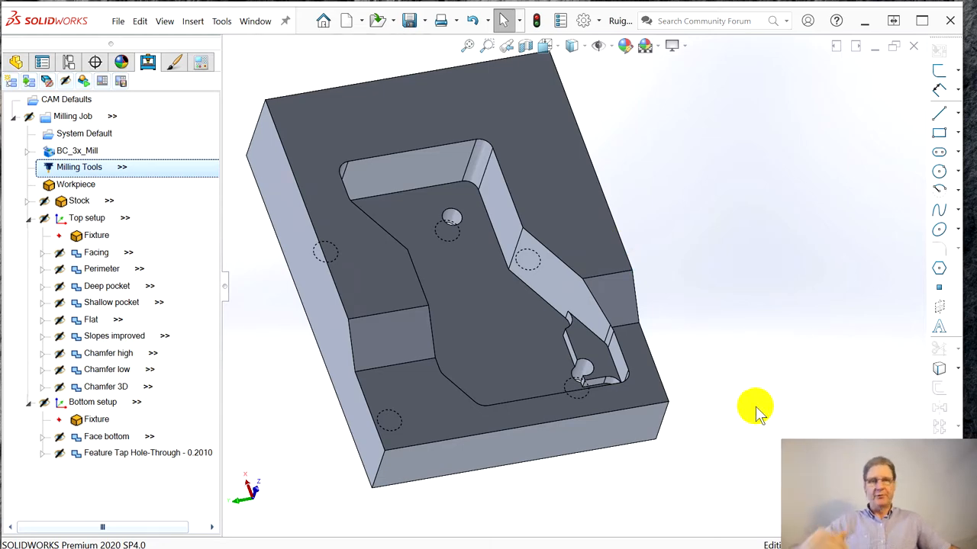
- Display the workpiece, the stock block and the top setup origin on the part and inspect them
left_click_drag(755, 412, 709, 374)
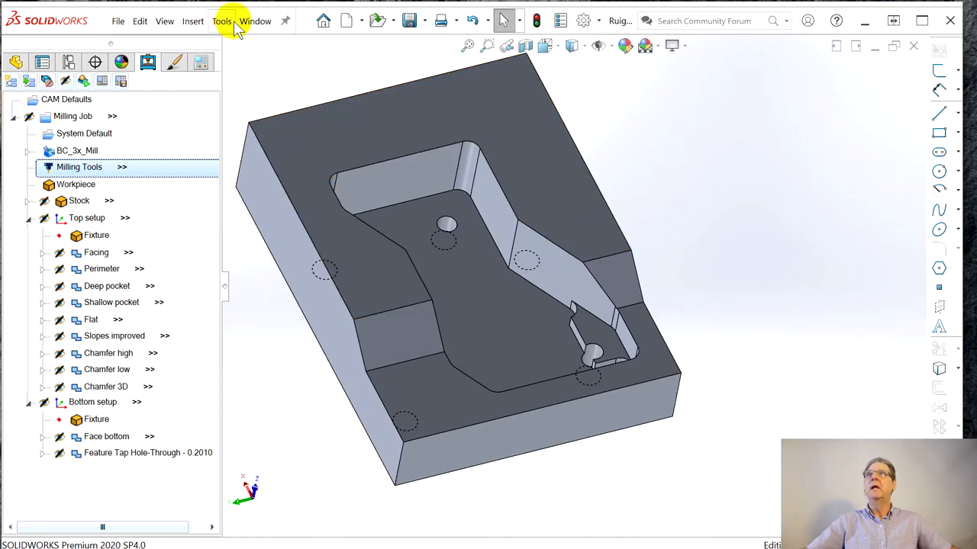
mouse_move(257, 21)
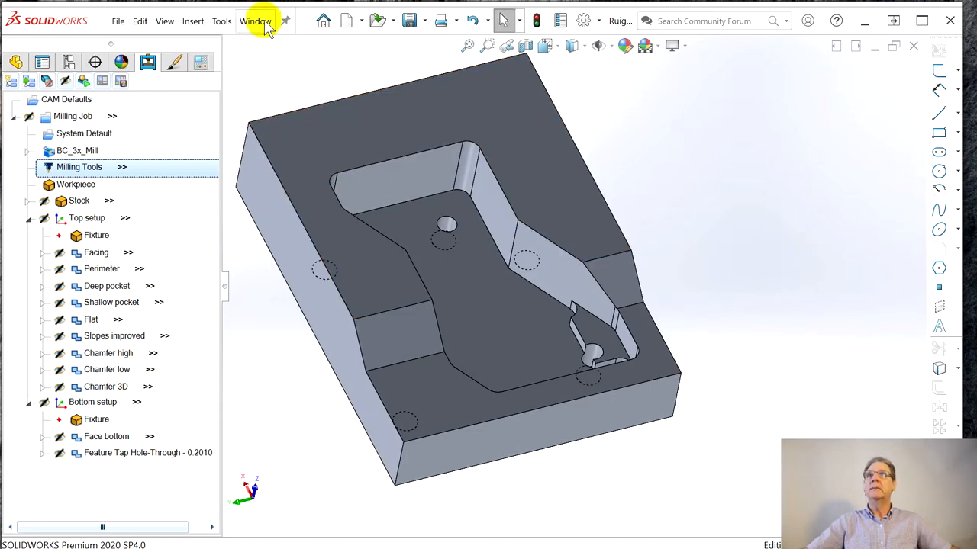
left_click(255, 21)
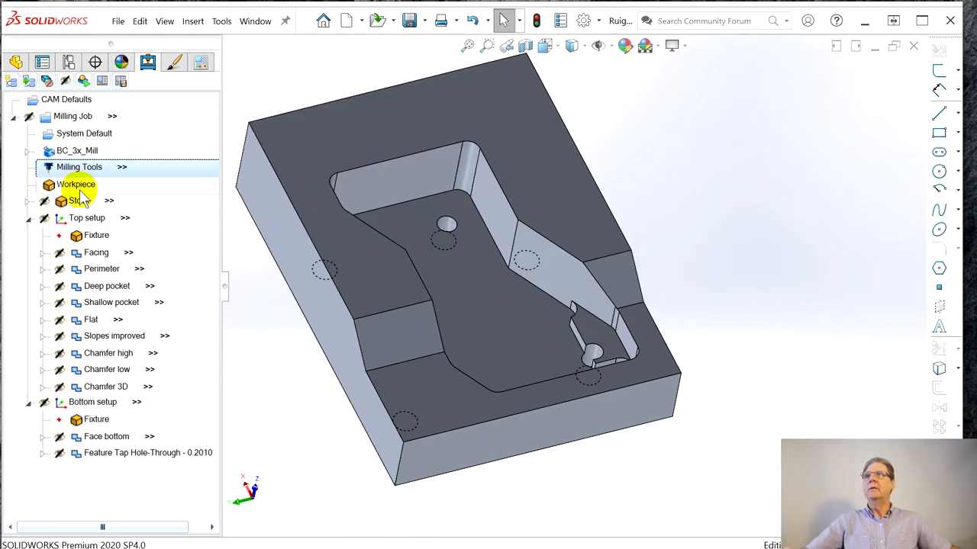
left_click(76, 183)
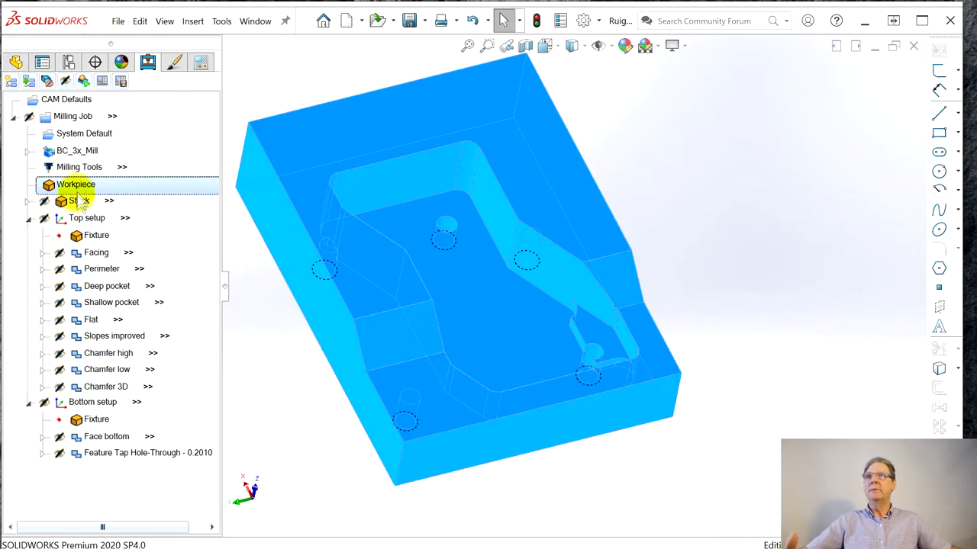
left_click(79, 200)
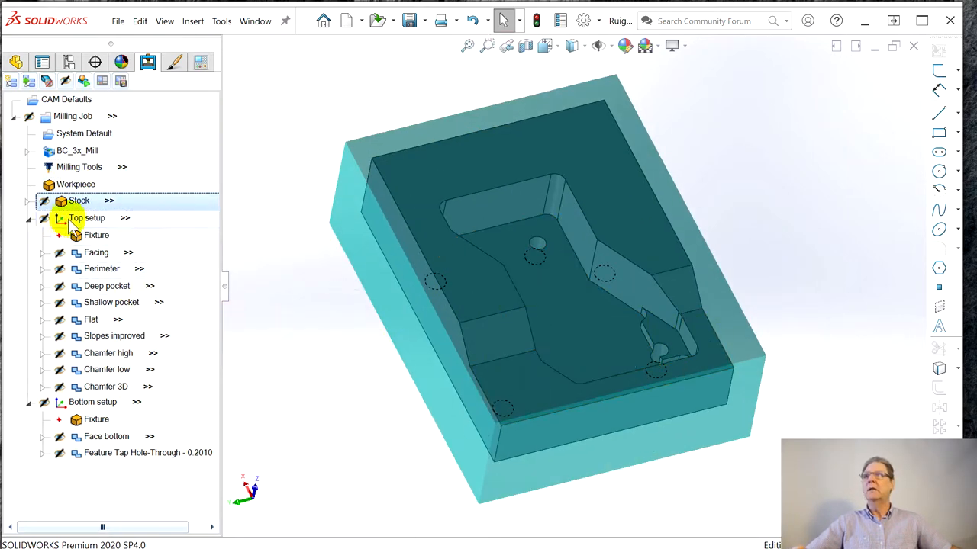
left_click(85, 217)
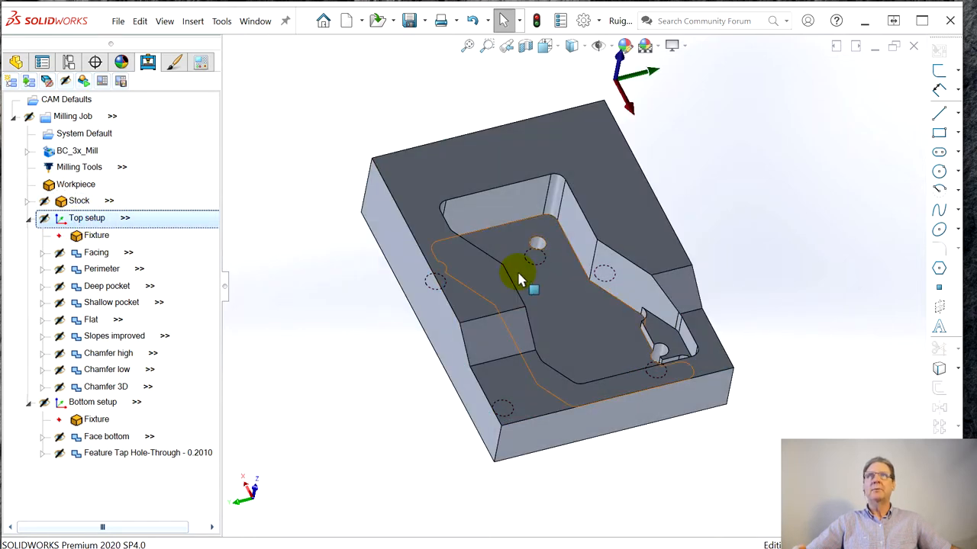
left_click_drag(519, 274, 546, 91)
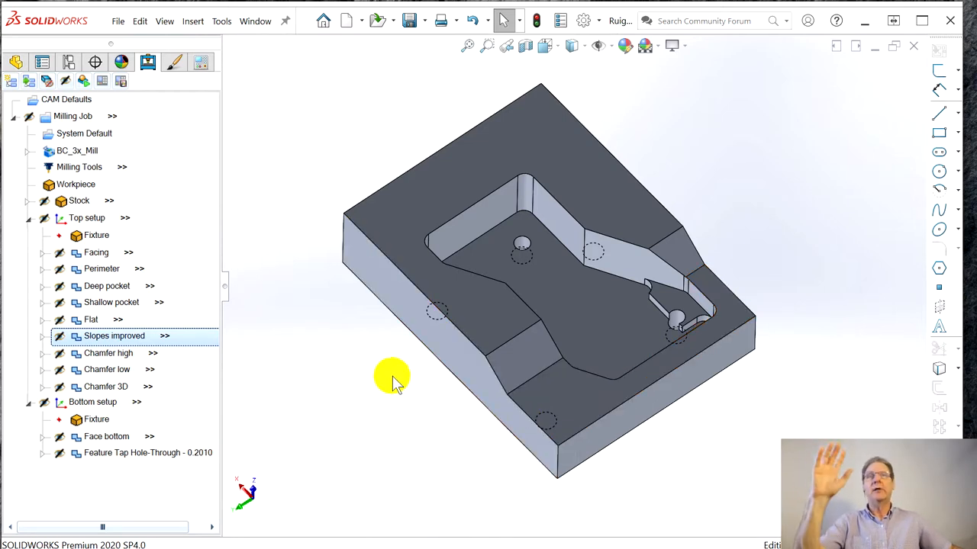
- Display the Chamfer low, Chamfer high and Chamfer 3D edge geometry and inspect the chamfer paths
left_click(107, 369)
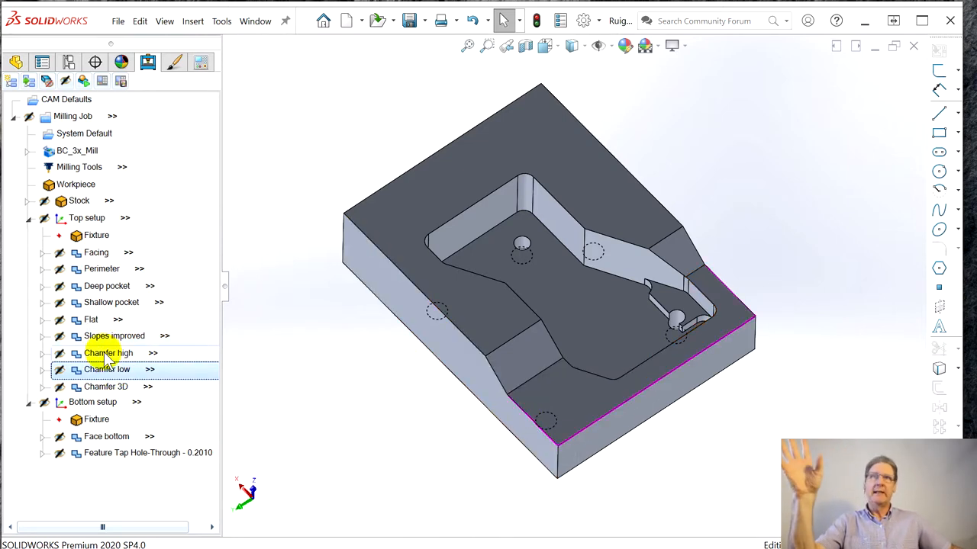
left_click(109, 352)
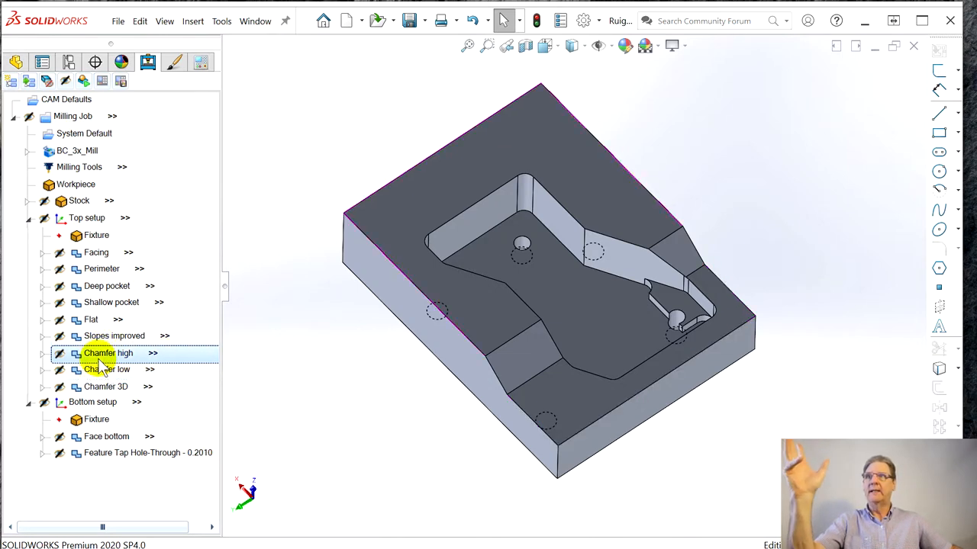
left_click(107, 353)
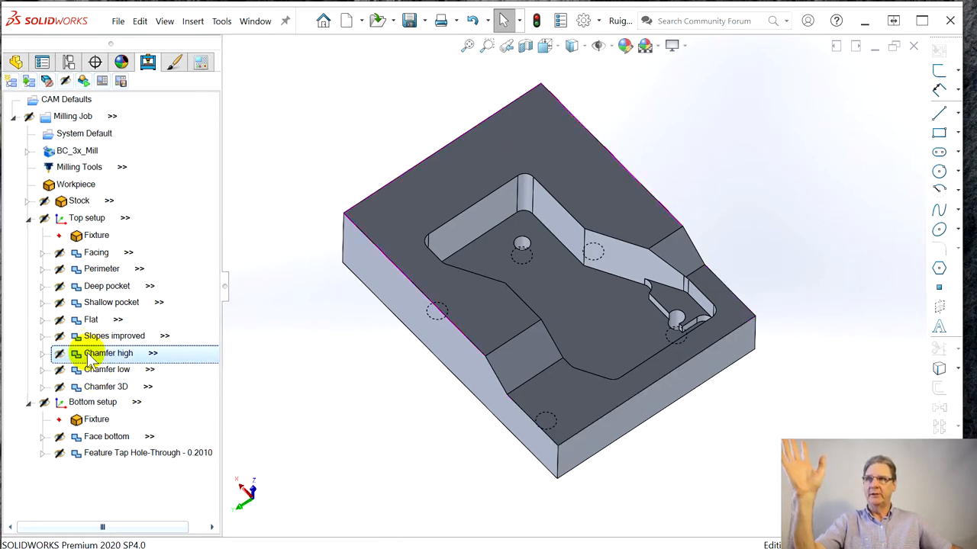
left_click(106, 369)
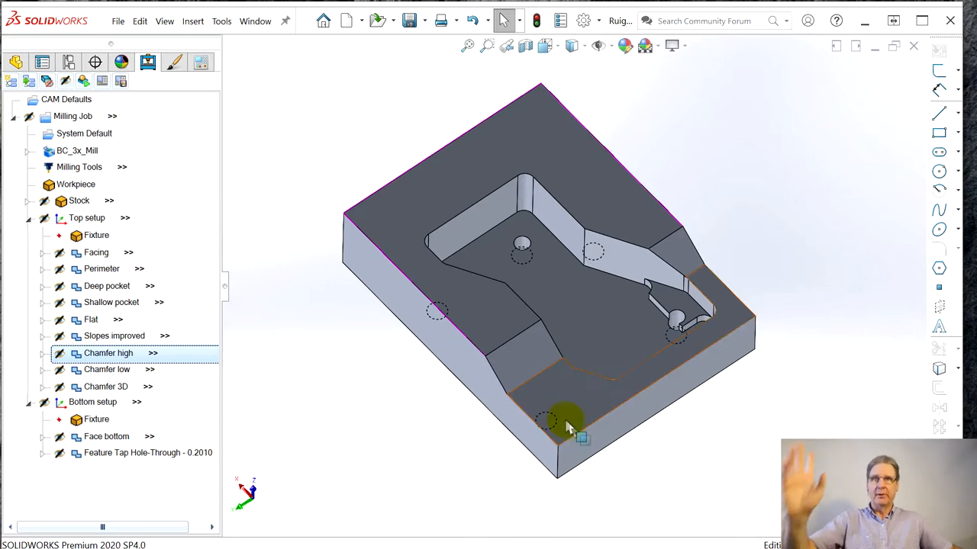
left_click_drag(568, 424, 522, 451)
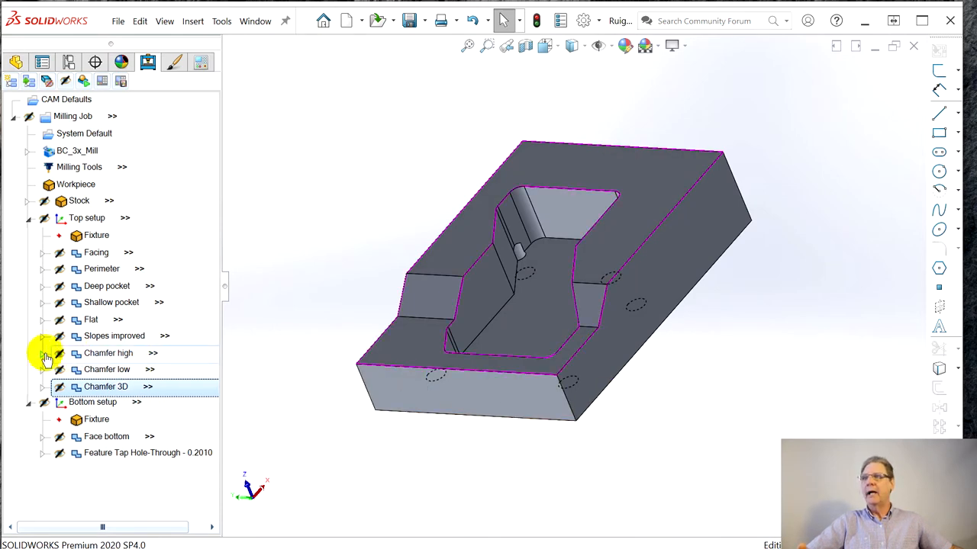
right_click(107, 386)
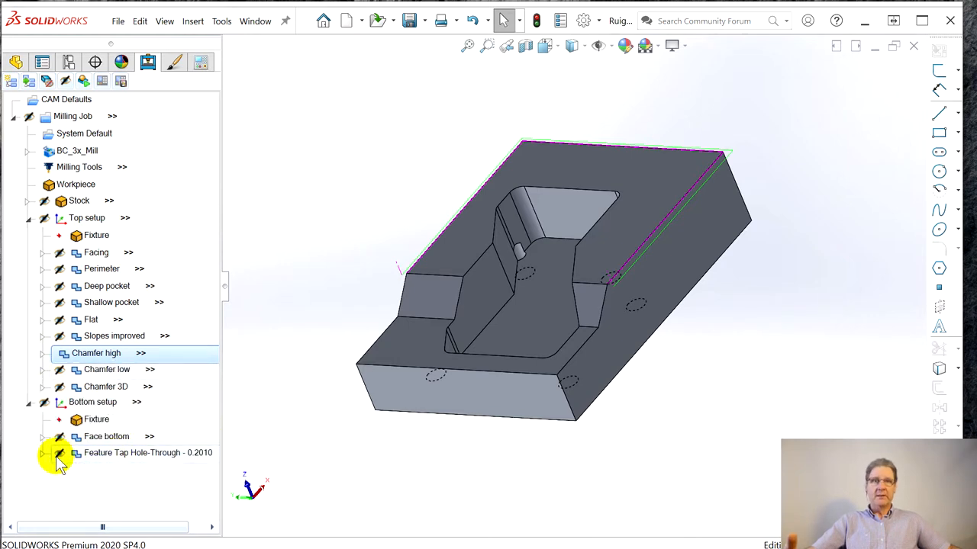
- Expand the tapped through-hole feature, show its drill toolpath at the underside holes, then collapse it
left_click(148, 451)
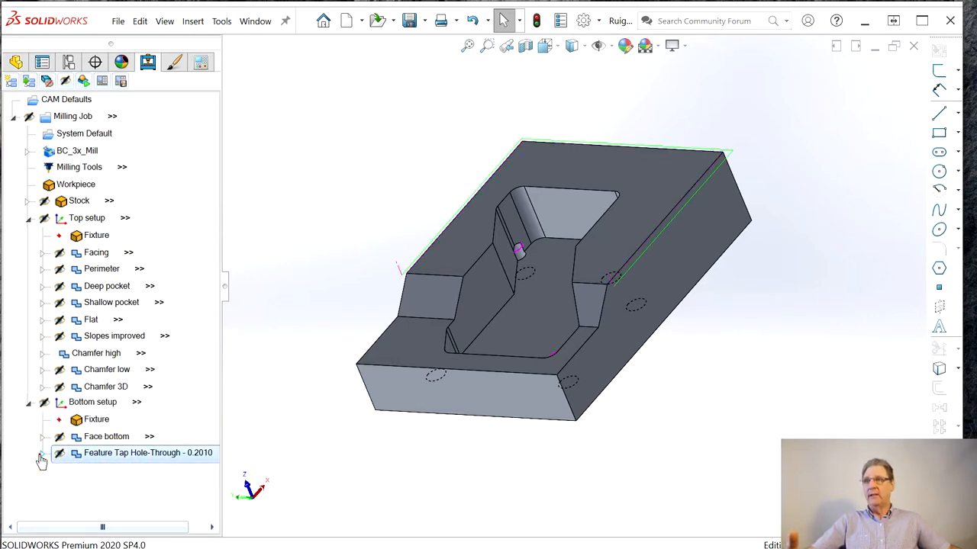
left_click(43, 458)
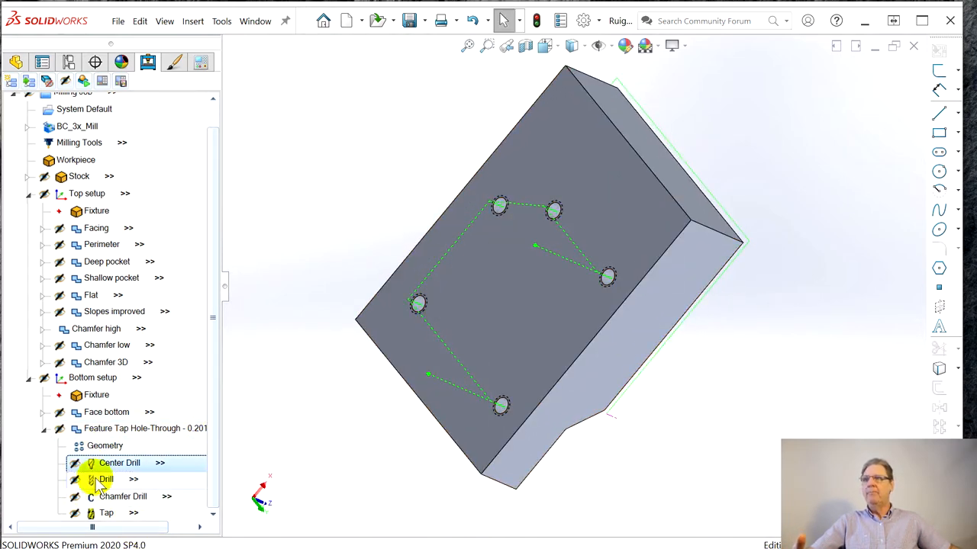
left_click(106, 479)
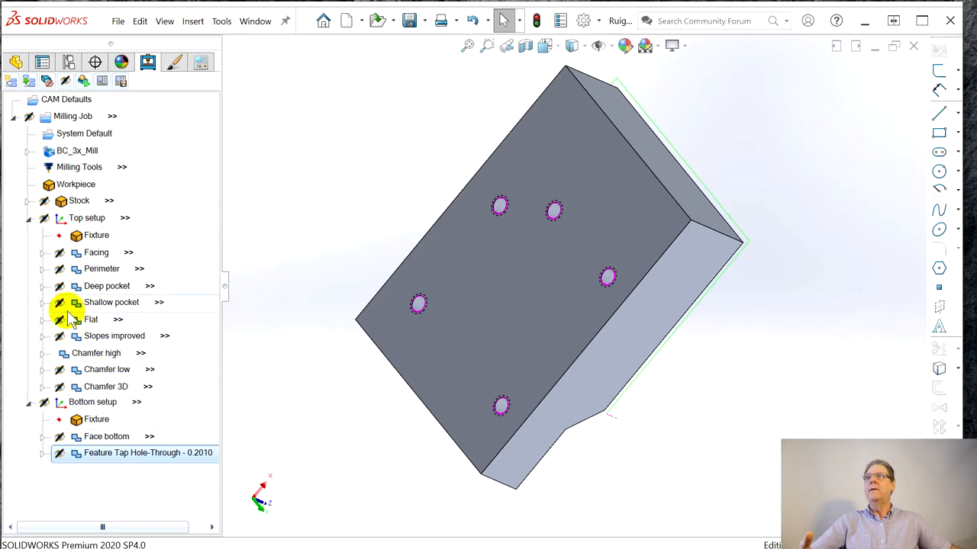
left_click(95, 353)
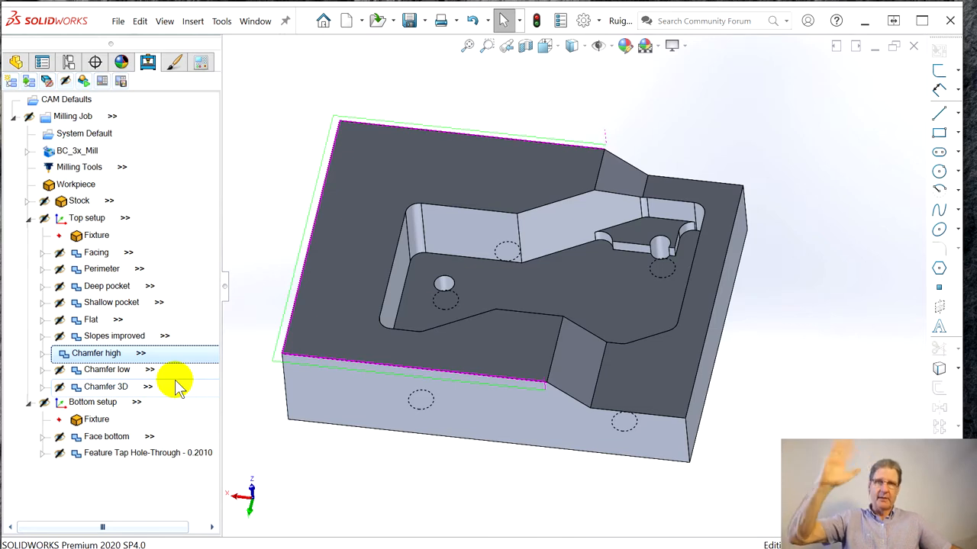
- Open the Mill 2 Axis Wizard for the Chamfer high operation via Edit
left_click(107, 386)
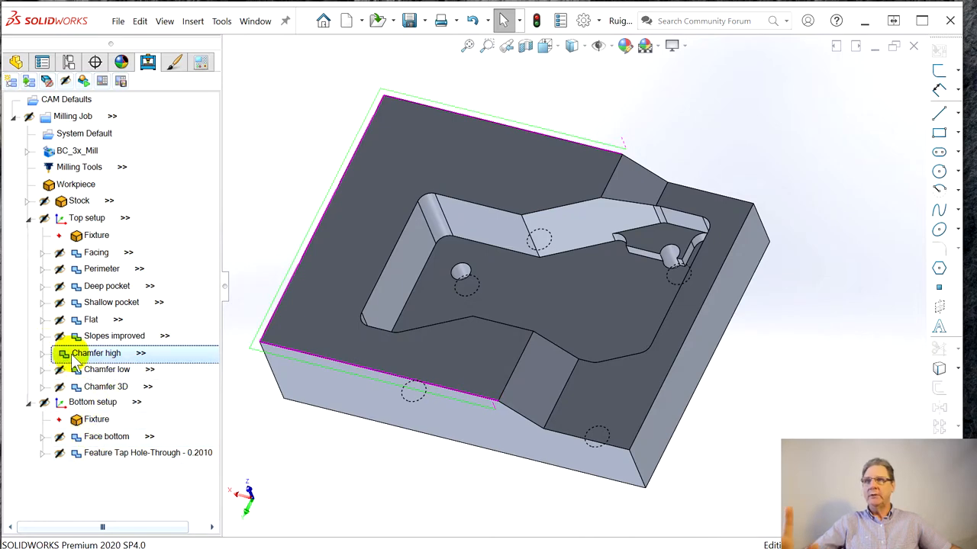
right_click(96, 352)
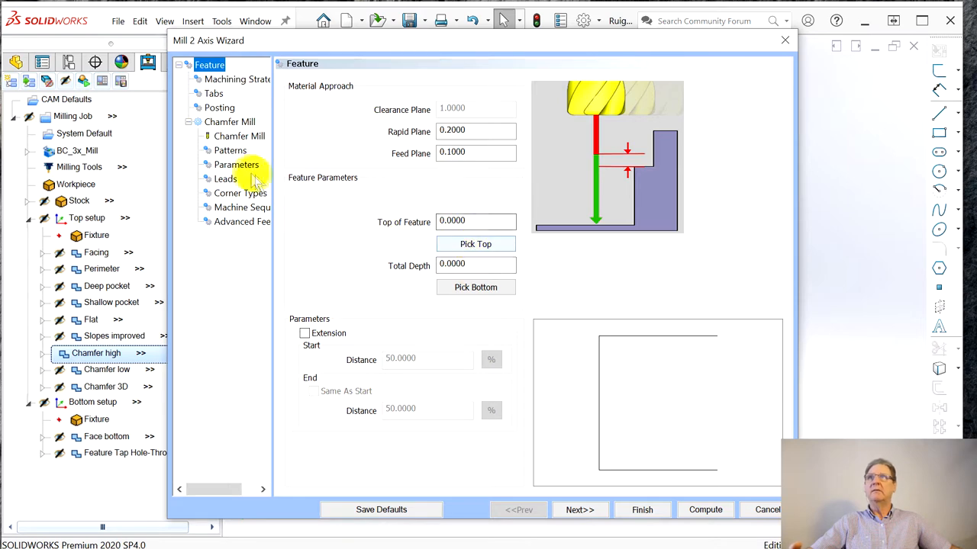
- Review Chamfer high's machining strategy, tabs and posting pages and advance to the Chamfer Mill page
left_click(237, 79)
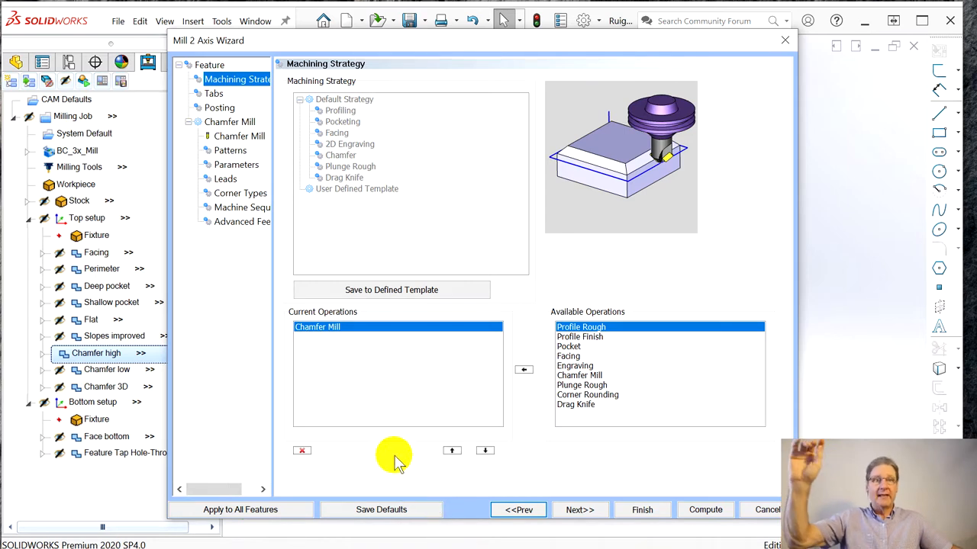
mouse_move(418, 433)
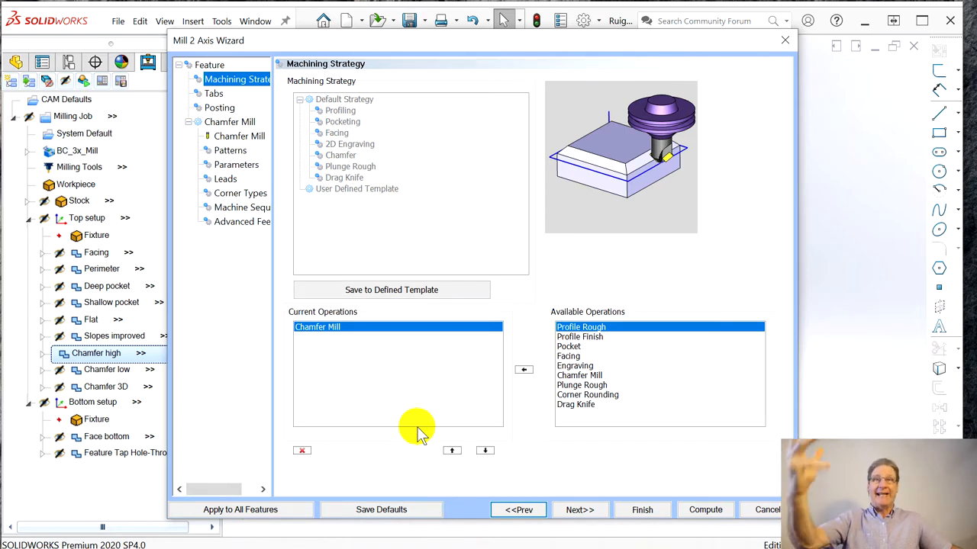
mouse_move(149, 351)
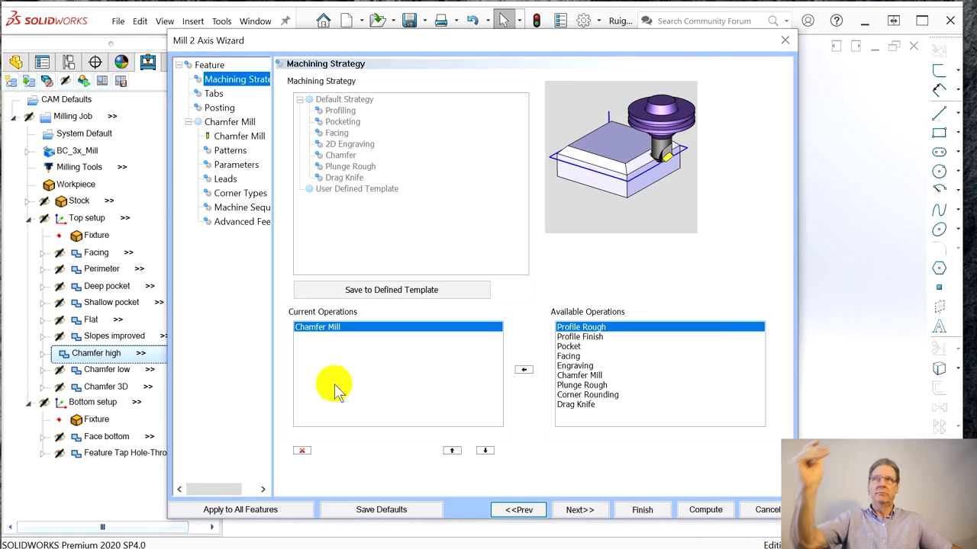
left_click(321, 327)
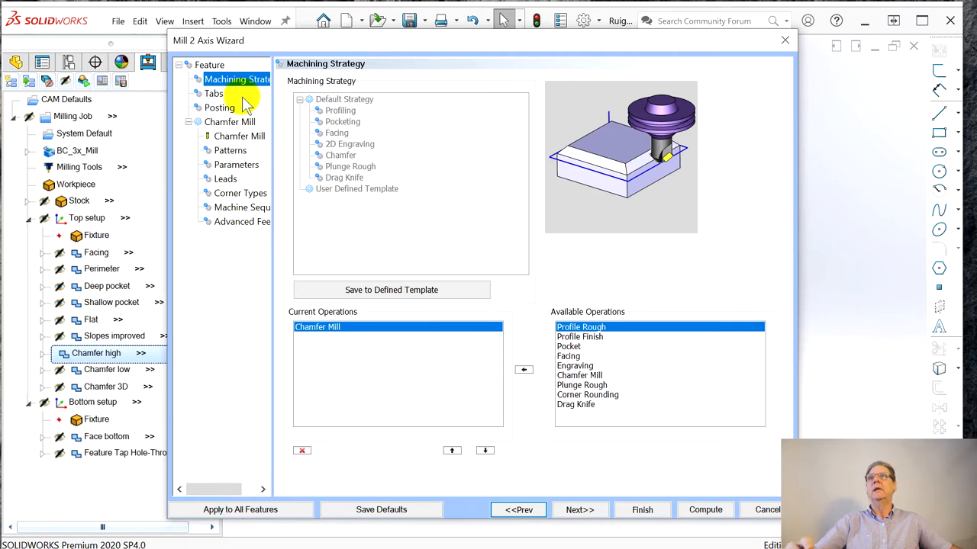
left_click(213, 93)
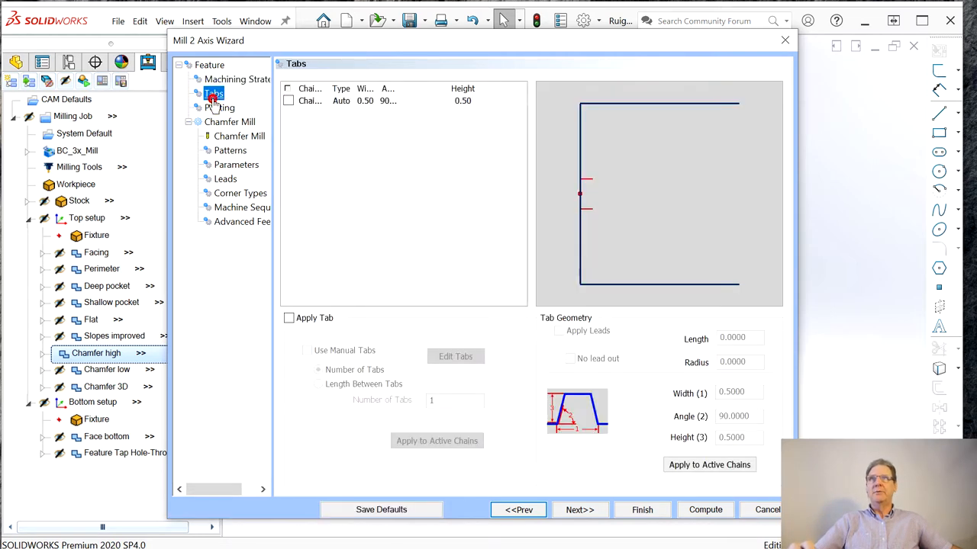
left_click(220, 107)
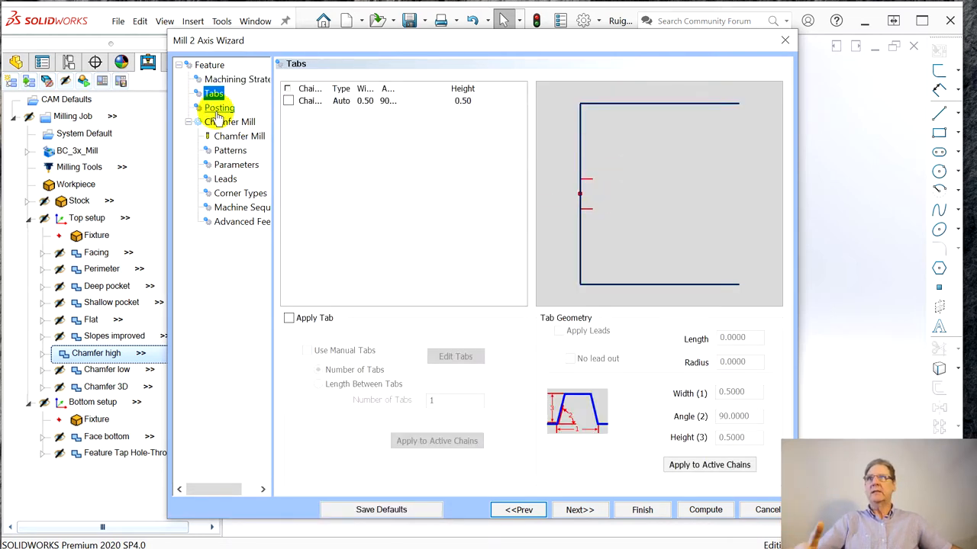
left_click(219, 107)
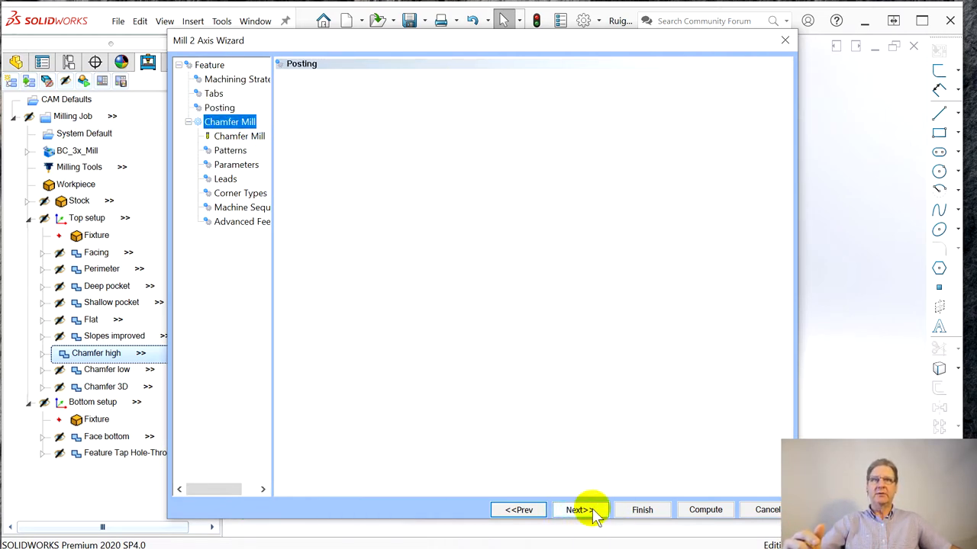
left_click(580, 510)
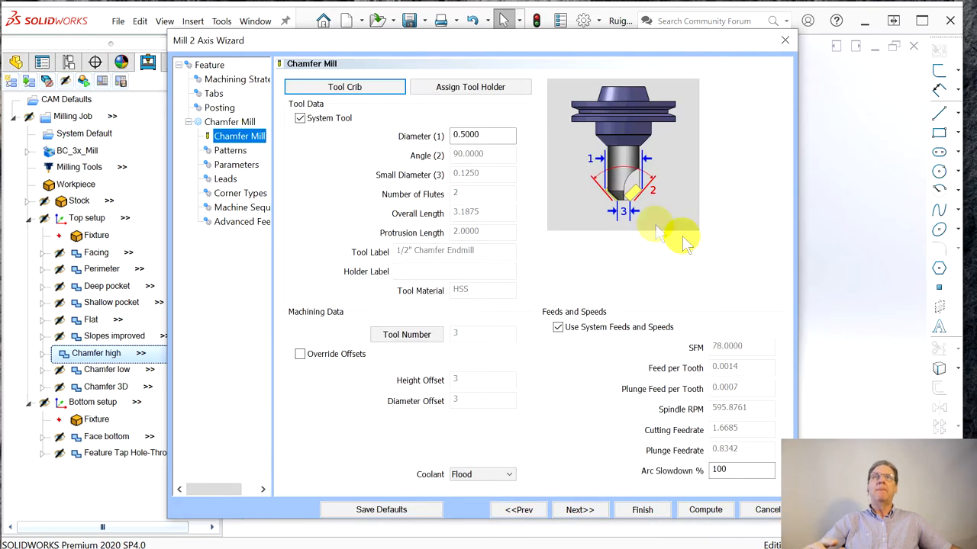
- Review the chamfer mill tool data and the Patterns page with left system compensation
left_click(483, 135)
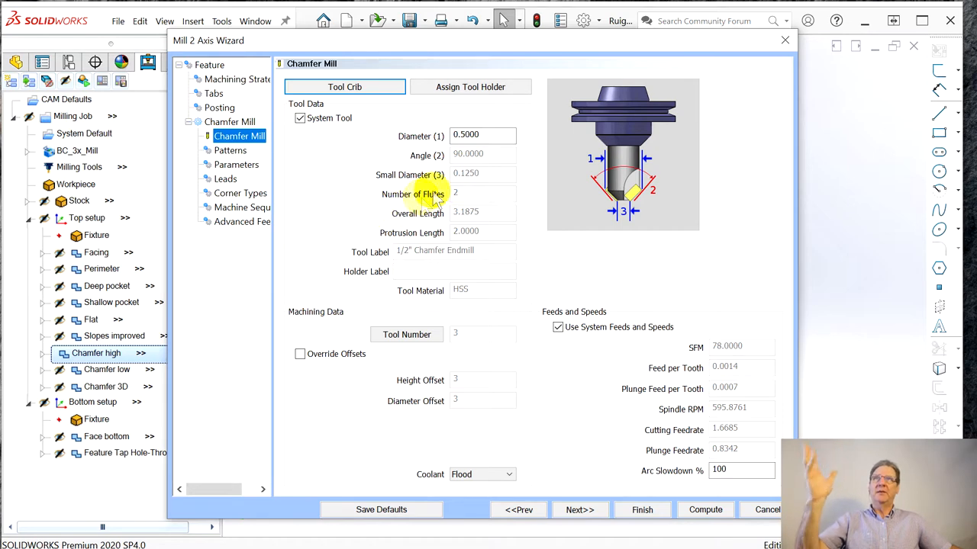
left_click(229, 151)
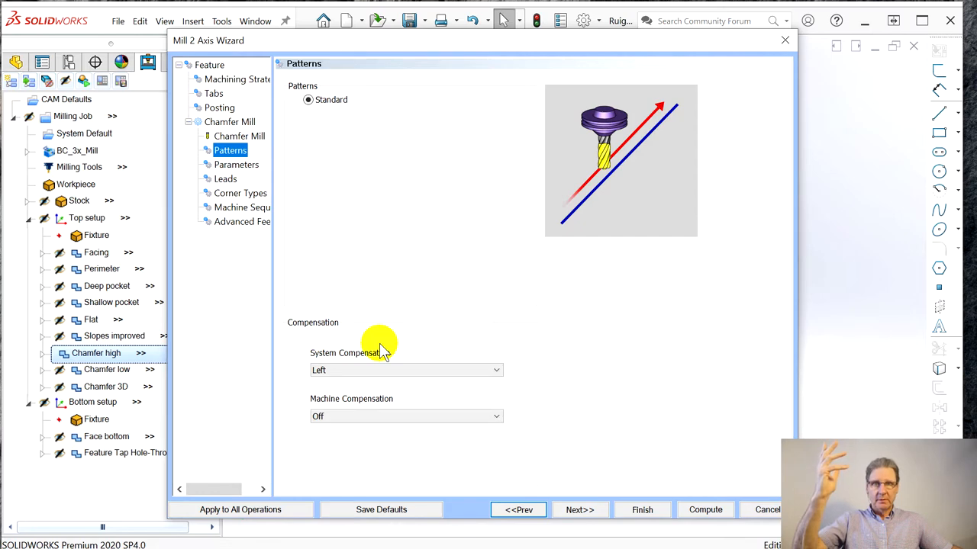
mouse_move(412, 64)
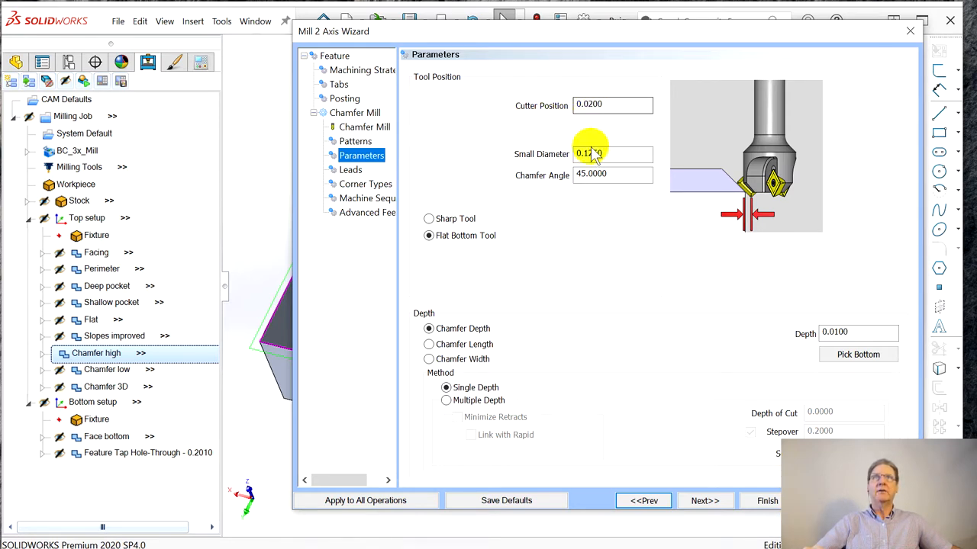
- Set the Chamfer high small diameter to 0.1250 and review its lead entry options
type("0.1250")
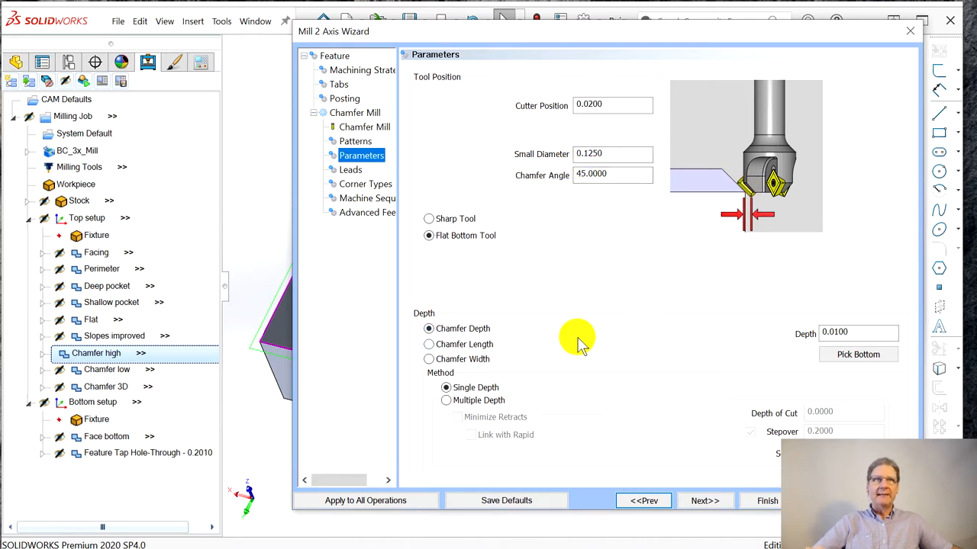
mouse_move(428, 328)
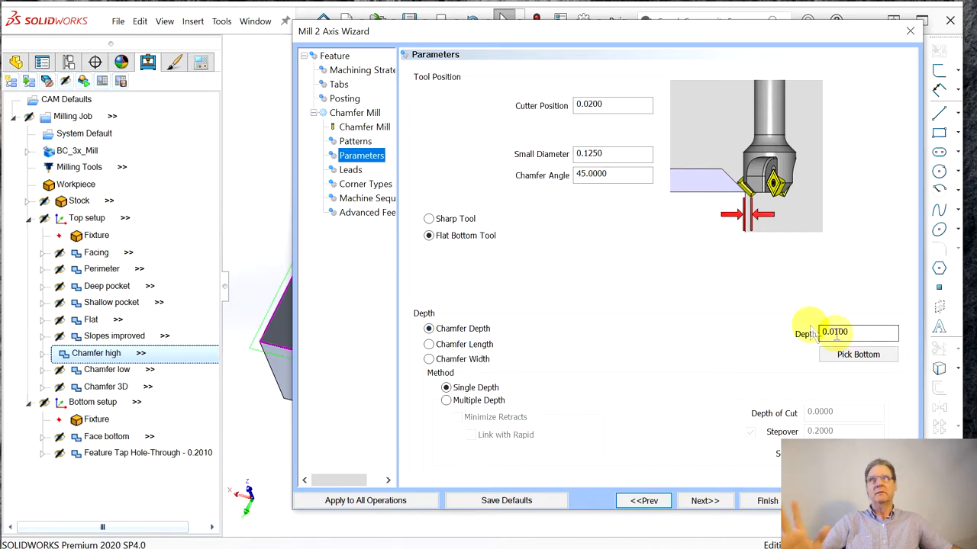
left_click(351, 169)
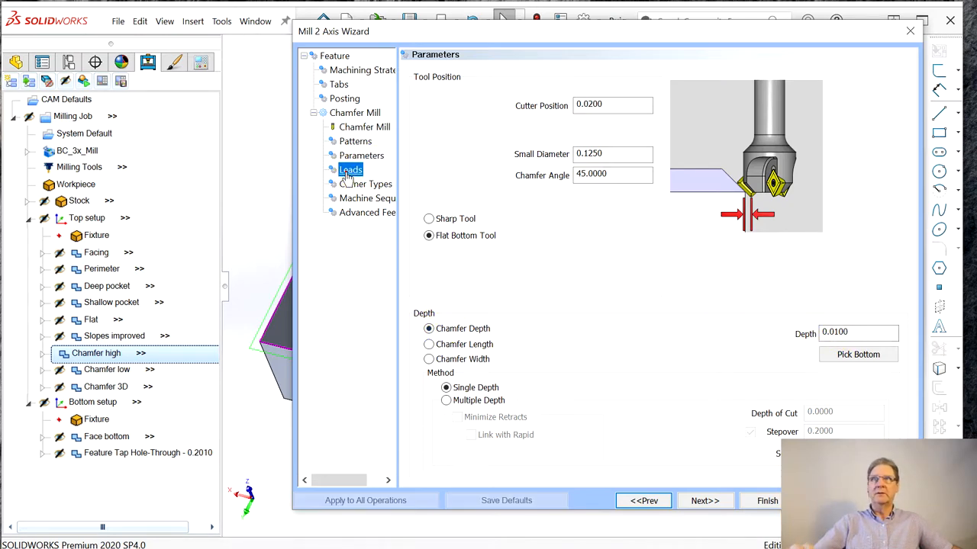
left_click(351, 169)
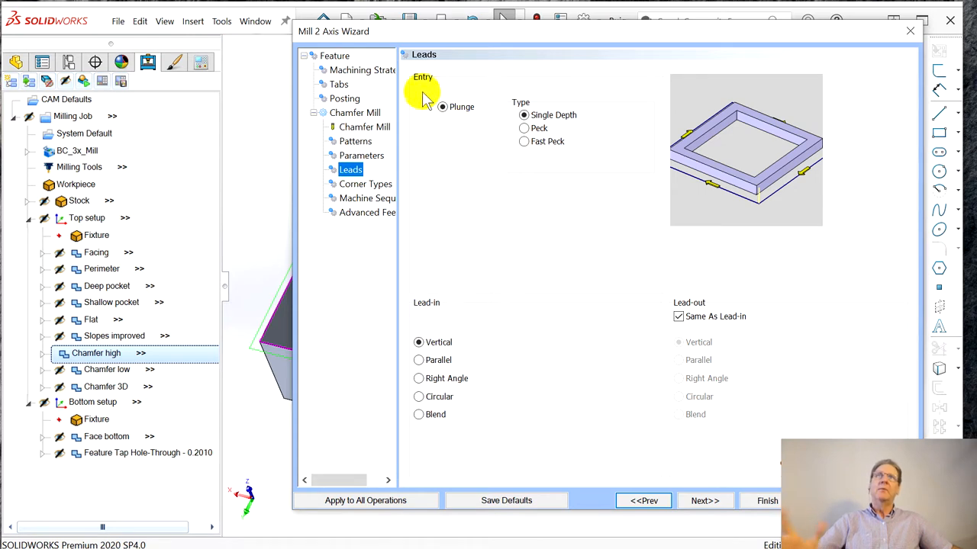
mouse_move(616, 343)
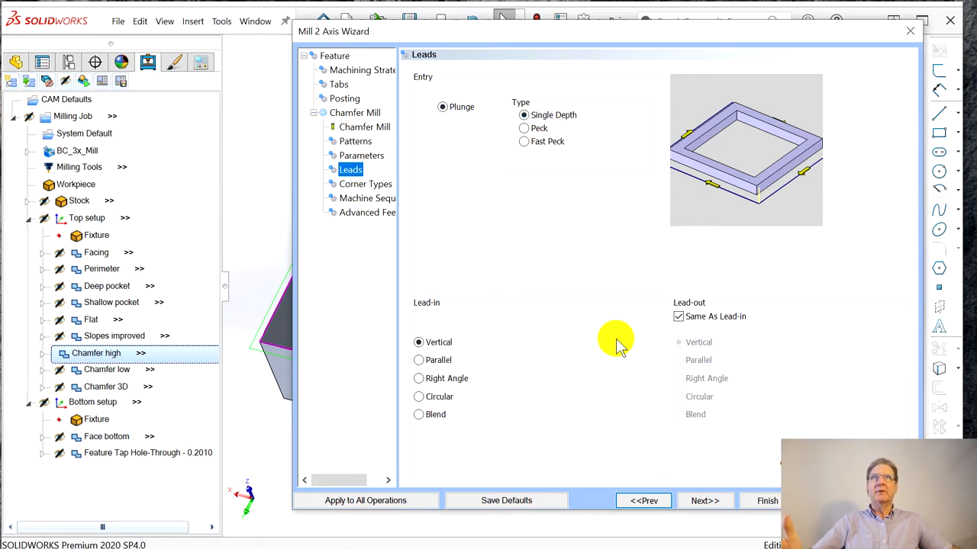
mouse_move(549, 114)
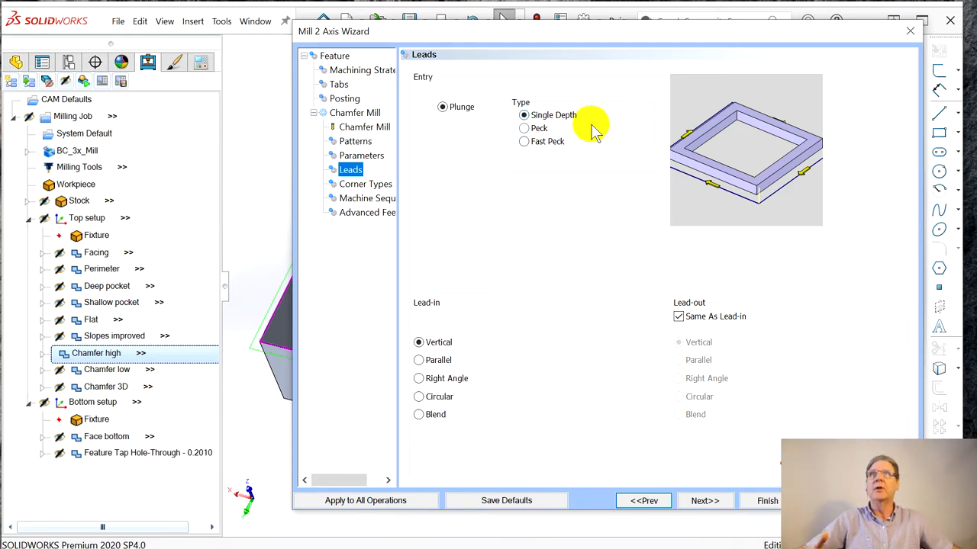
left_click(366, 183)
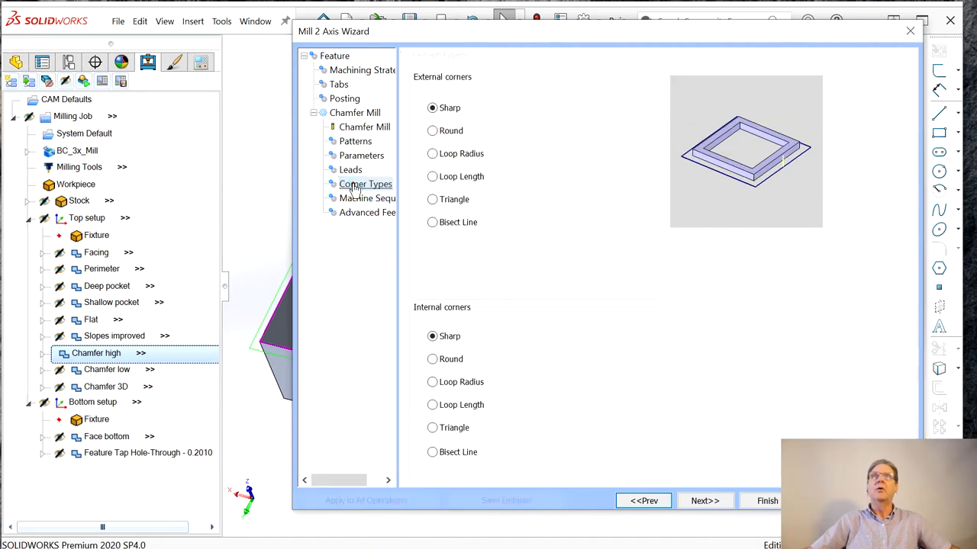
- Review corner types, machine sequence and advanced feedrates, then close the wizard
left_click(366, 183)
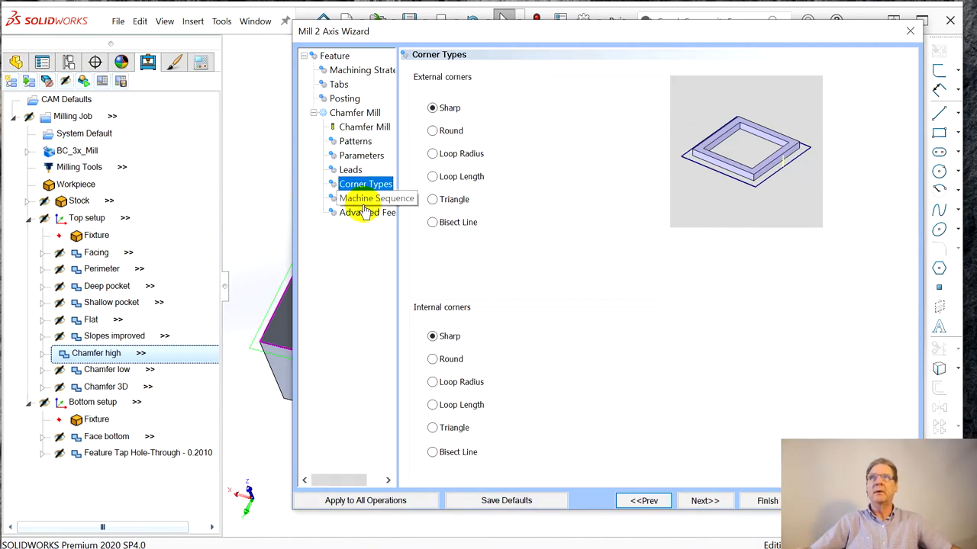
left_click(366, 199)
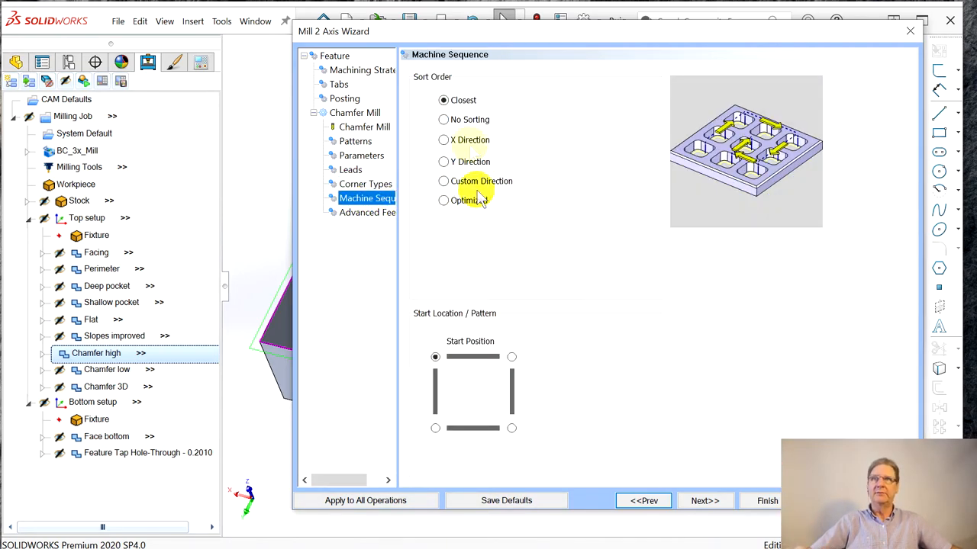
left_click(366, 212)
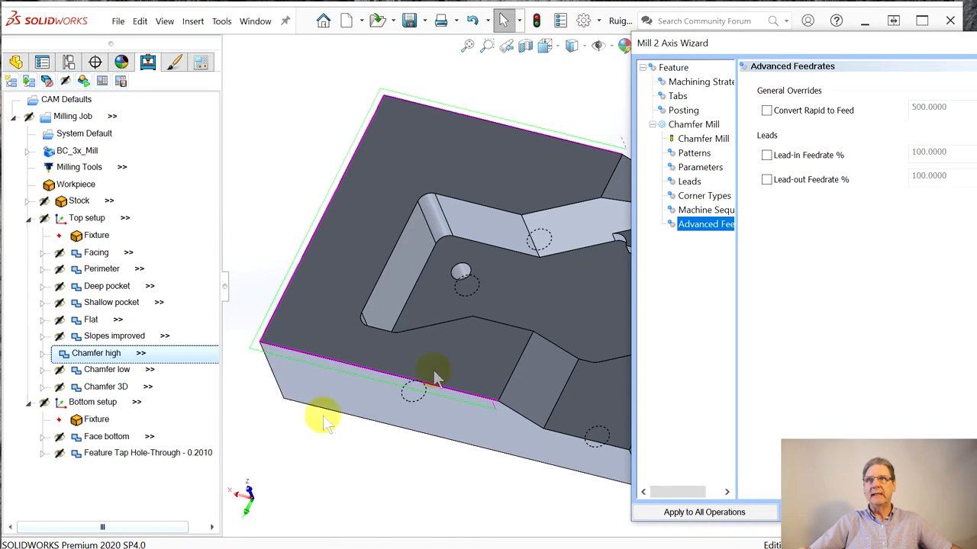
mouse_move(550, 286)
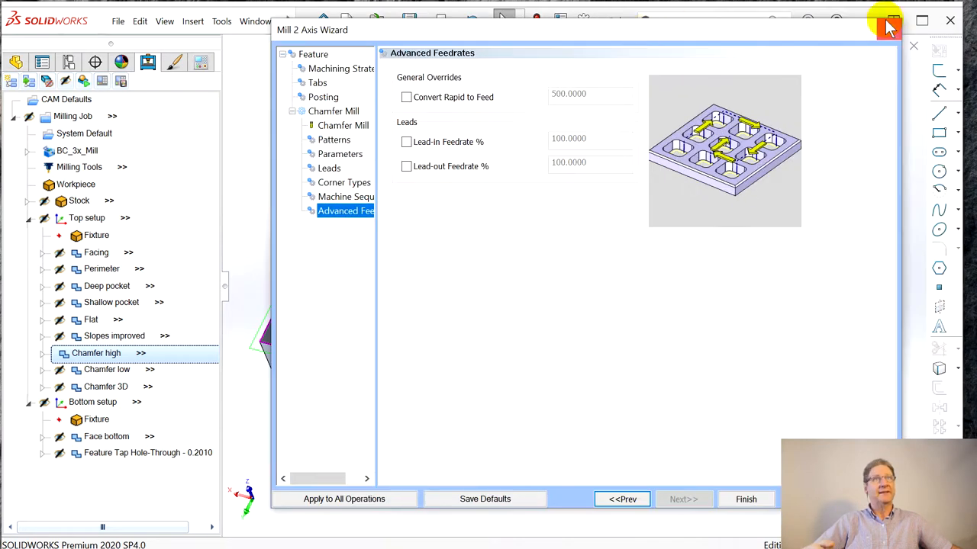
left_click(888, 22)
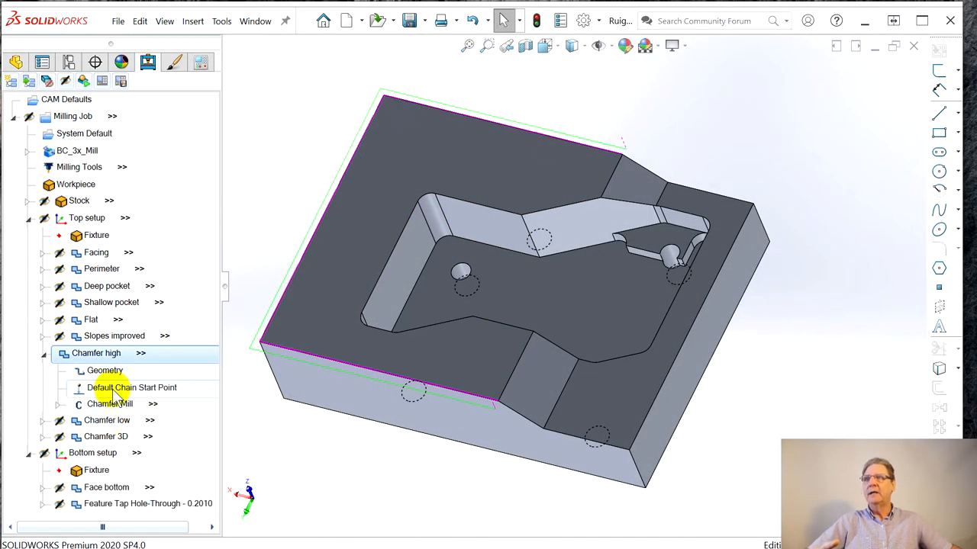
left_click(131, 388)
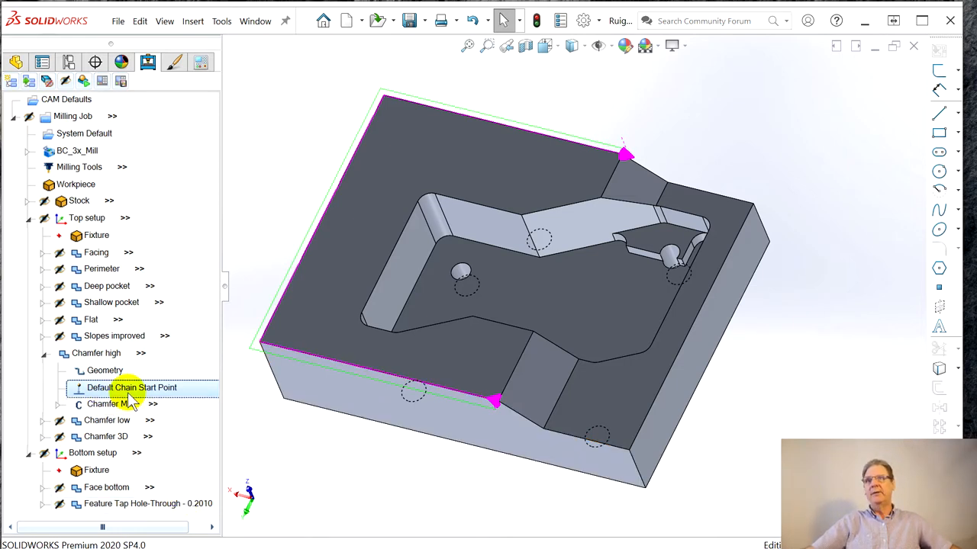
right_click(131, 388)
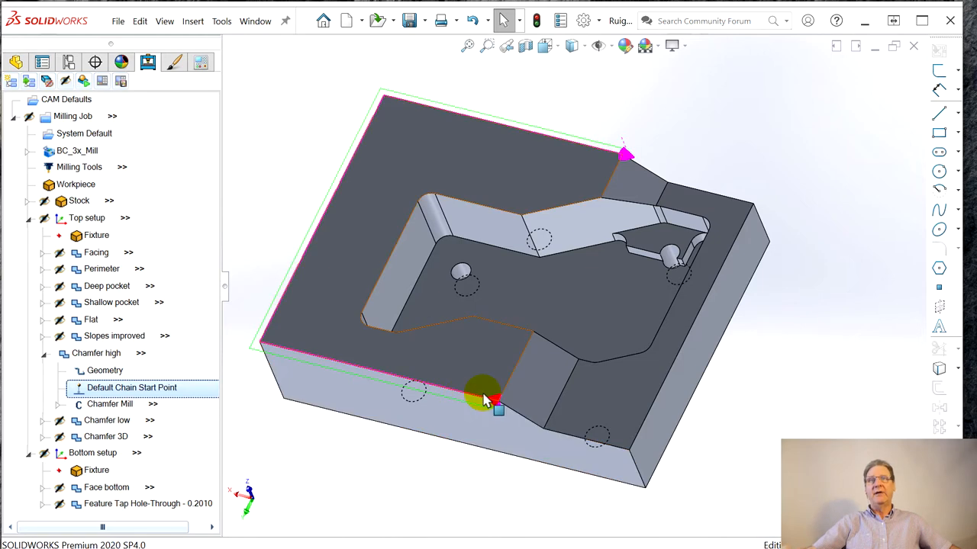
mouse_move(274, 339)
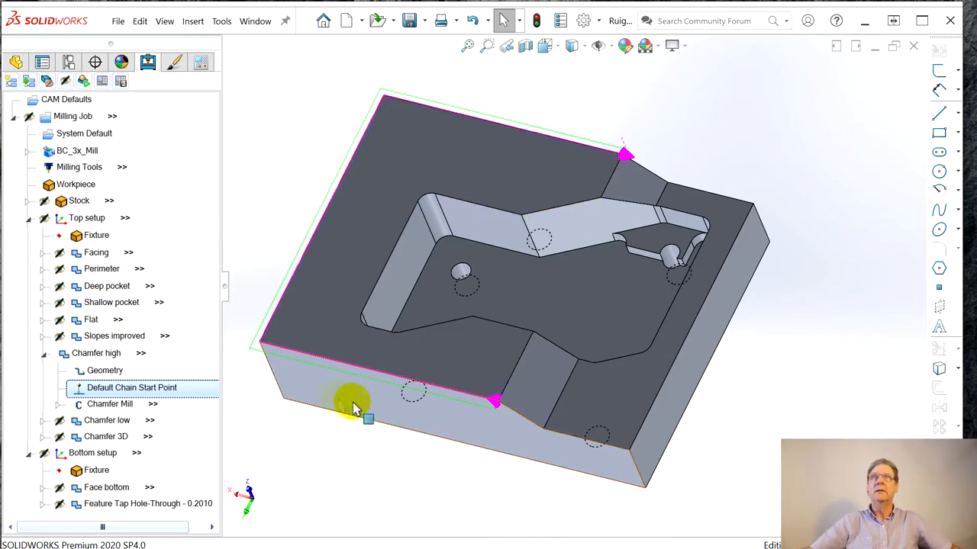
left_click(95, 352)
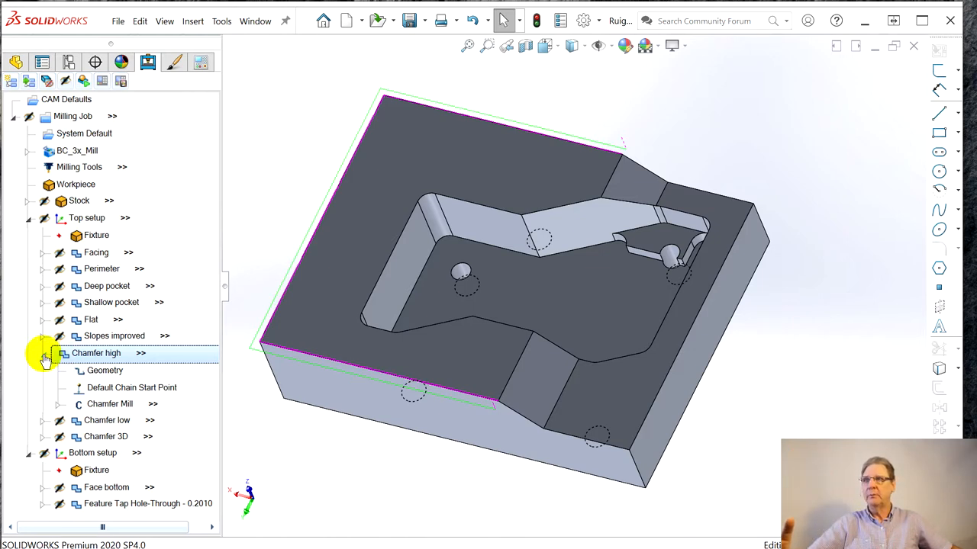
- Collapse Chamfer high and expand Chamfer low to list its geometry, start point and tool
left_click(43, 352)
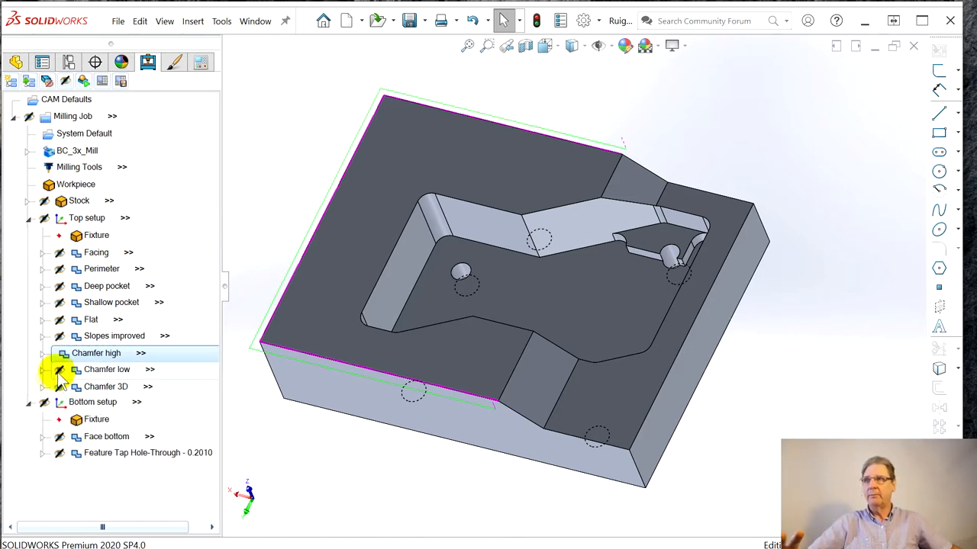
right_click(96, 352)
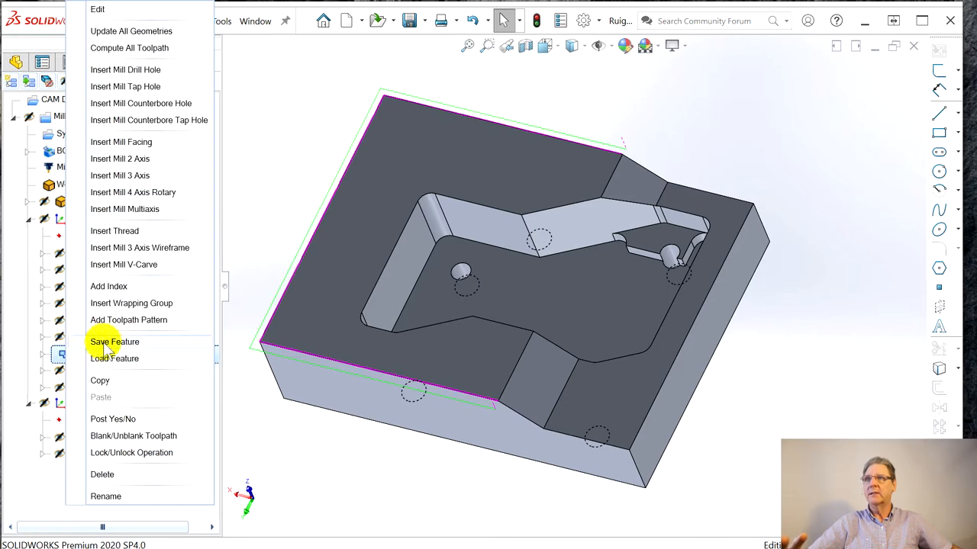
left_click(113, 342)
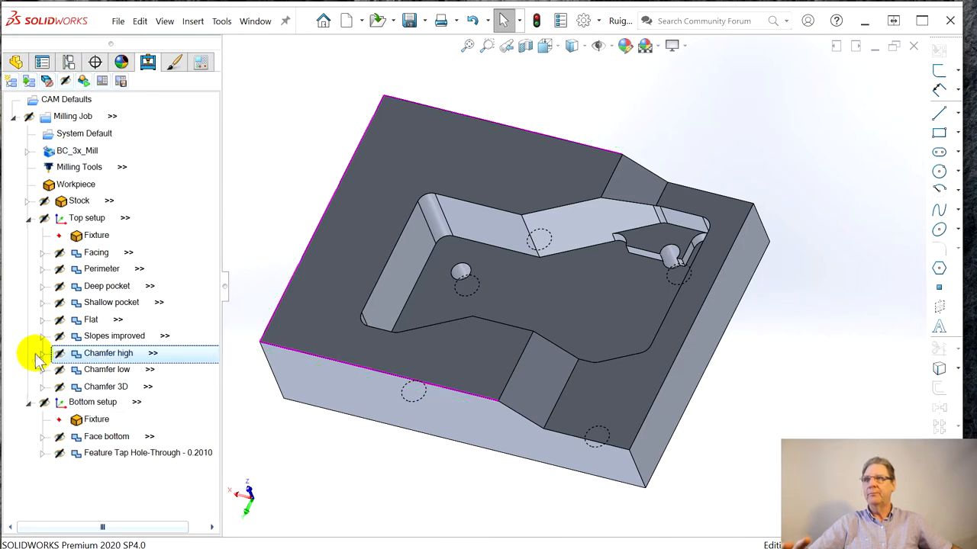
left_click(107, 369)
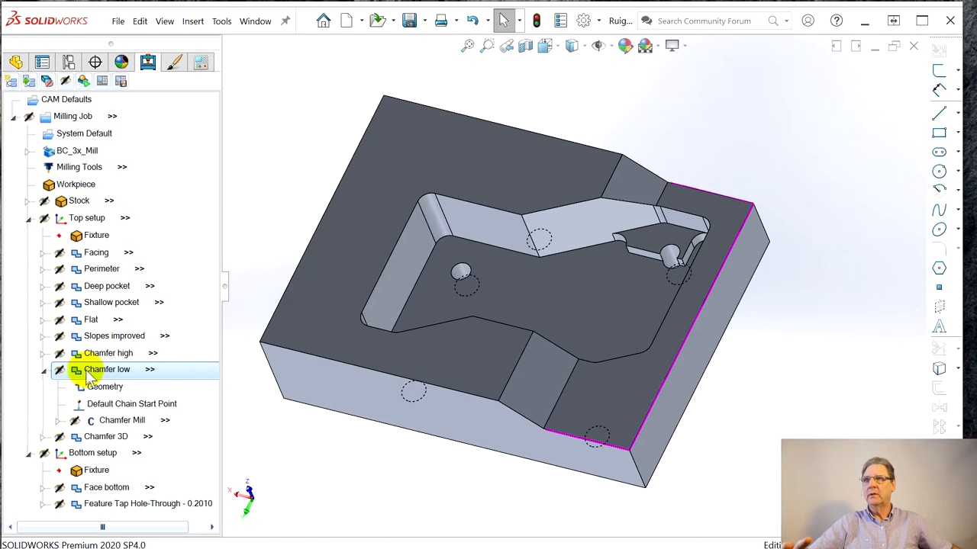
- Highlight the Chamfer low edge chain and rotate the part to examine the lower step edge
left_click(107, 436)
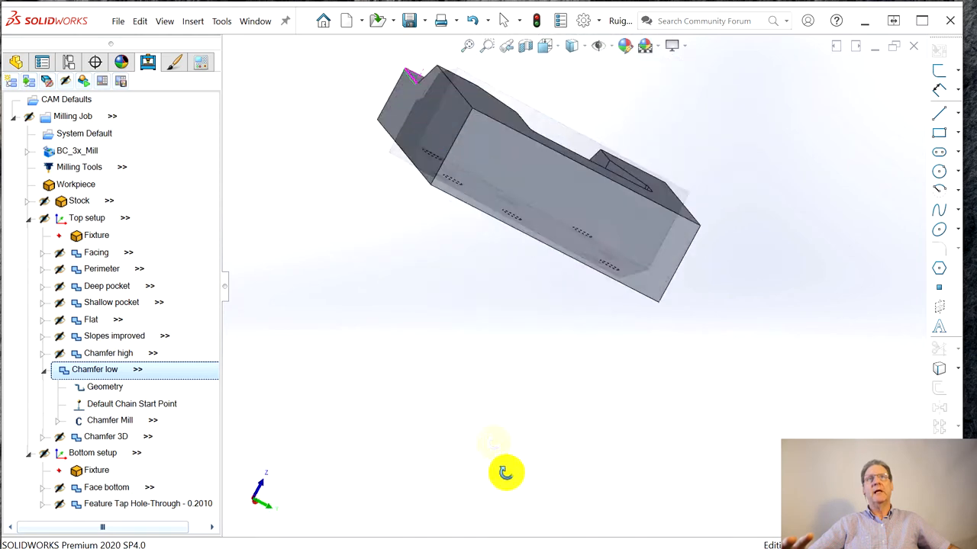
left_click_drag(506, 473, 296, 237)
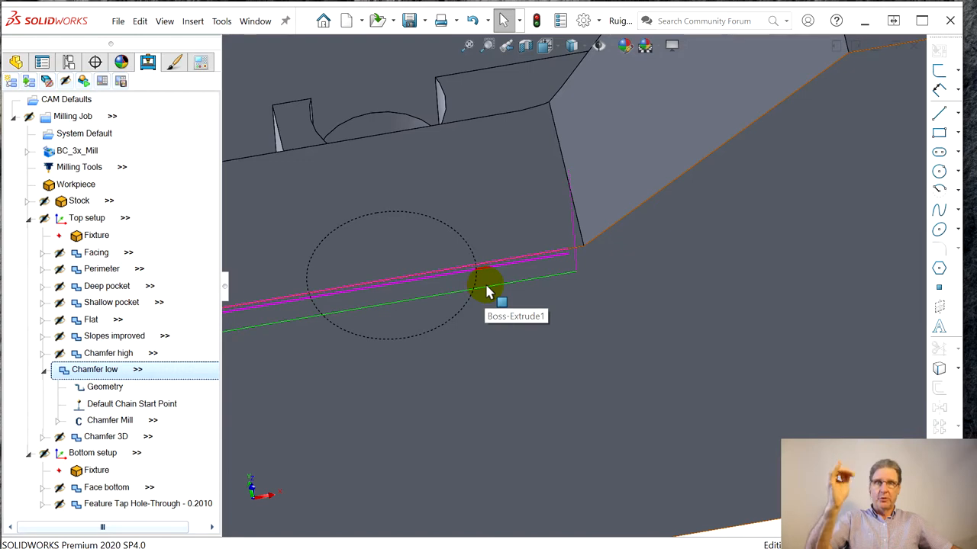
mouse_move(504, 287)
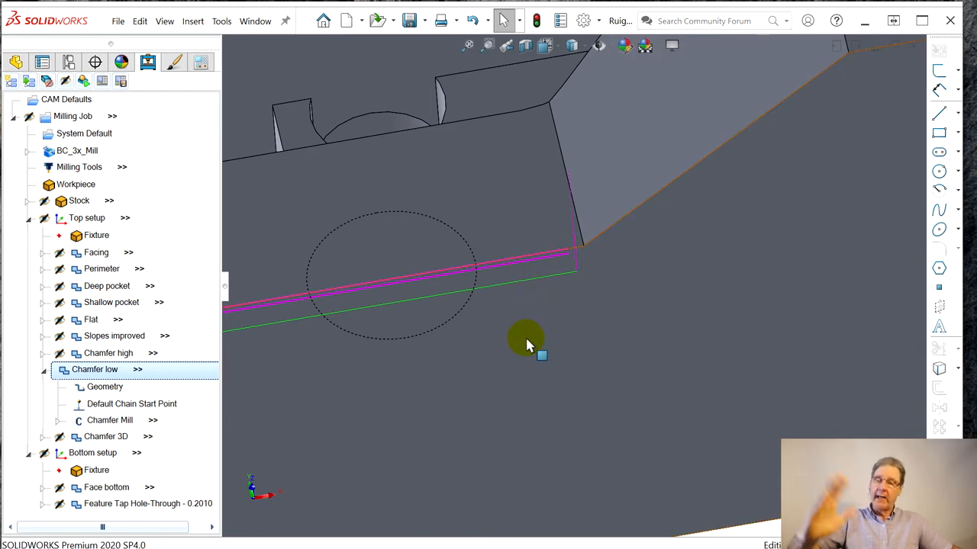
mouse_move(568, 290)
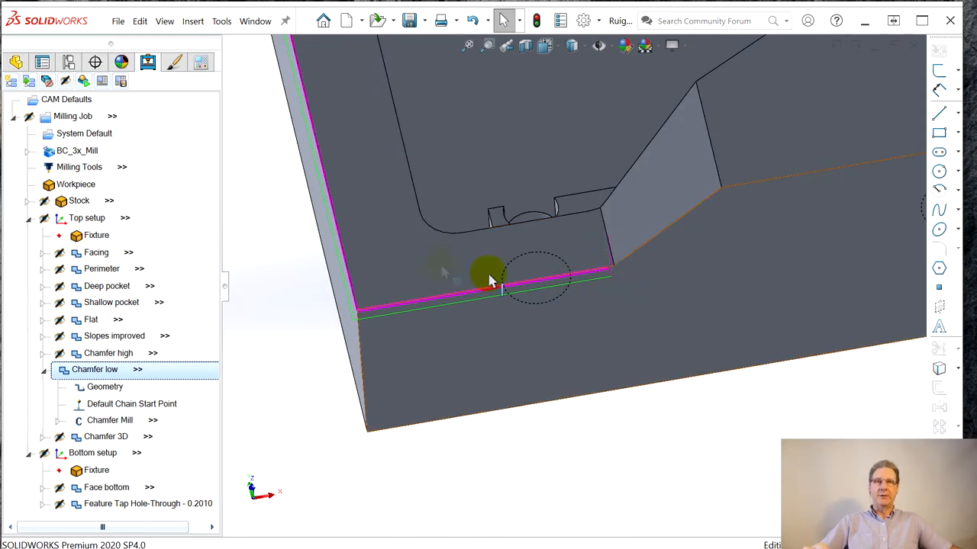
mouse_move(267, 339)
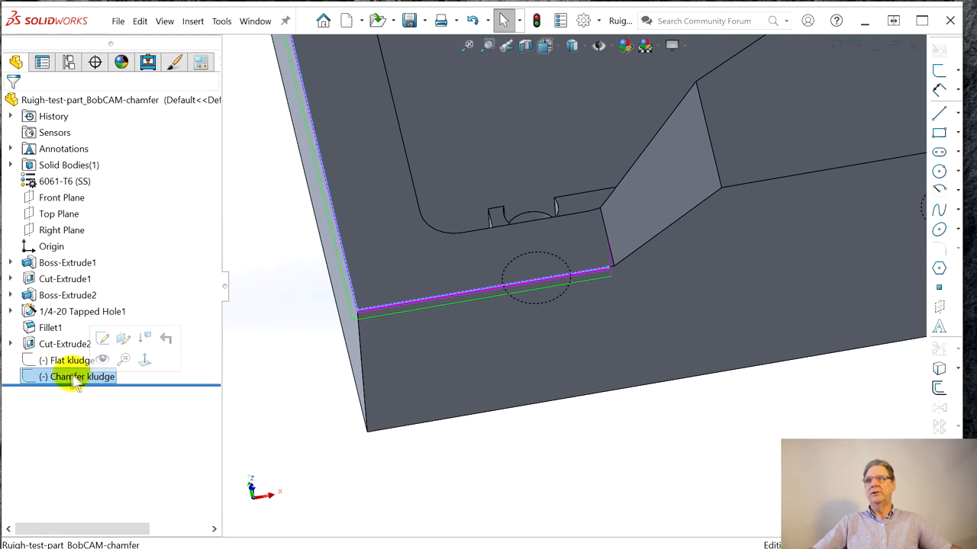
right_click(82, 375)
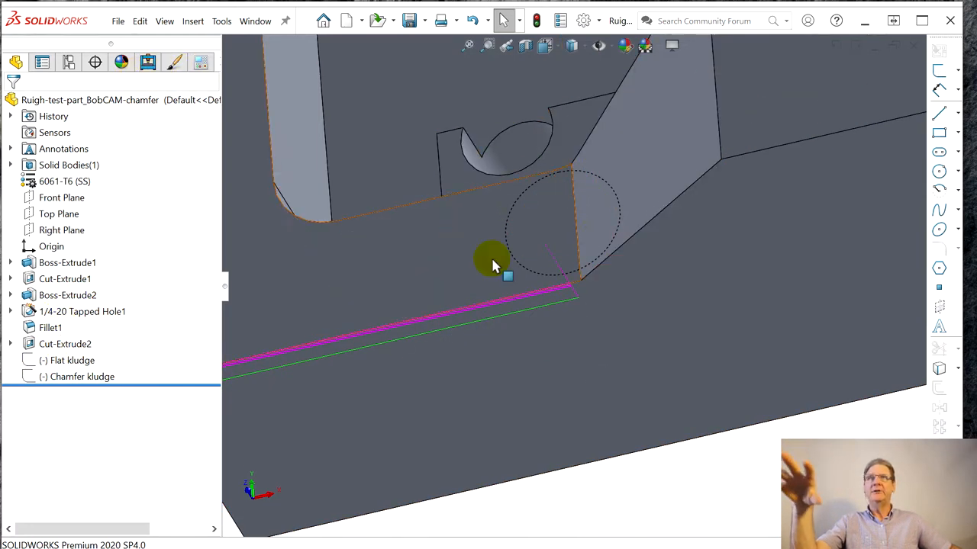
mouse_move(571, 291)
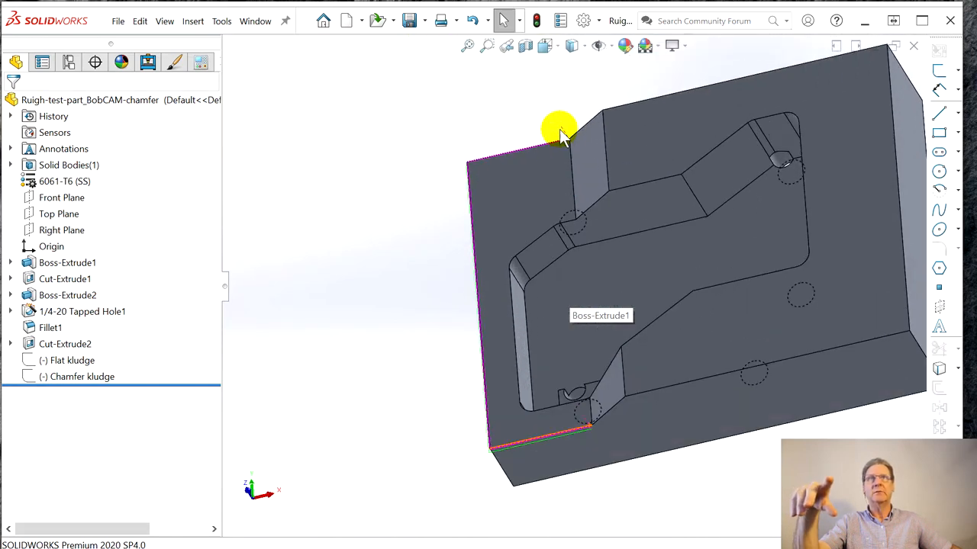
mouse_move(577, 466)
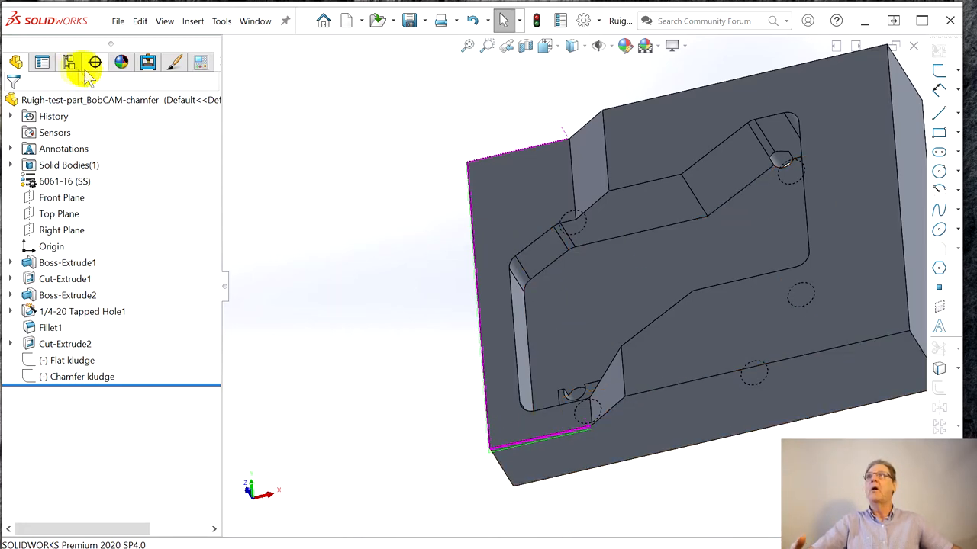
- Switch back to the BobCAD-CAM tree showing the milling job's operations
left_click(147, 62)
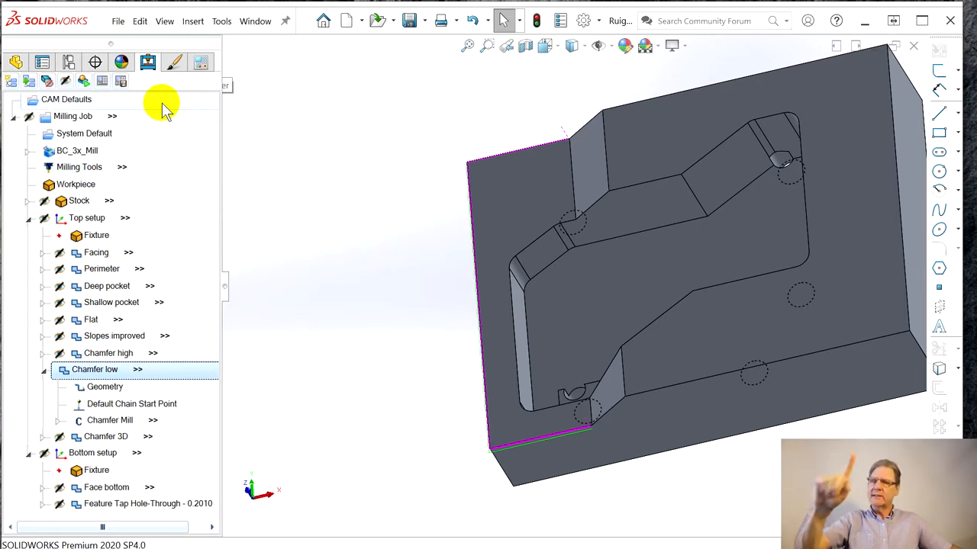
mouse_move(166, 134)
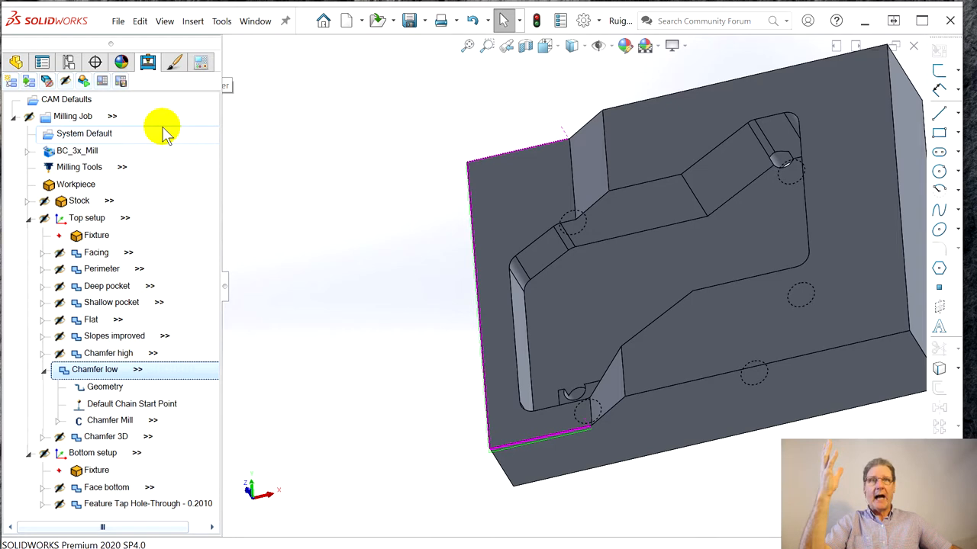
mouse_move(433, 201)
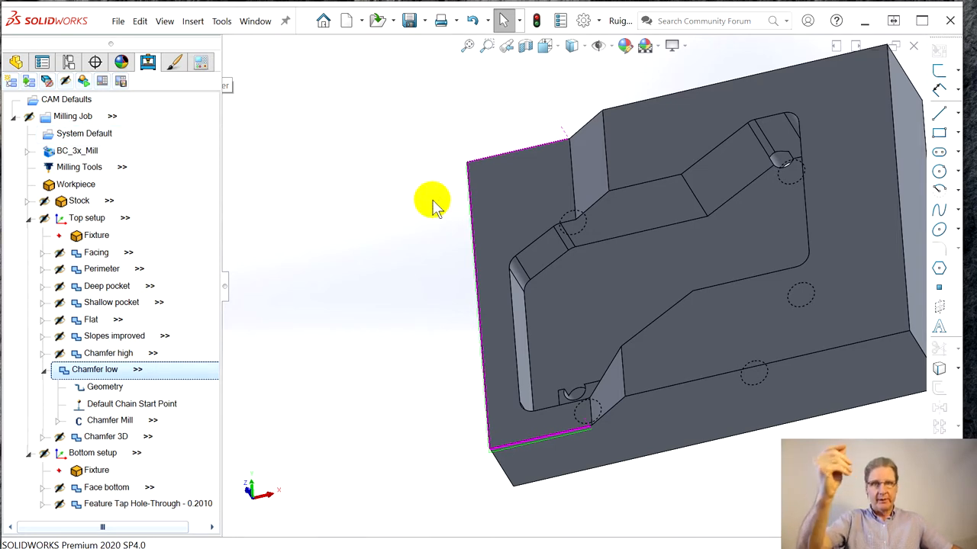
mouse_move(458, 297)
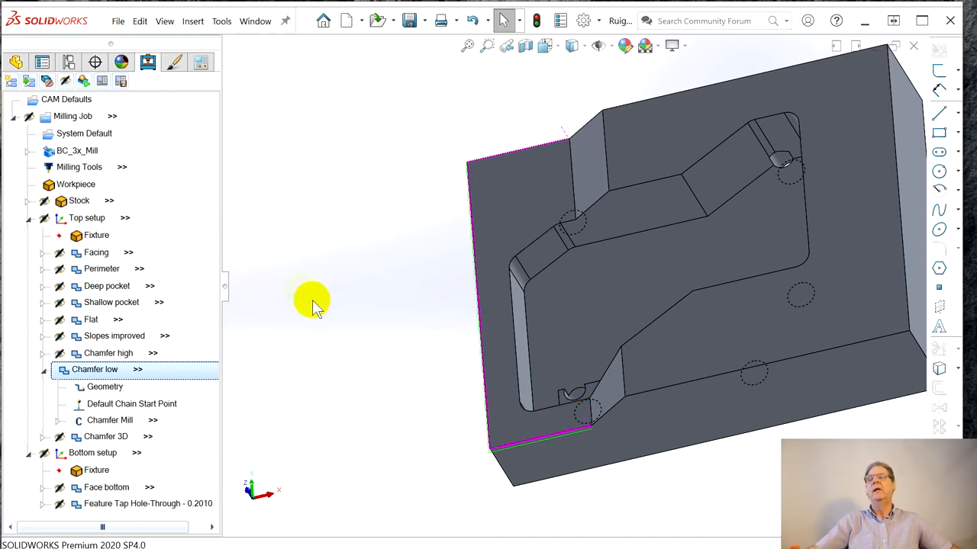
mouse_move(433, 321)
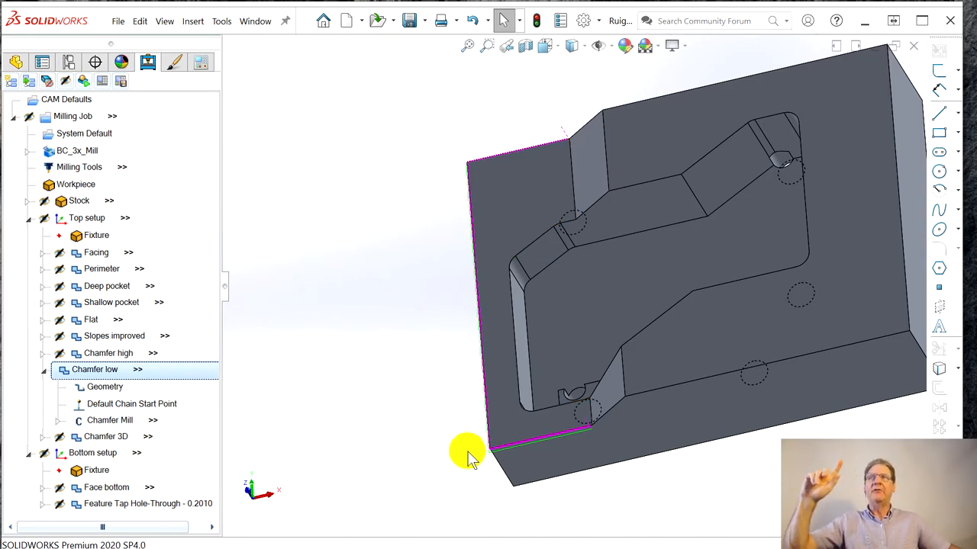
mouse_move(461, 445)
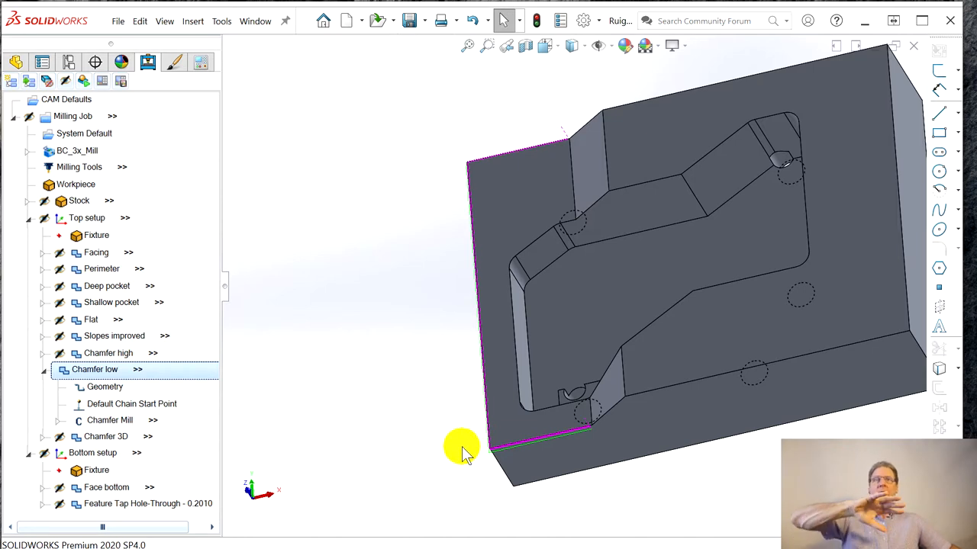
mouse_move(476, 480)
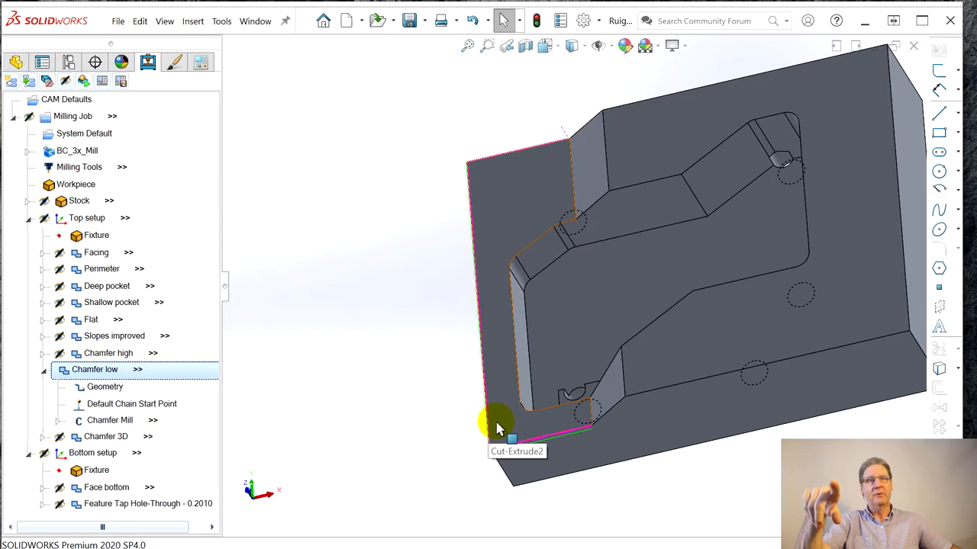
mouse_move(290, 445)
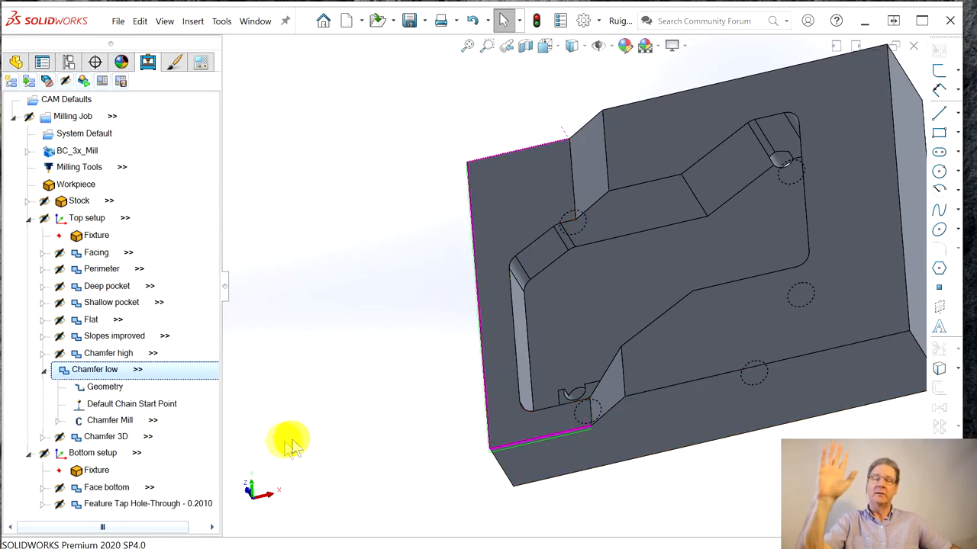
mouse_move(274, 441)
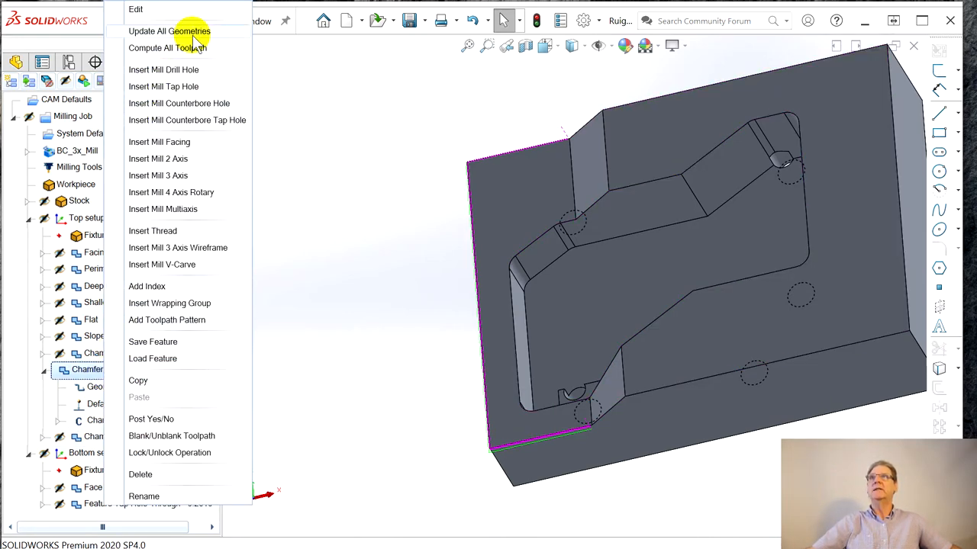
- Bring up Chamfer low's Mill 2 Axis Wizard, showing top of feature -0.3262 and total depth 0.0100
left_click(349, 265)
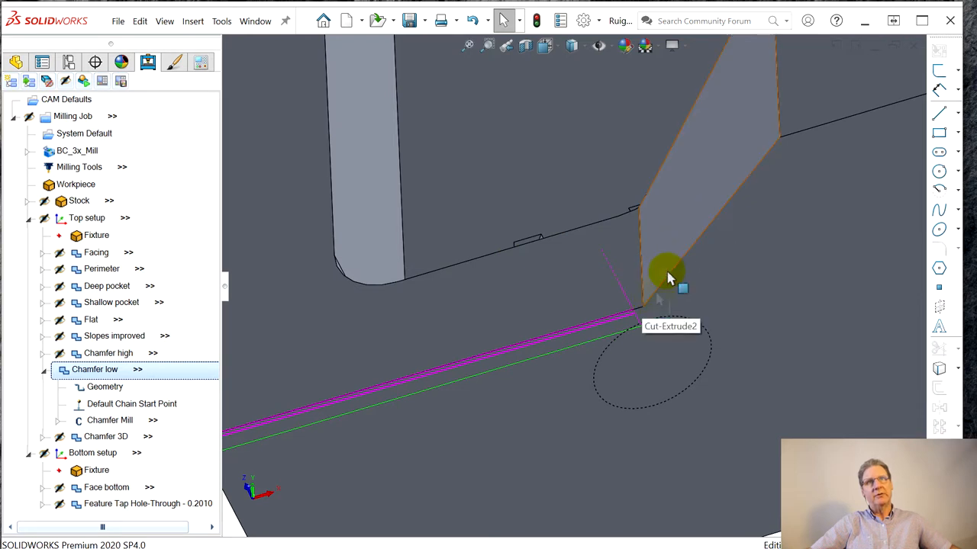
mouse_move(649, 298)
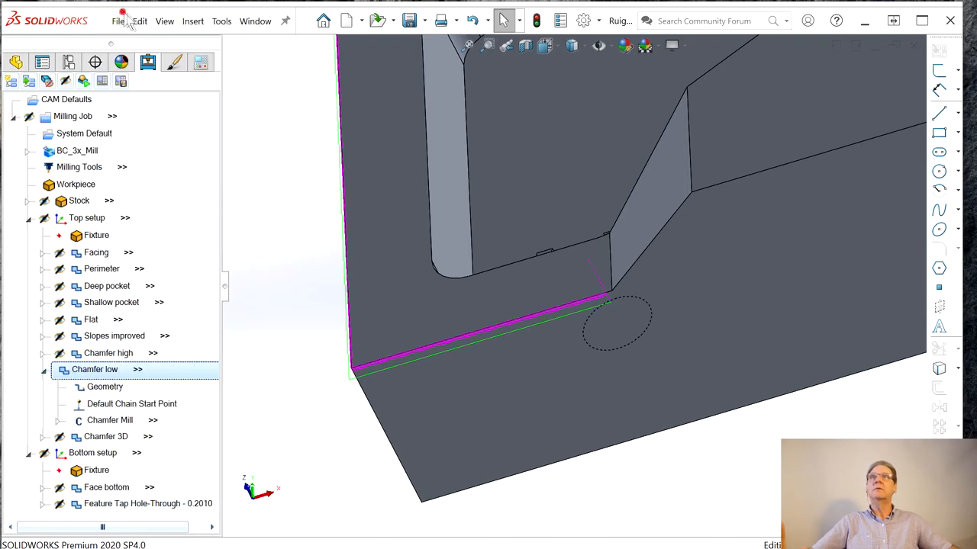
double_click(95, 369)
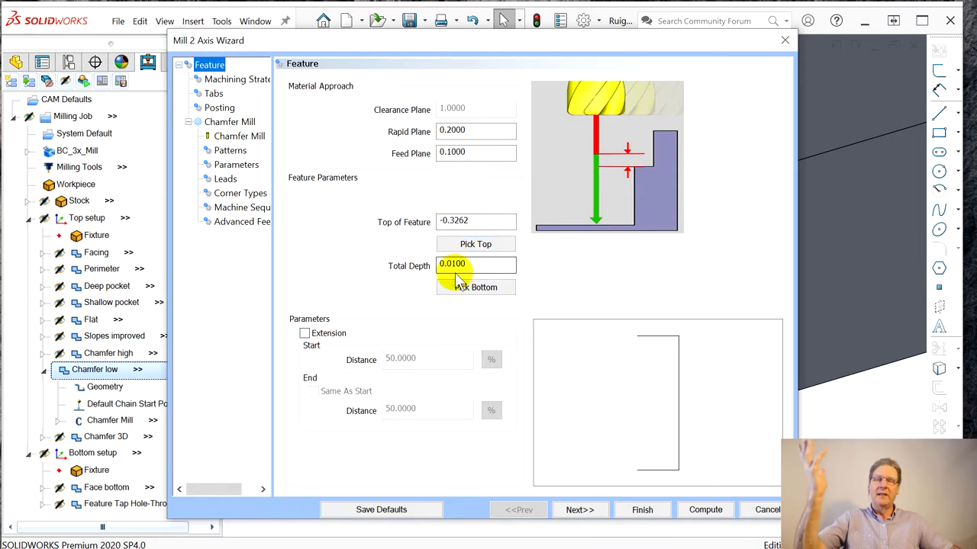
- Review Chamfer low's Machining Strategy, Tabs, Posting, Chamfer Mill tool and Patterns pages
left_click(476, 264)
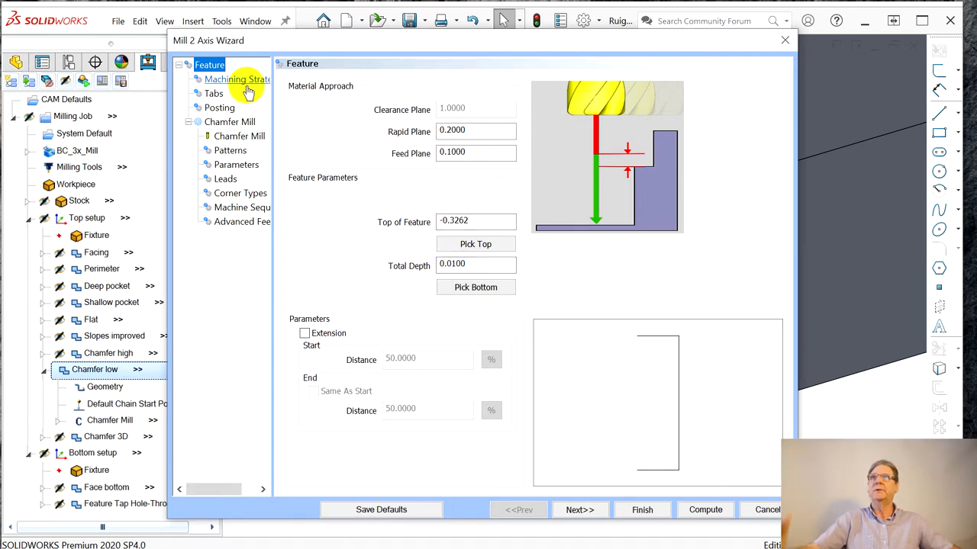
left_click(237, 79)
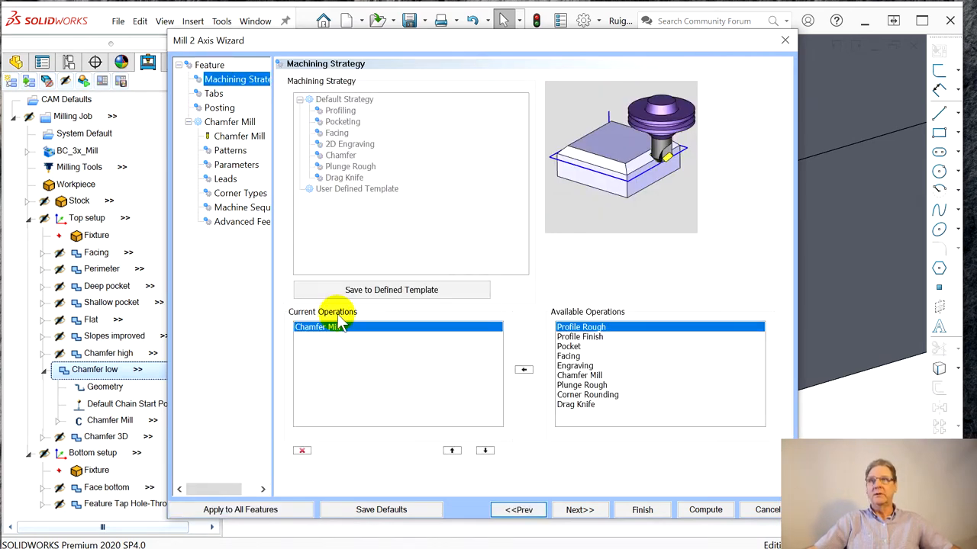
left_click(213, 93)
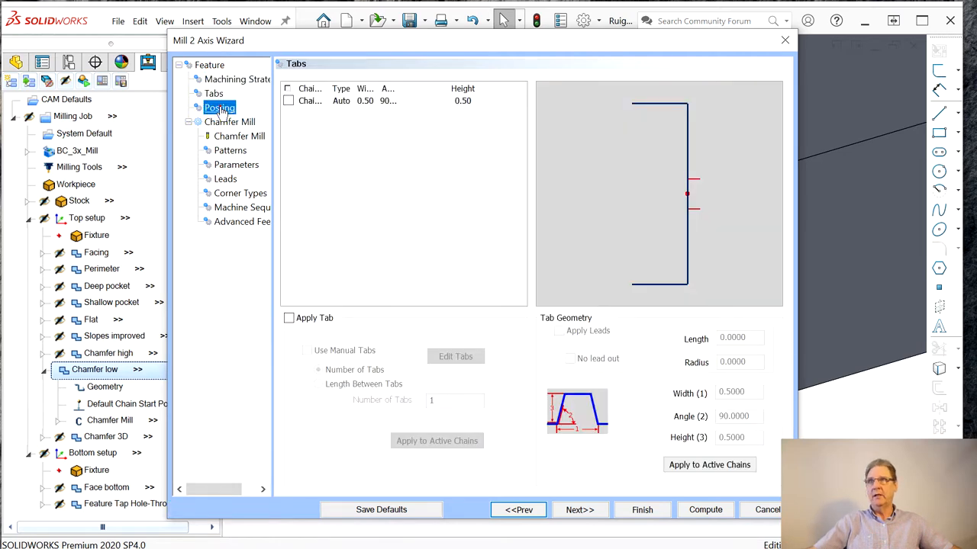
left_click(220, 107)
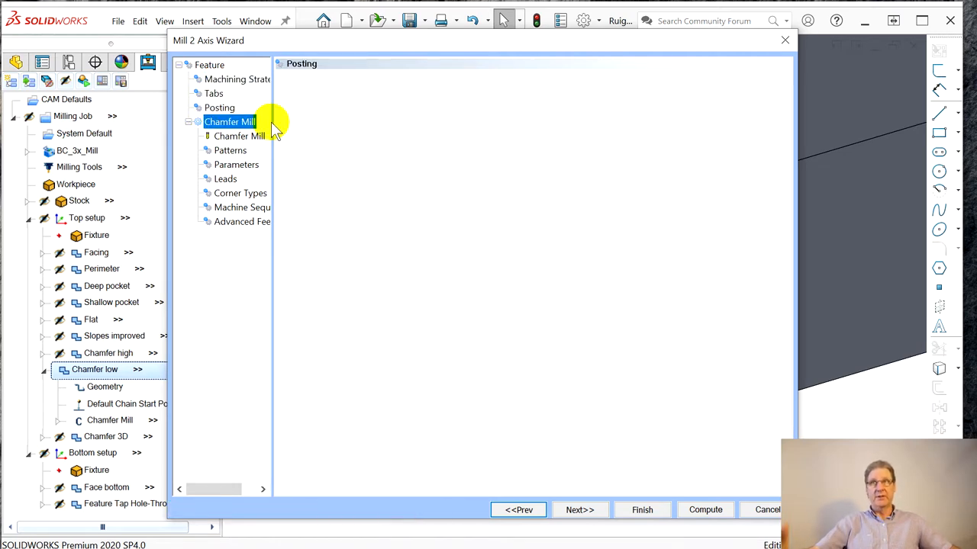
left_click(239, 136)
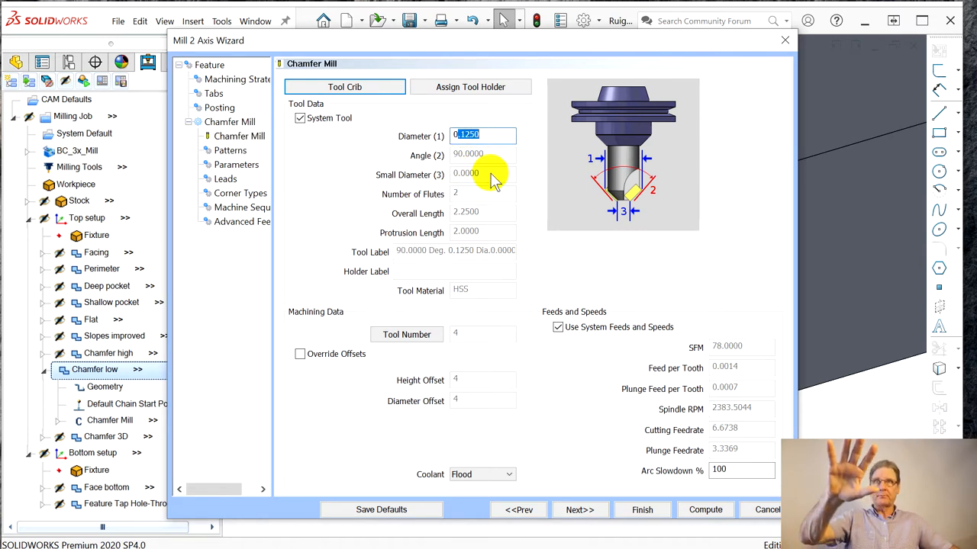
left_click(230, 152)
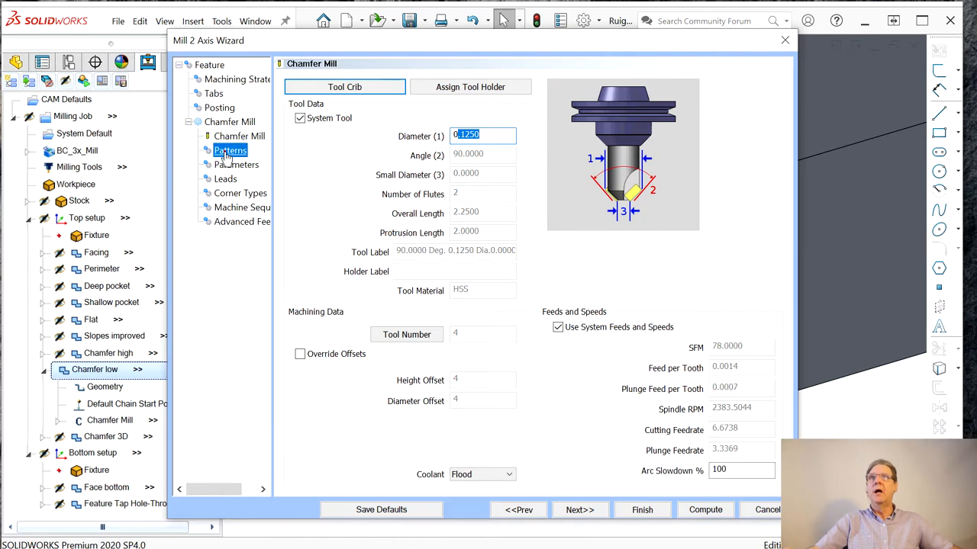
left_click(230, 151)
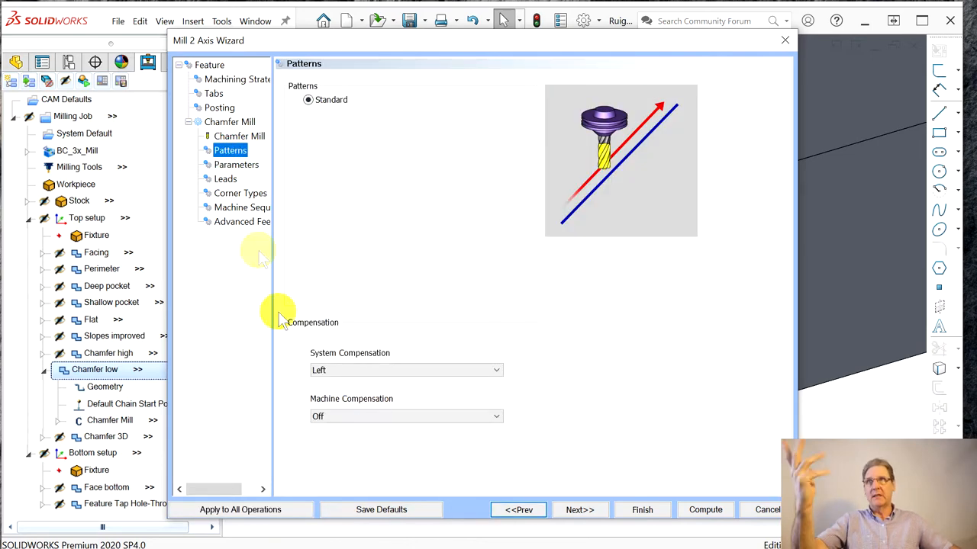
- Review Chamfer low's cutting Parameters and Leads pages, then close the wizard
left_click(235, 165)
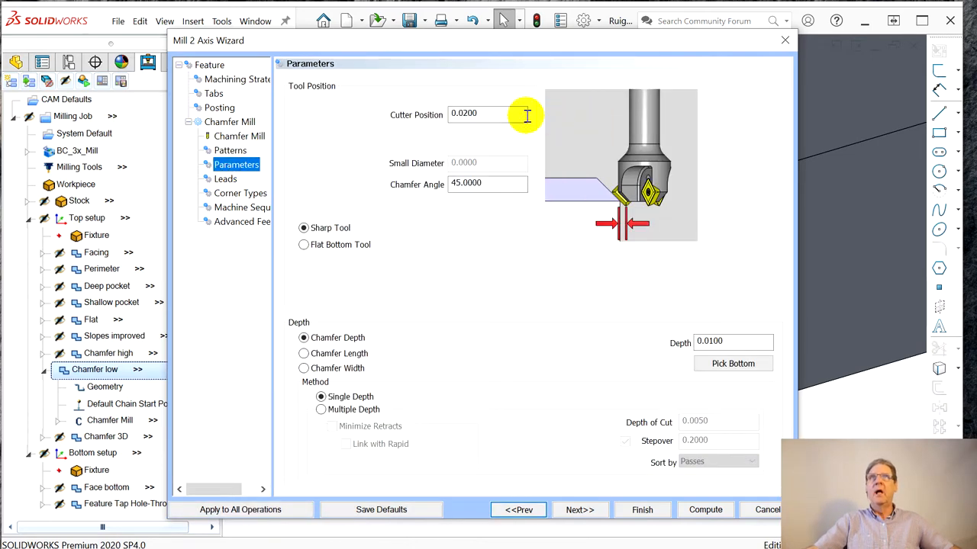
left_click(486, 183)
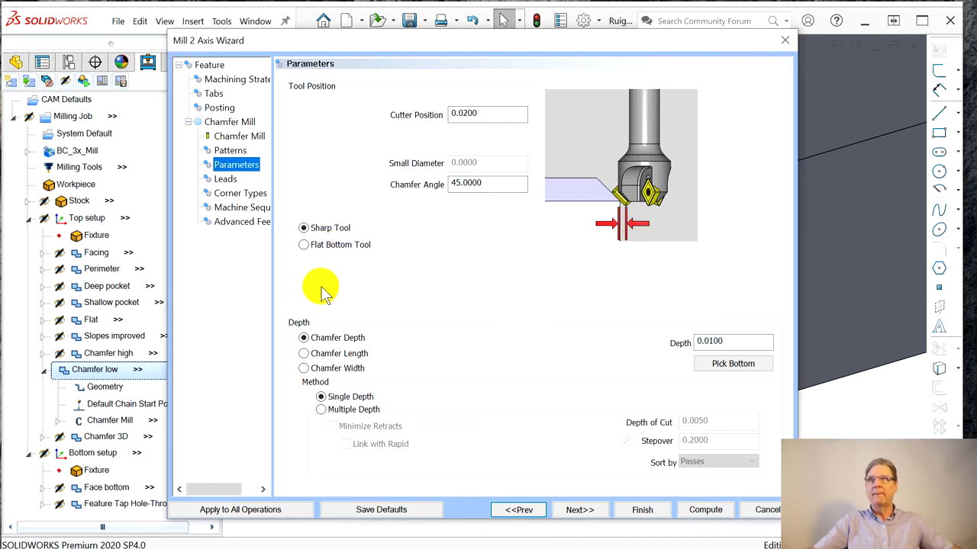
mouse_move(576, 214)
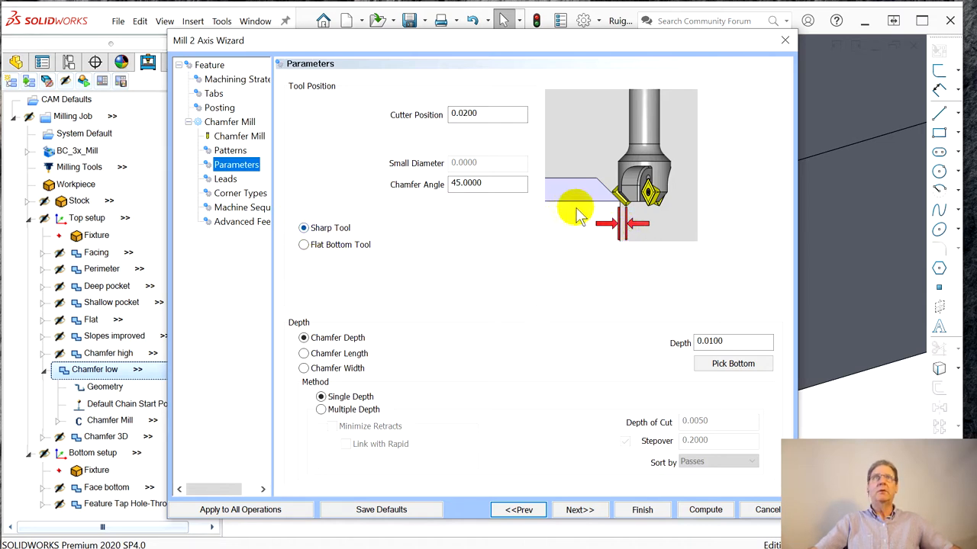
left_click(303, 227)
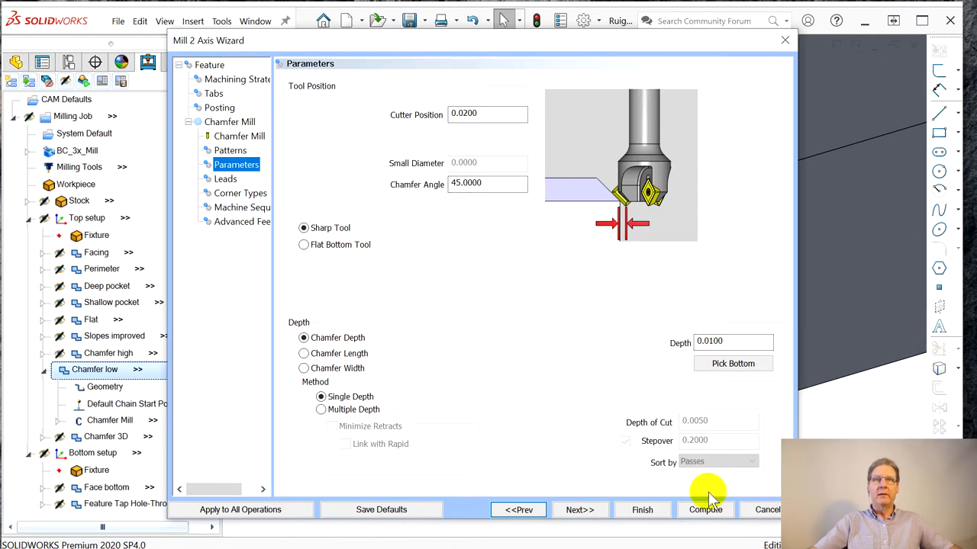
left_click(223, 178)
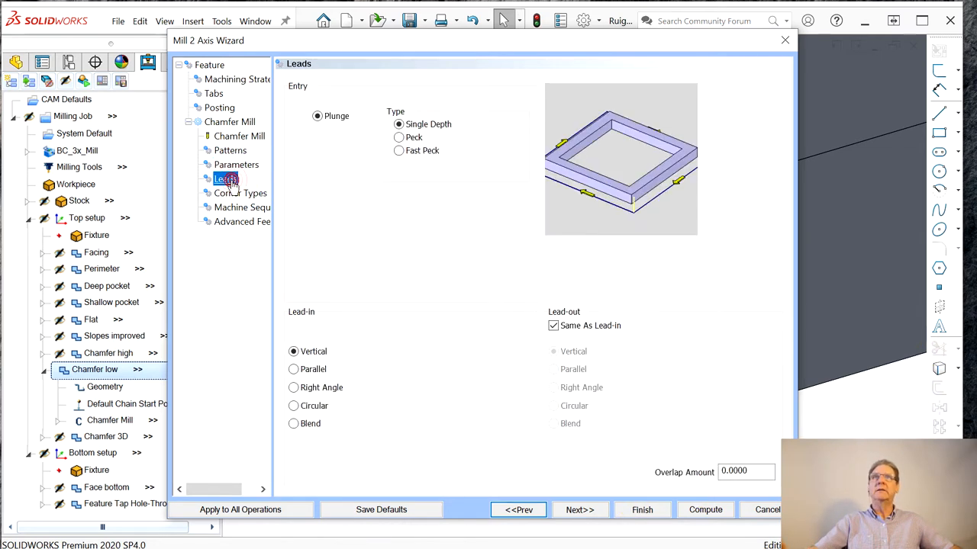
left_click(226, 179)
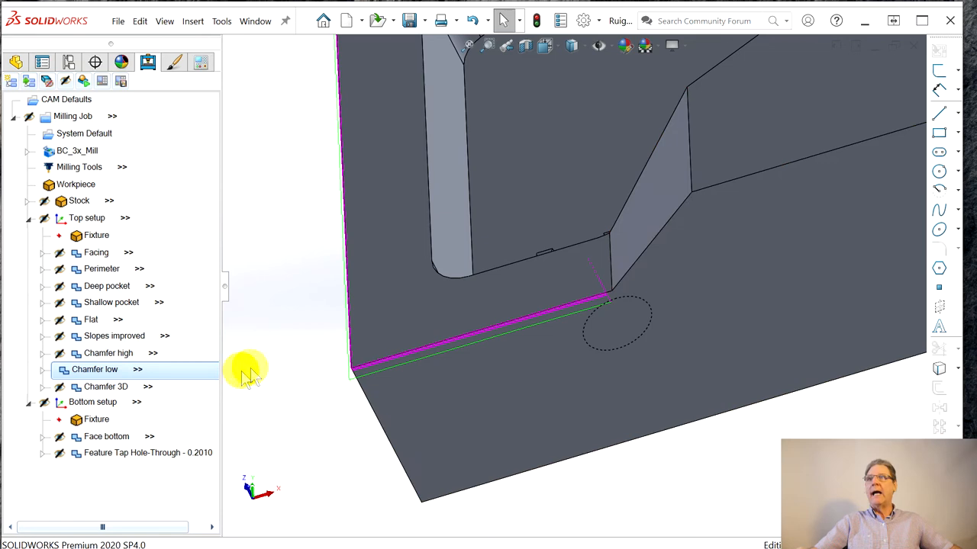
right_click(95, 369)
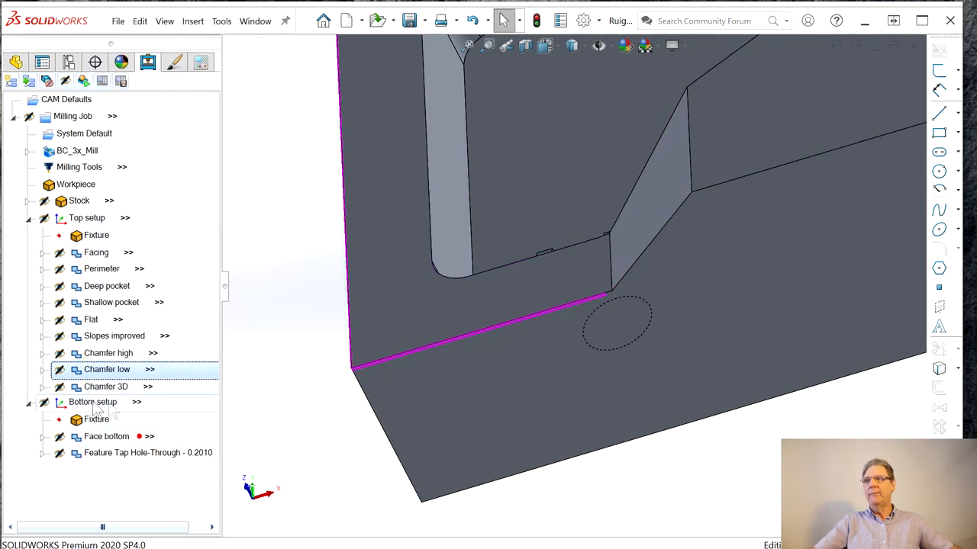
right_click(107, 369)
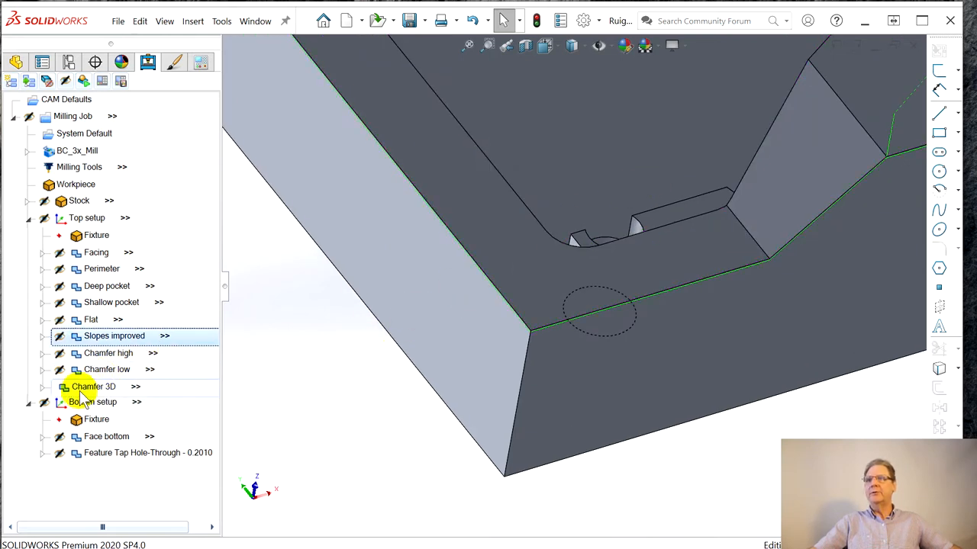
right_click(93, 387)
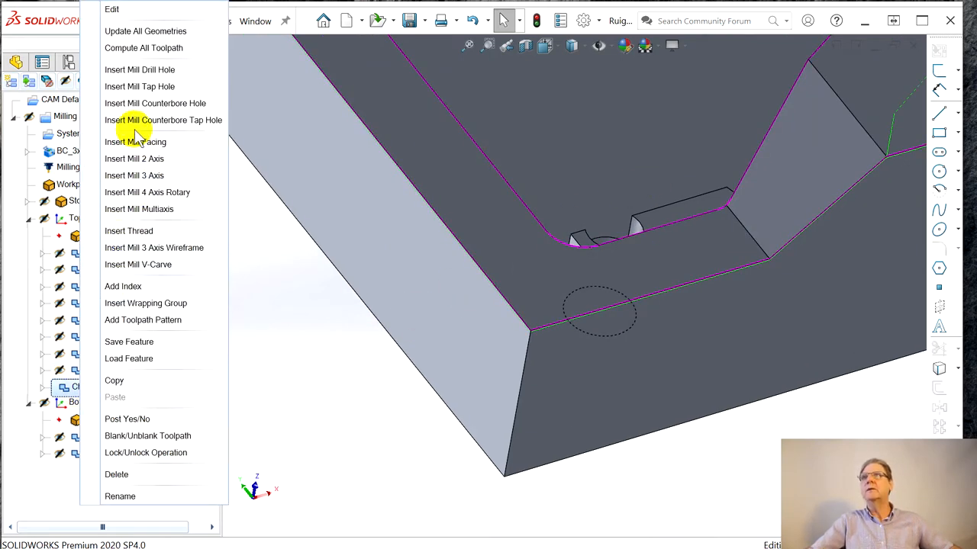
mouse_move(140, 176)
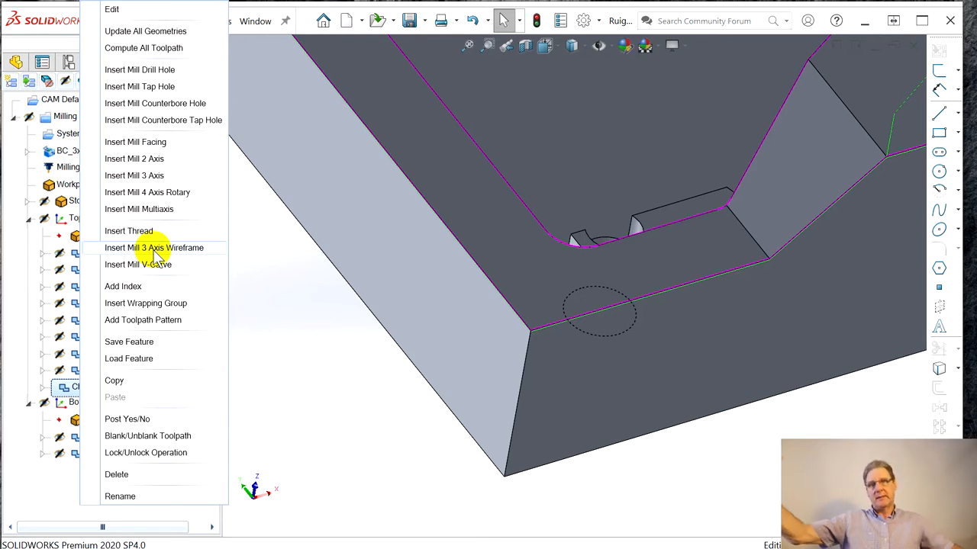
mouse_move(183, 257)
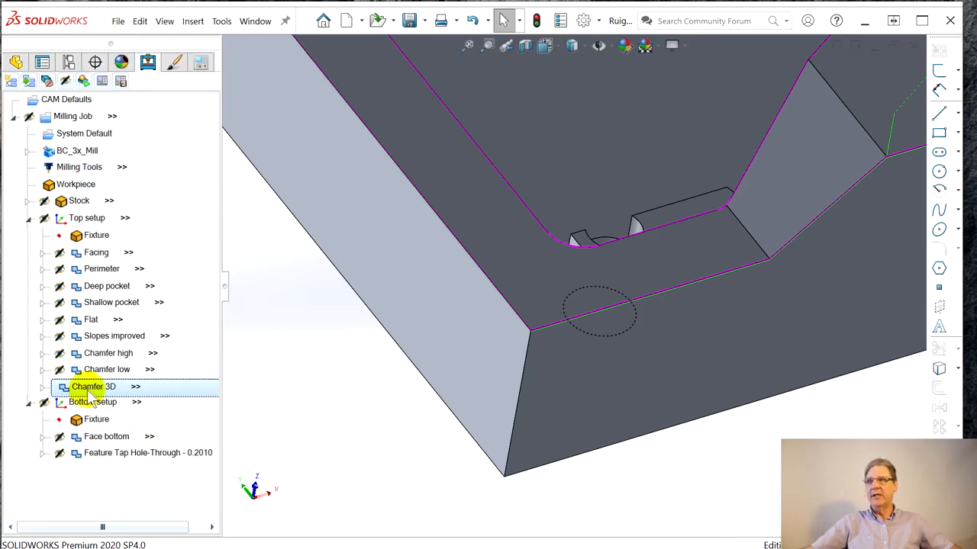
right_click(93, 387)
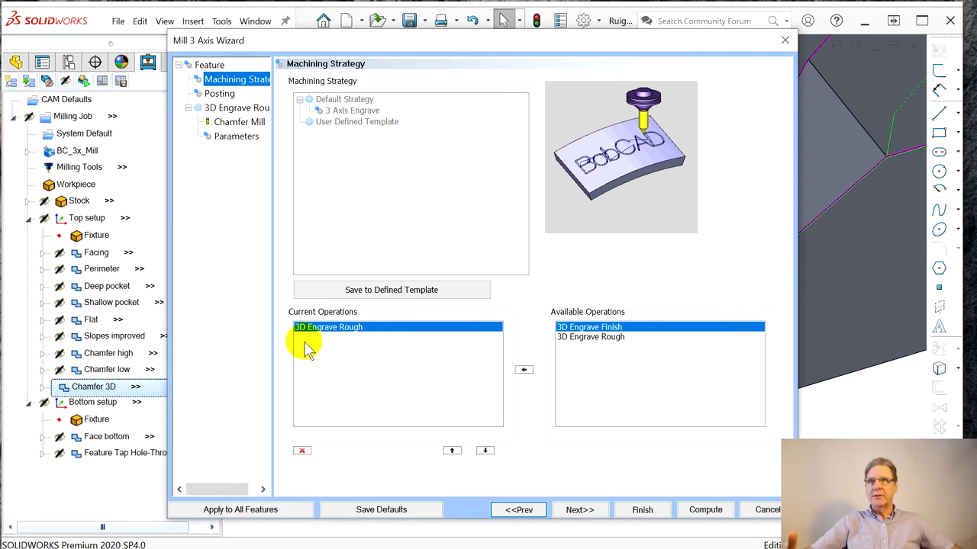
mouse_move(329, 339)
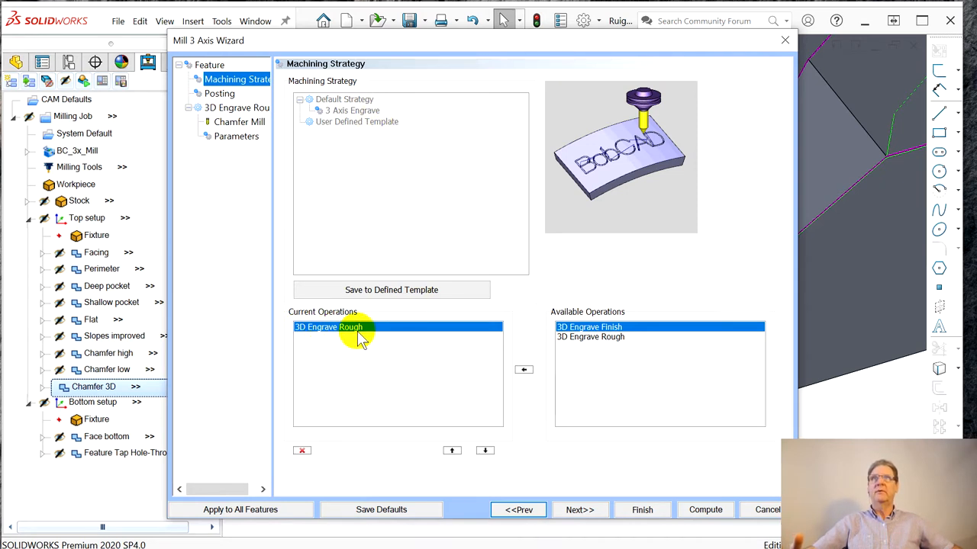
- Go through Chamfer 3D's Machining Strategy, Posting and Chamfer Mill pages, reaching its Parameters page
left_click(589, 326)
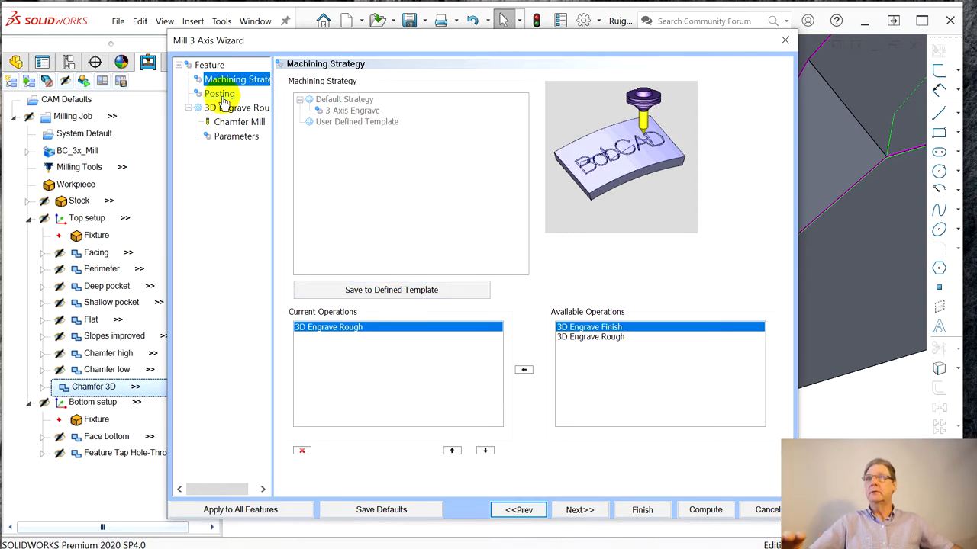
left_click(220, 93)
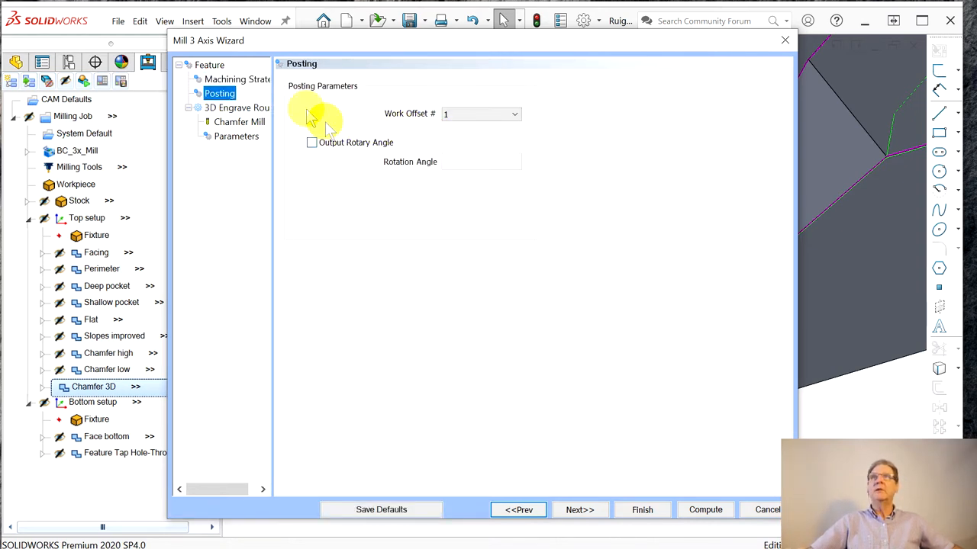
left_click(238, 122)
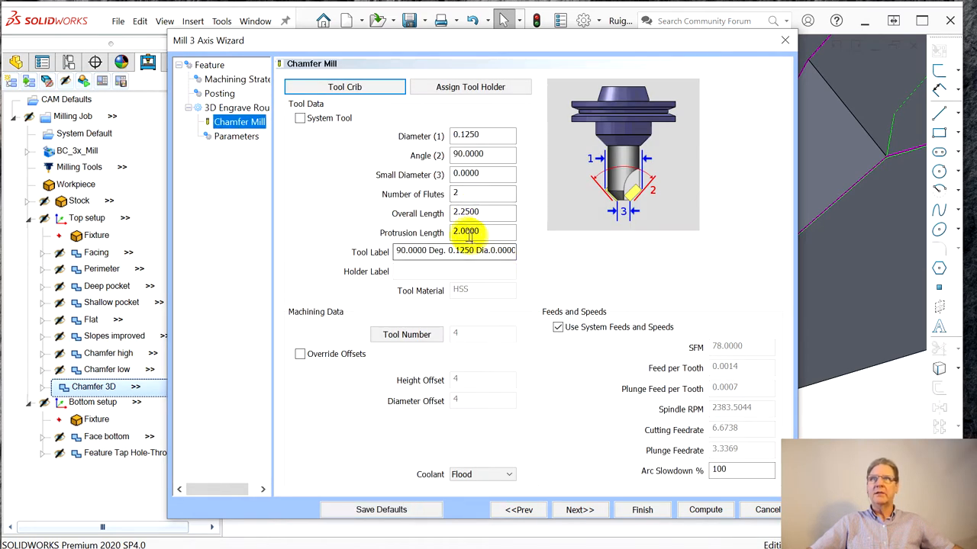
left_click(482, 136)
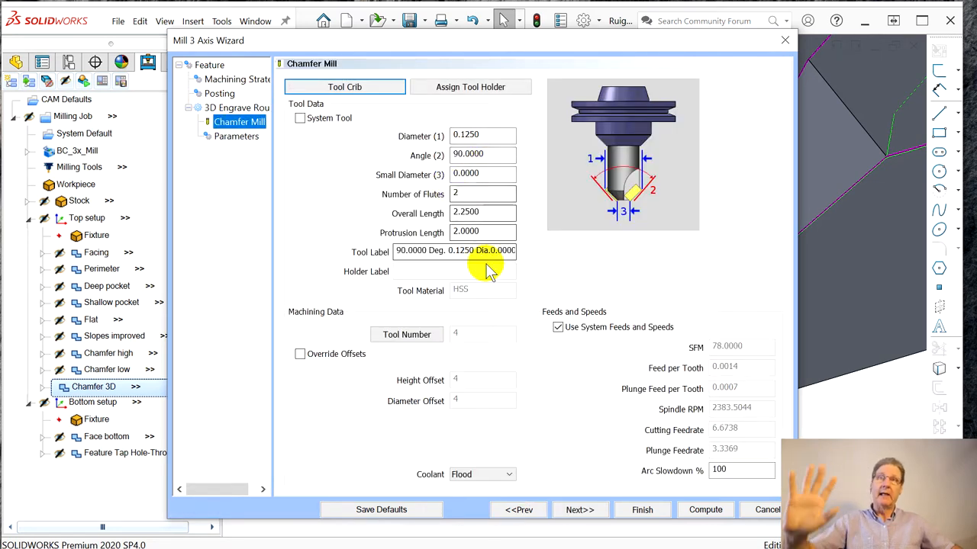
mouse_move(473, 312)
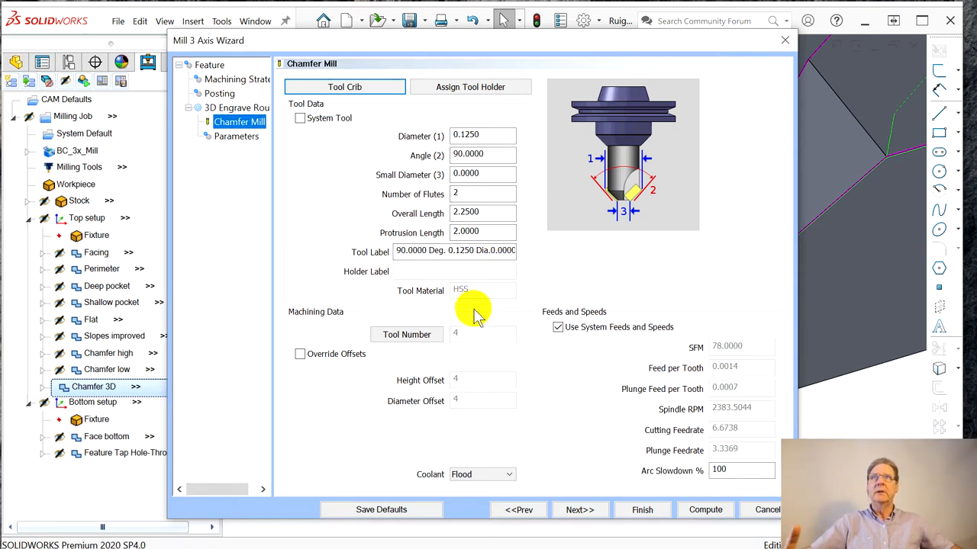
mouse_move(723, 380)
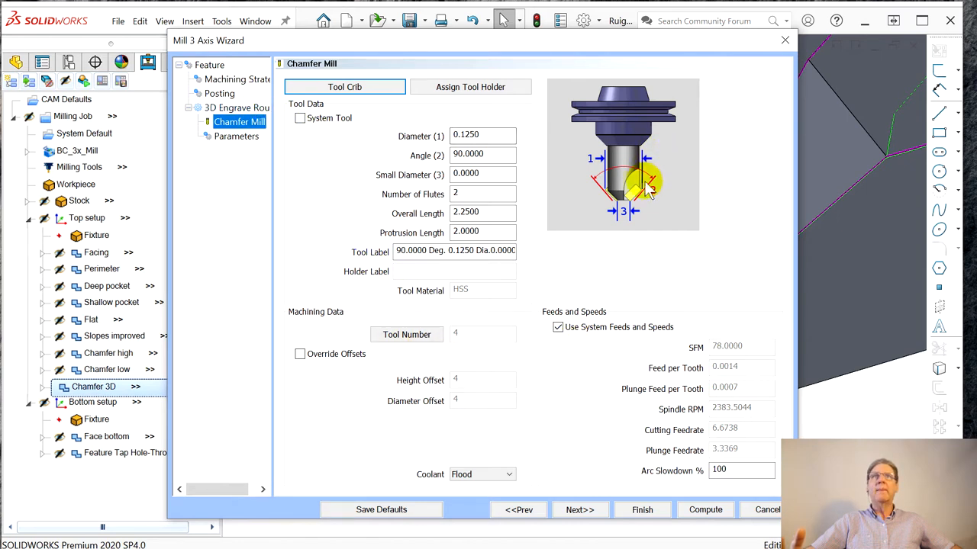
left_click(234, 135)
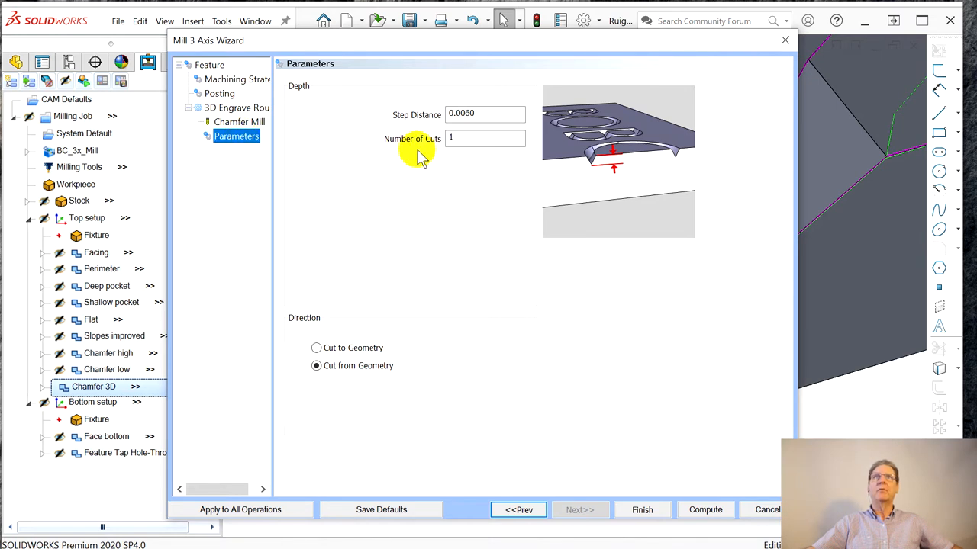
- Compute the Chamfer 3D toolpath with step distance 0.0060 and one cut
left_click(486, 138)
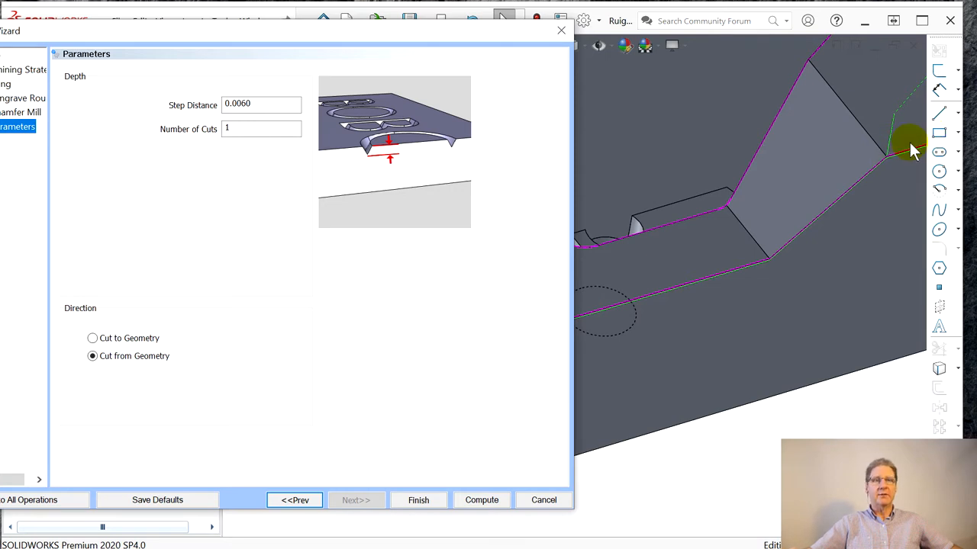
mouse_move(748, 244)
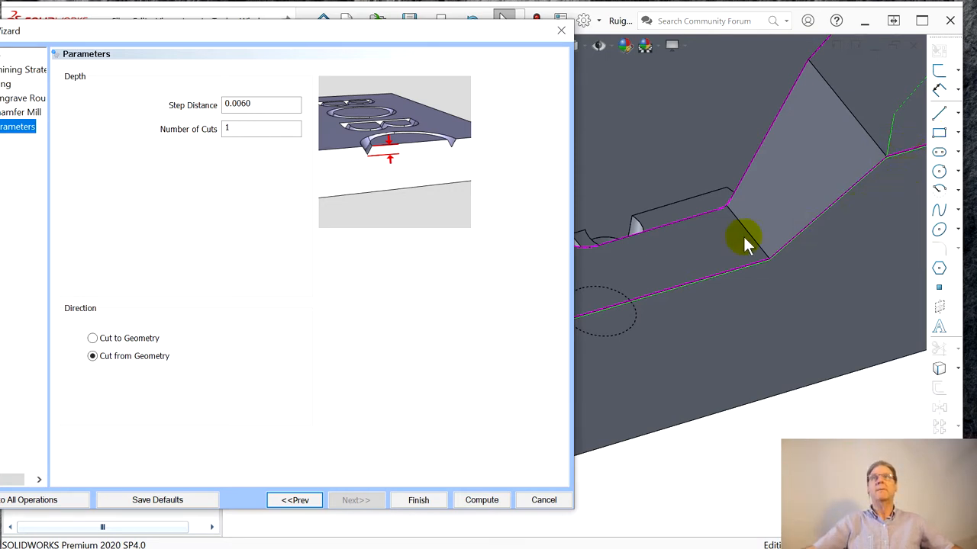
mouse_move(816, 206)
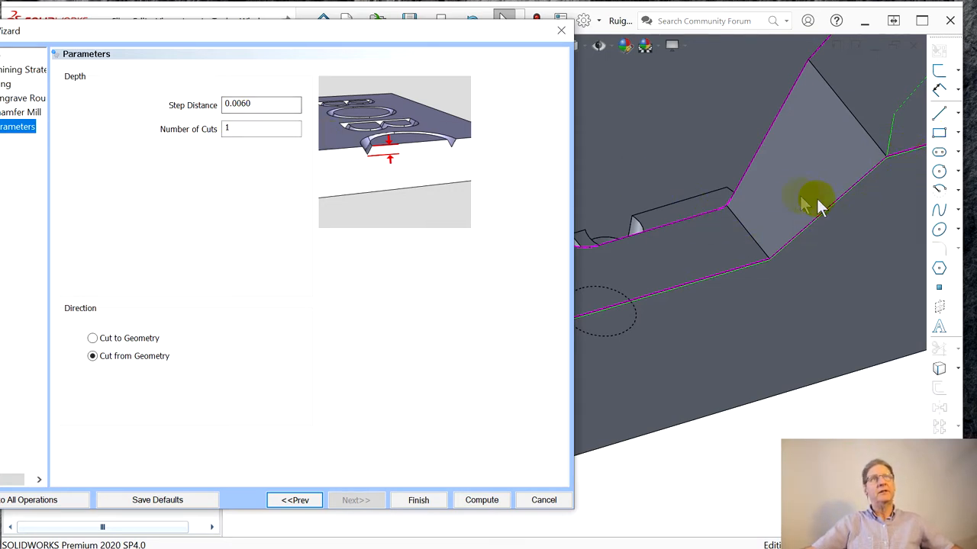
mouse_move(877, 176)
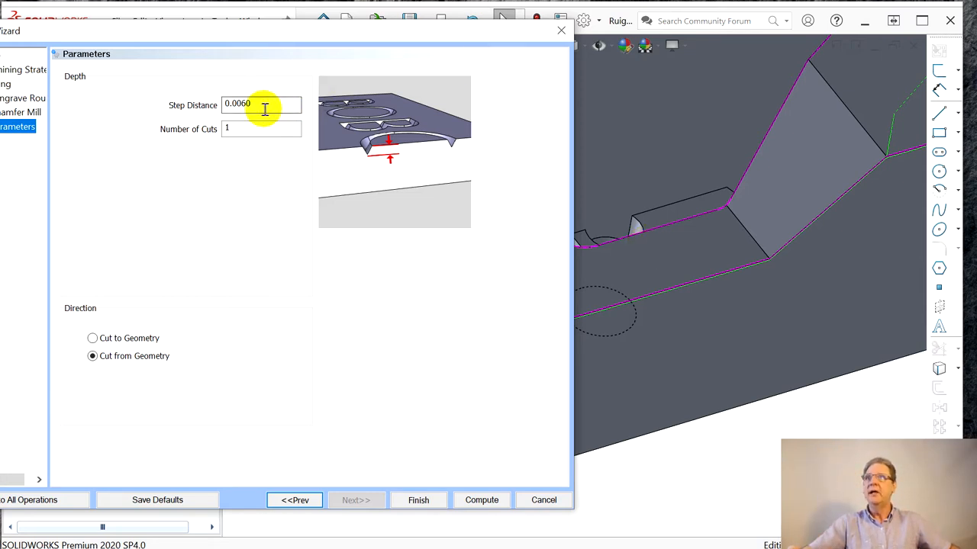
mouse_move(534, 141)
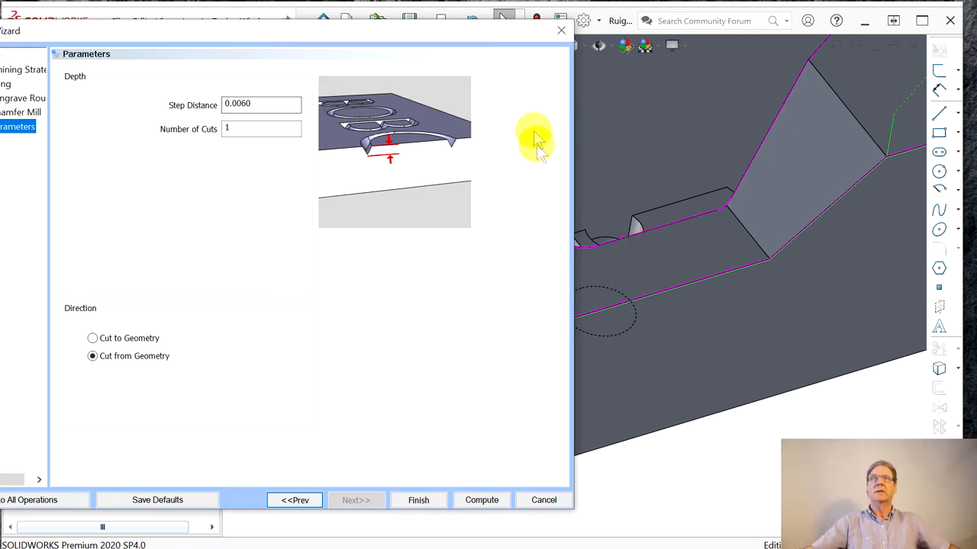
mouse_move(141, 374)
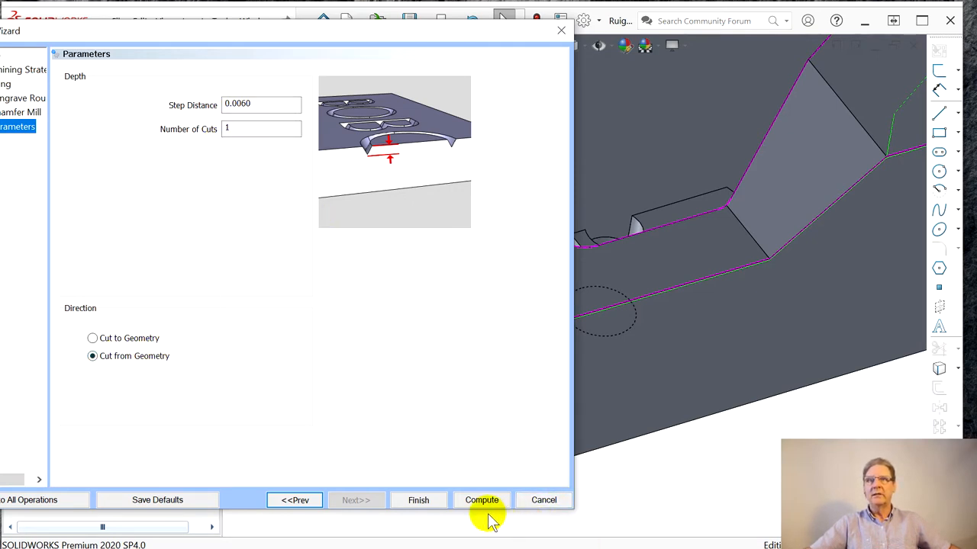
left_click(483, 501)
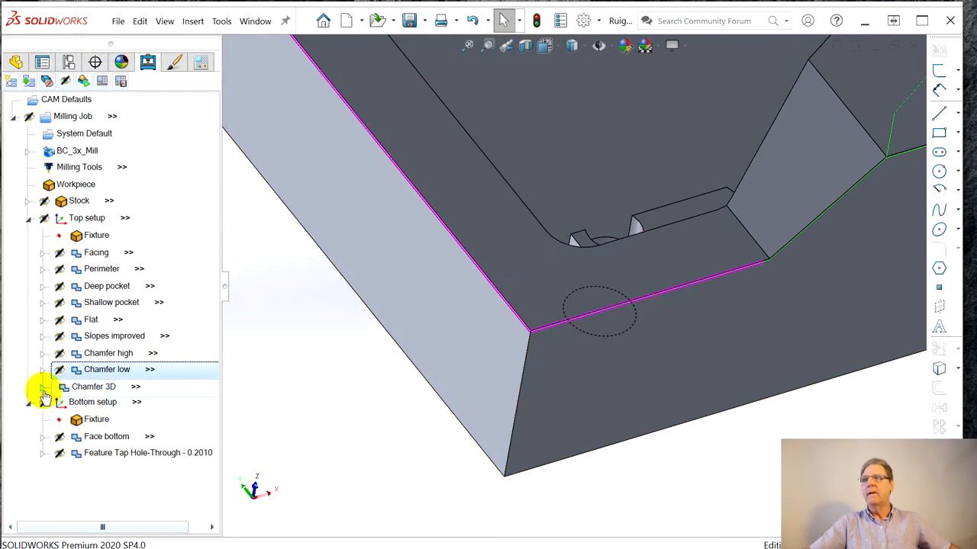
- Expand Chamfer 3D's geometry, chain start point and 3D Engrave Rough, view the whole part, and start simulation
left_click(95, 386)
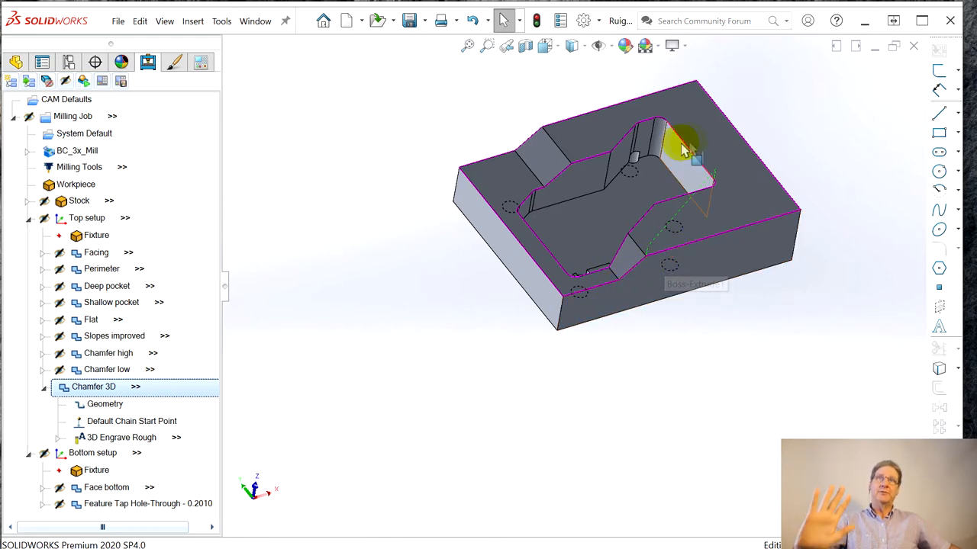
left_click_drag(684, 150, 485, 257)
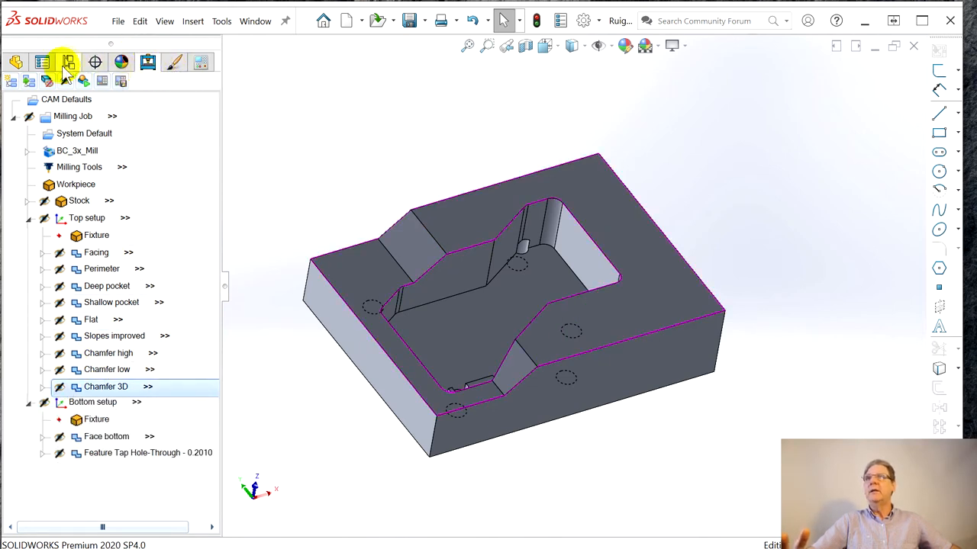
left_click(117, 21)
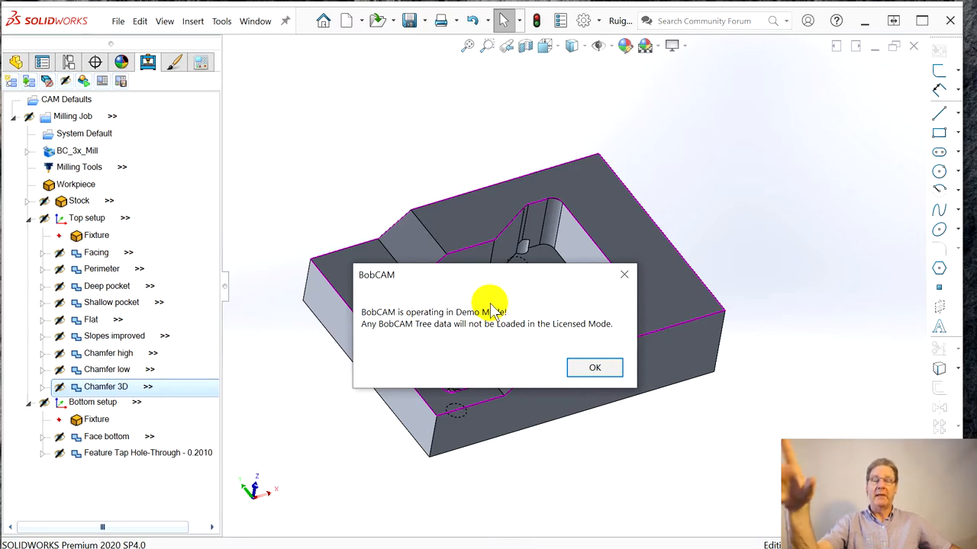
mouse_move(388, 326)
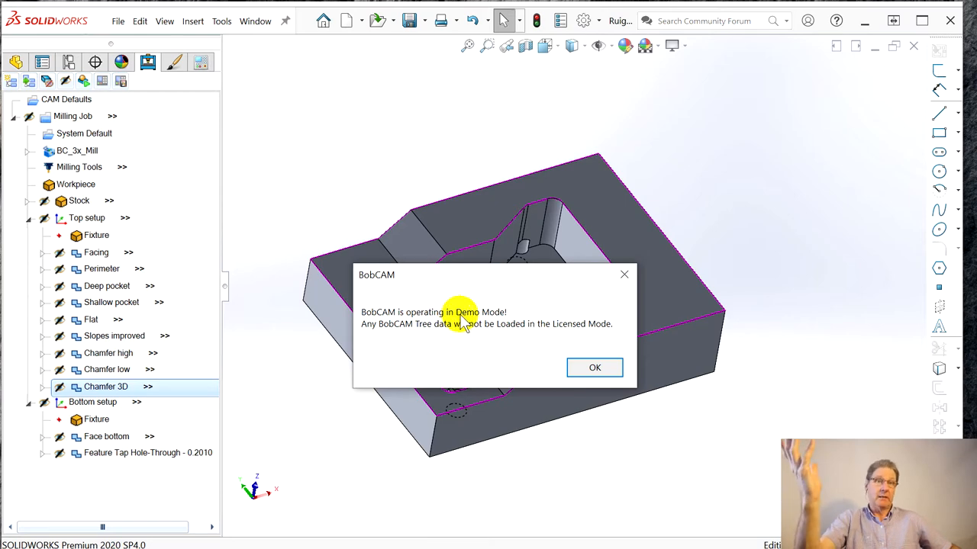
- Acknowledge the BobCAM Demo Mode notice and launch the milling job simulation
left_click(595, 366)
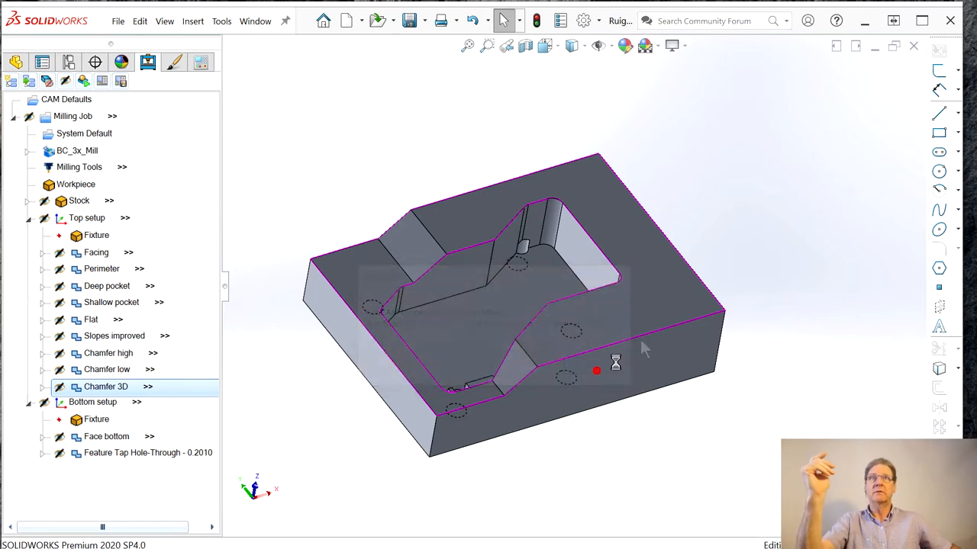
left_click(100, 268)
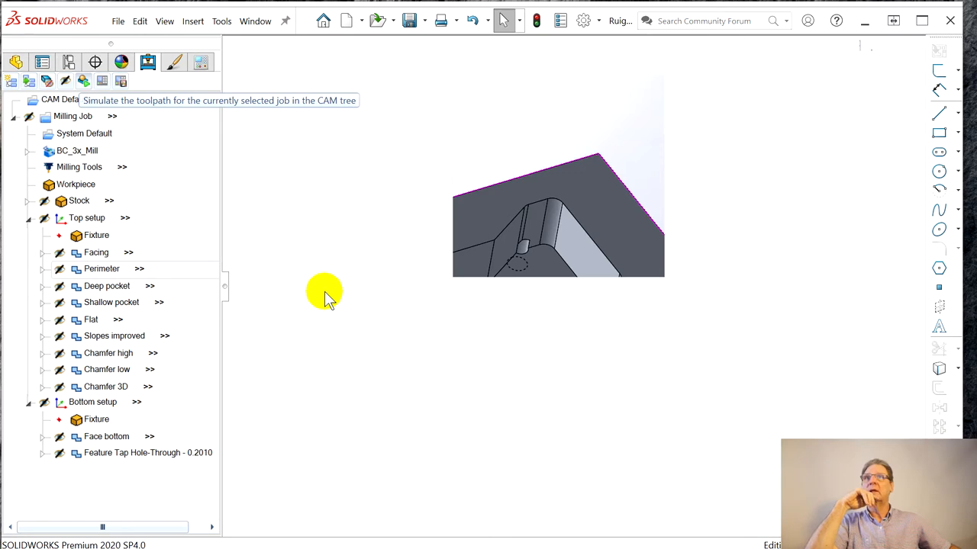
- Run the simulation through all 3474 moves and rotate to a low side view of the pocket
left_click(148, 61)
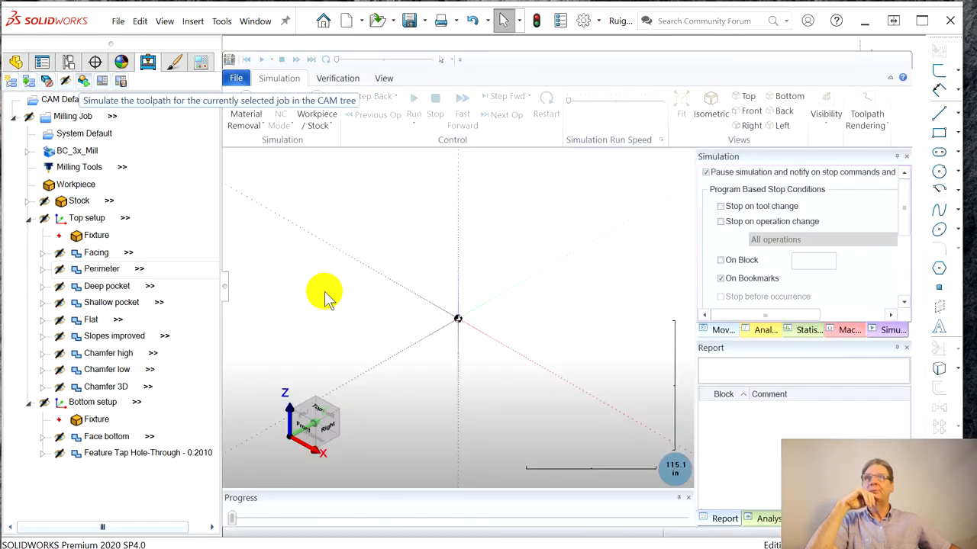
left_click(413, 104)
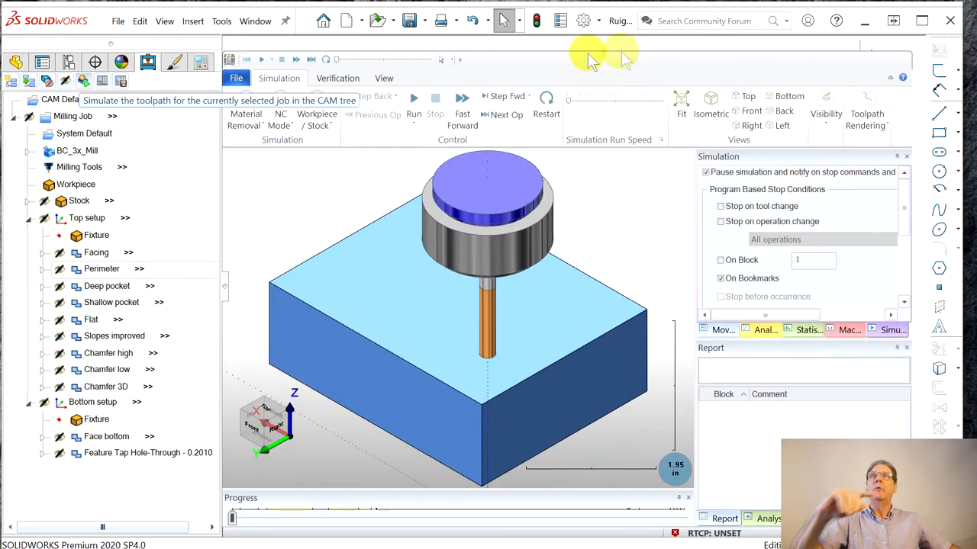
left_click(414, 113)
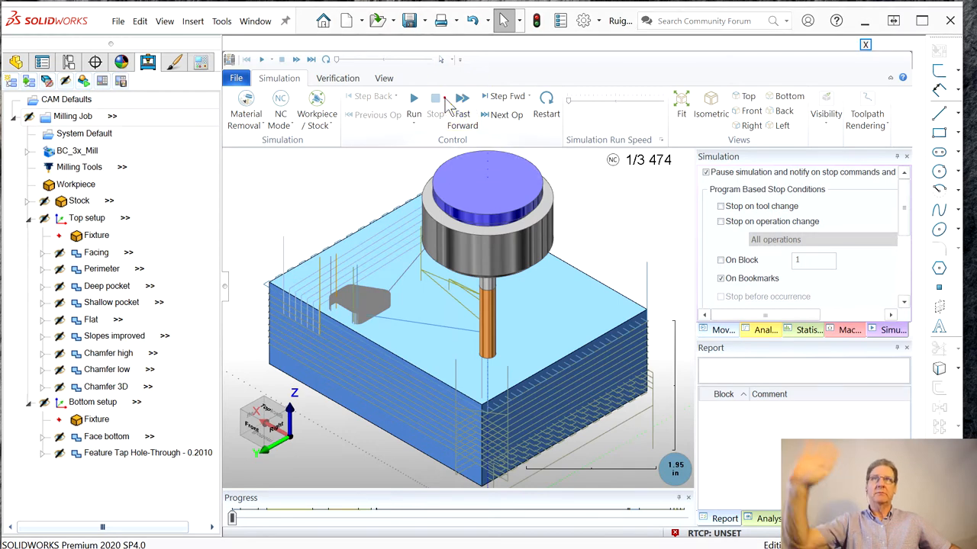
left_click(413, 104)
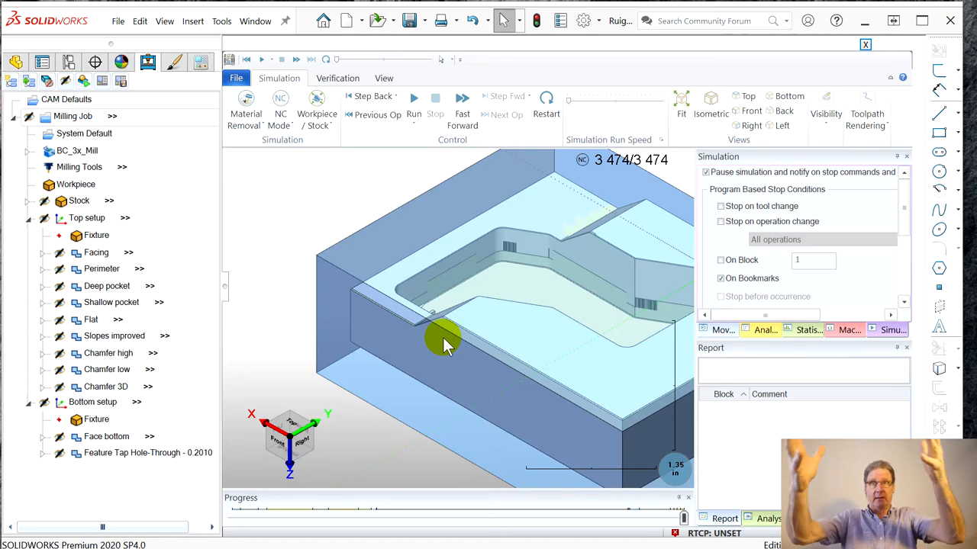
mouse_move(488, 324)
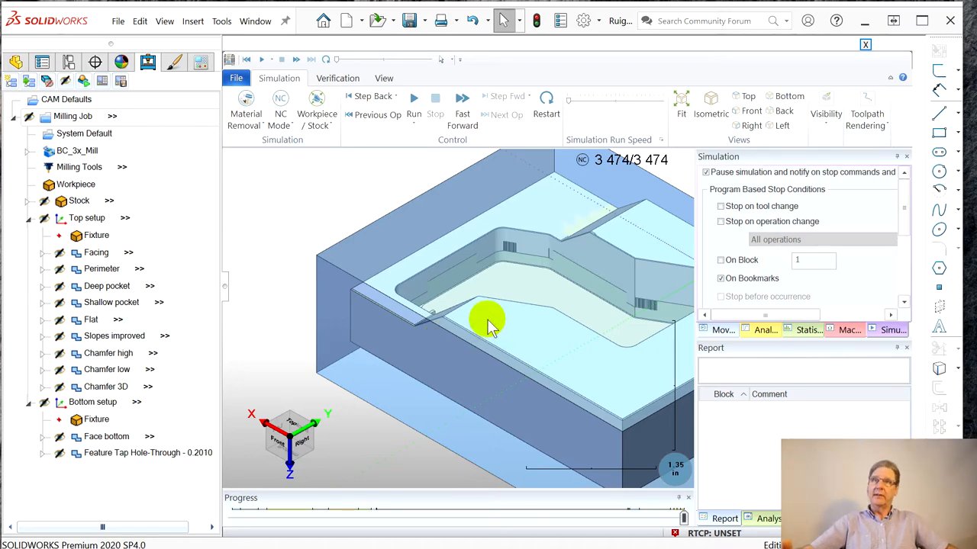
left_click_drag(488, 320, 458, 328)
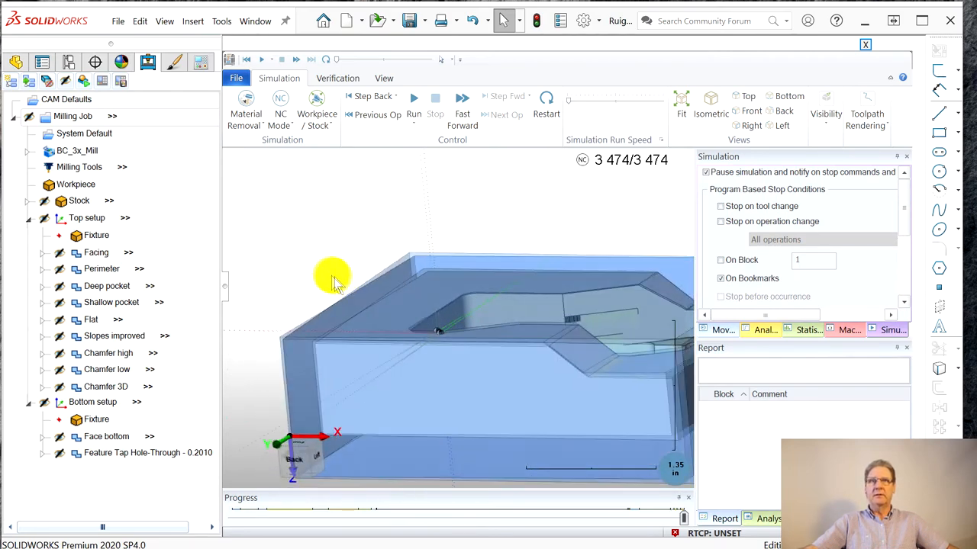
- Zoom into a pocket corner and turn the view along the sloped walls and chamfer edge
left_click_drag(333, 275, 457, 412)
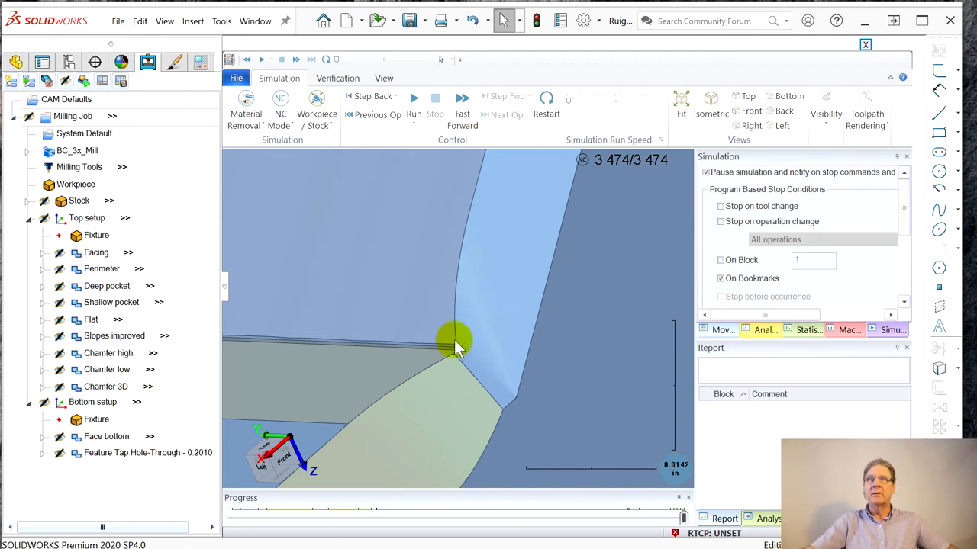
mouse_move(443, 351)
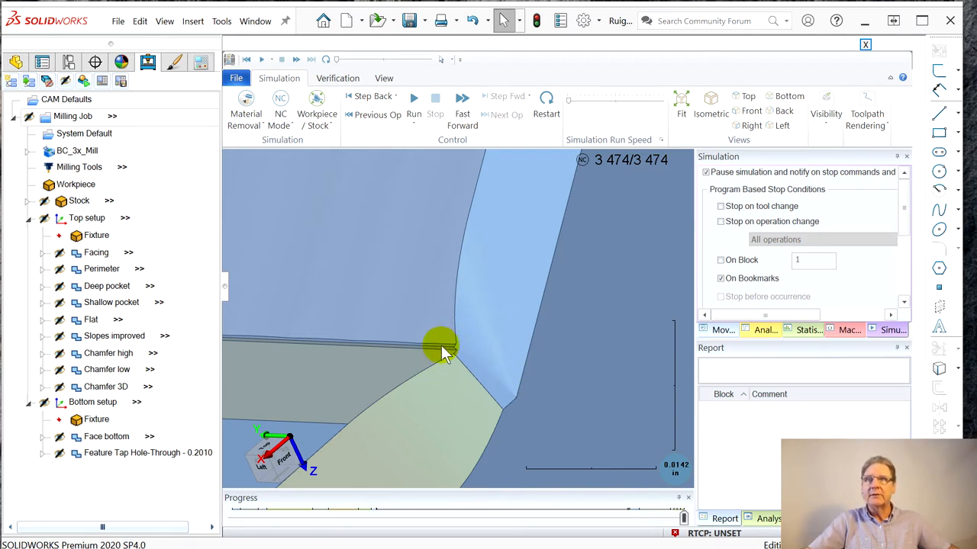
left_click_drag(442, 351, 618, 335)
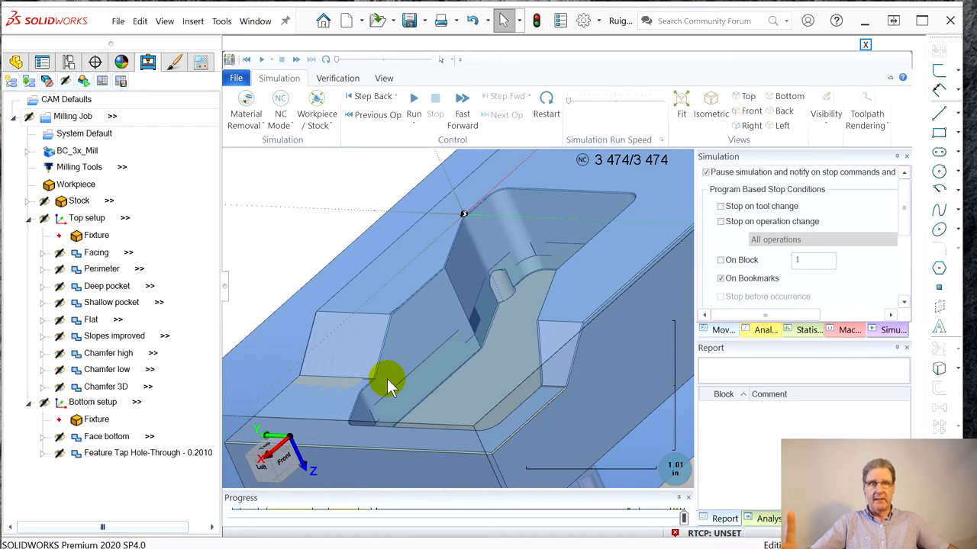
mouse_move(622, 210)
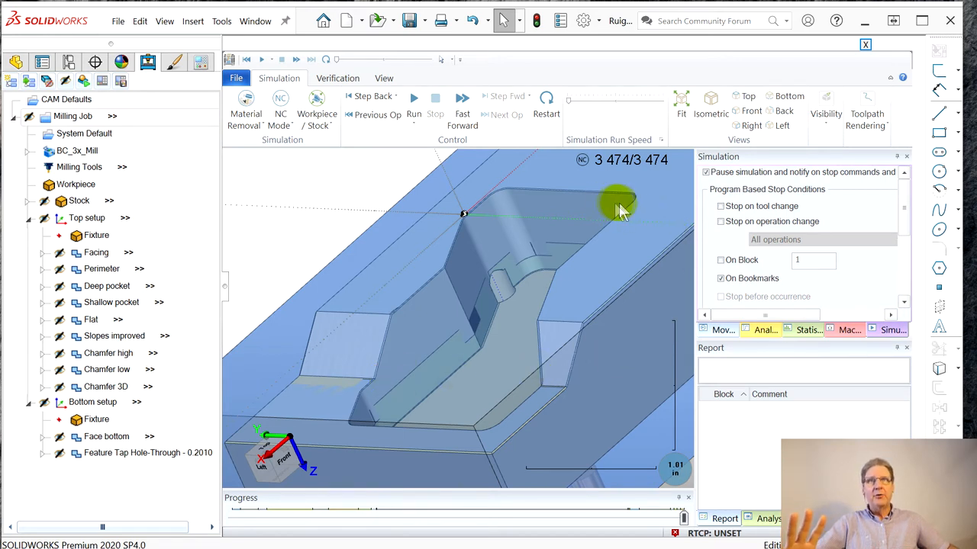
mouse_move(659, 204)
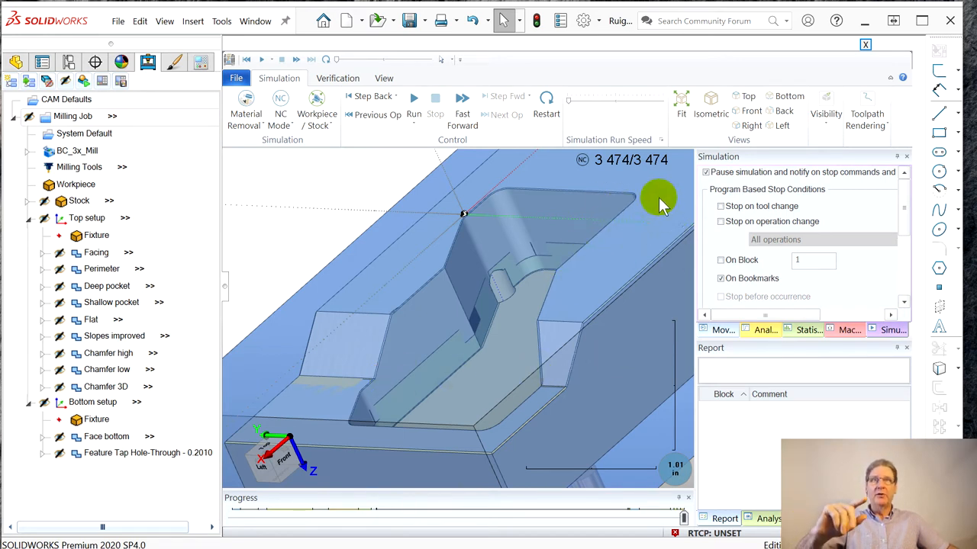
mouse_move(592, 263)
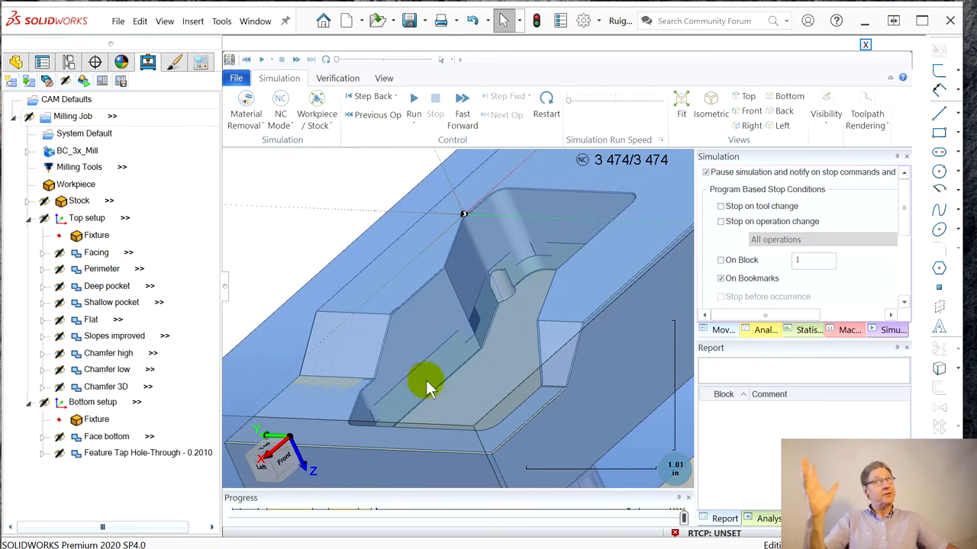
mouse_move(298, 379)
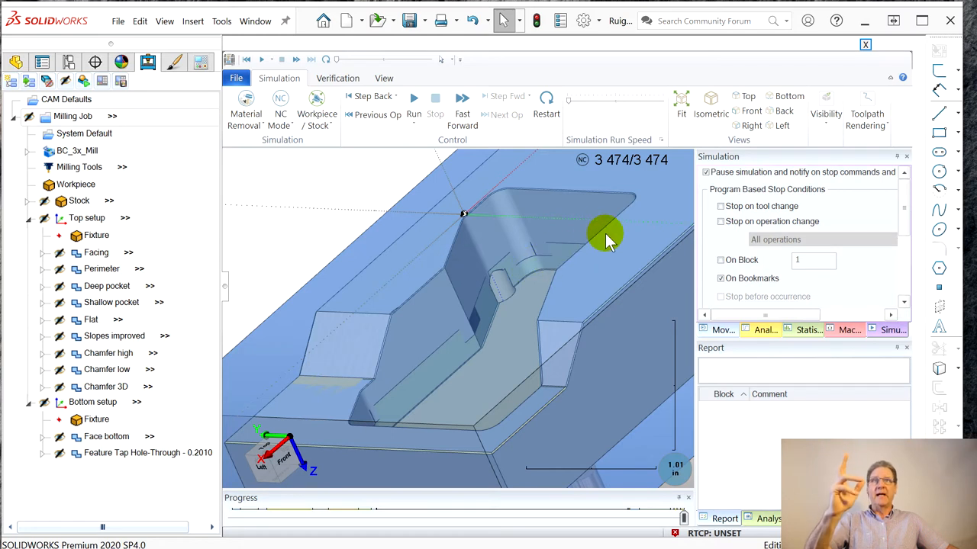
mouse_move(613, 408)
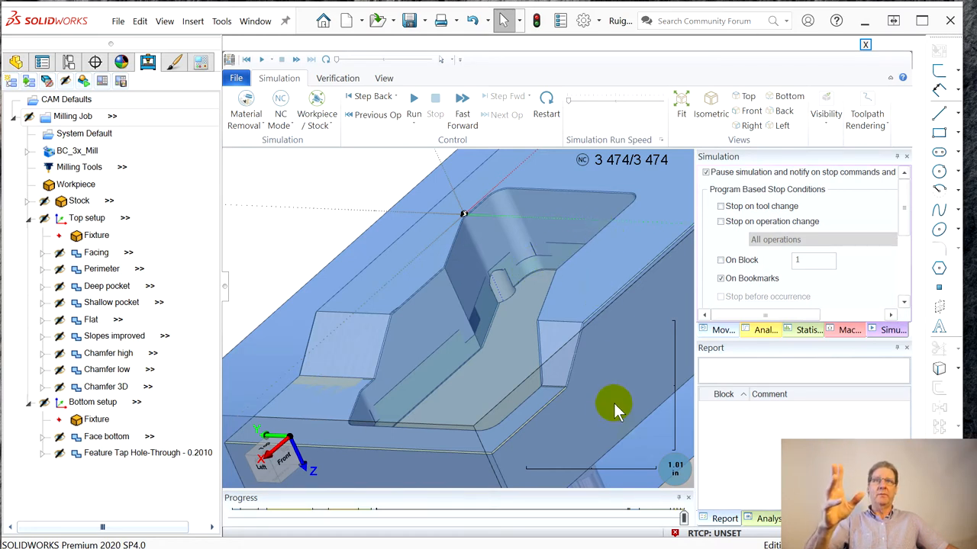
mouse_move(548, 296)
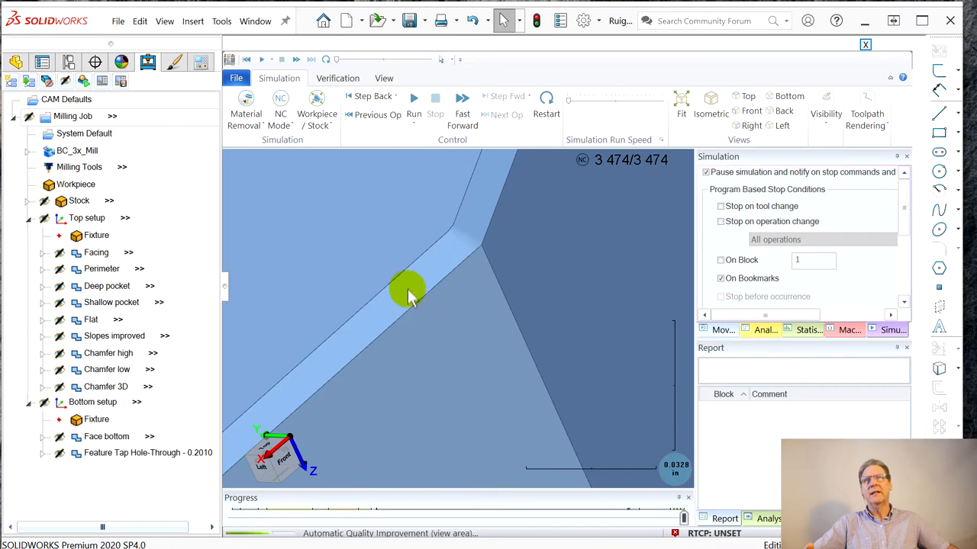
mouse_move(457, 339)
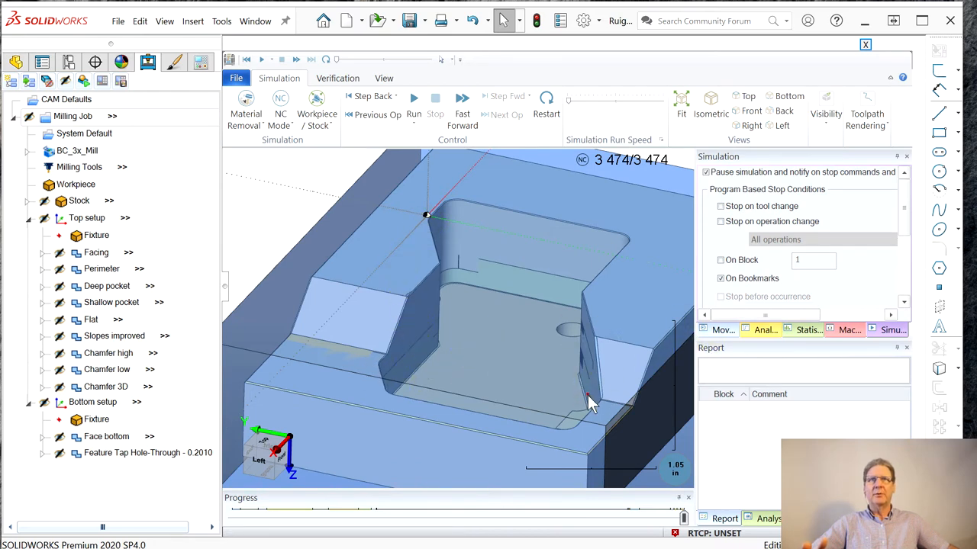
- Zoom out so the full stock and simulated part are visible from above
left_click_drag(596, 400, 611, 415)
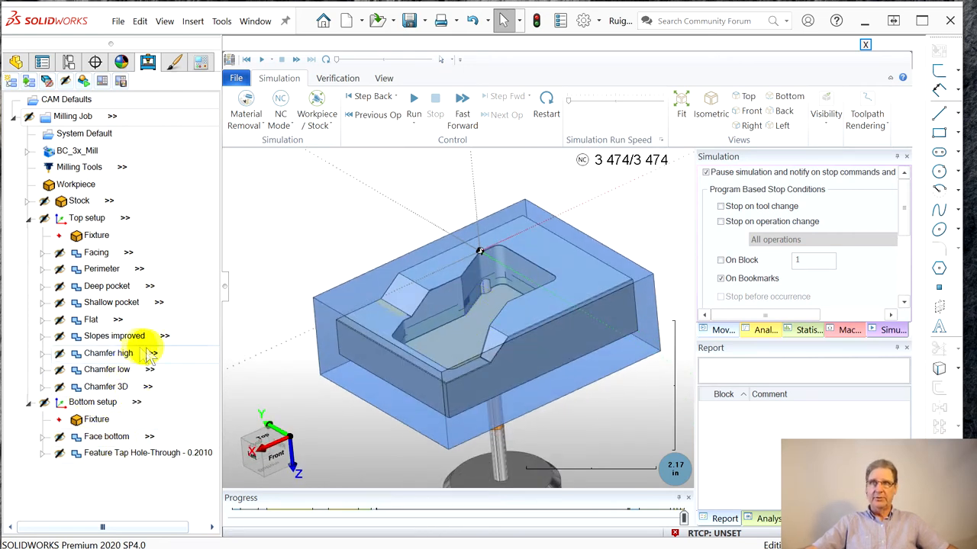
- Select the Chamfer 3D and then the Deep pocket operations in the CAM tree
left_click(92, 403)
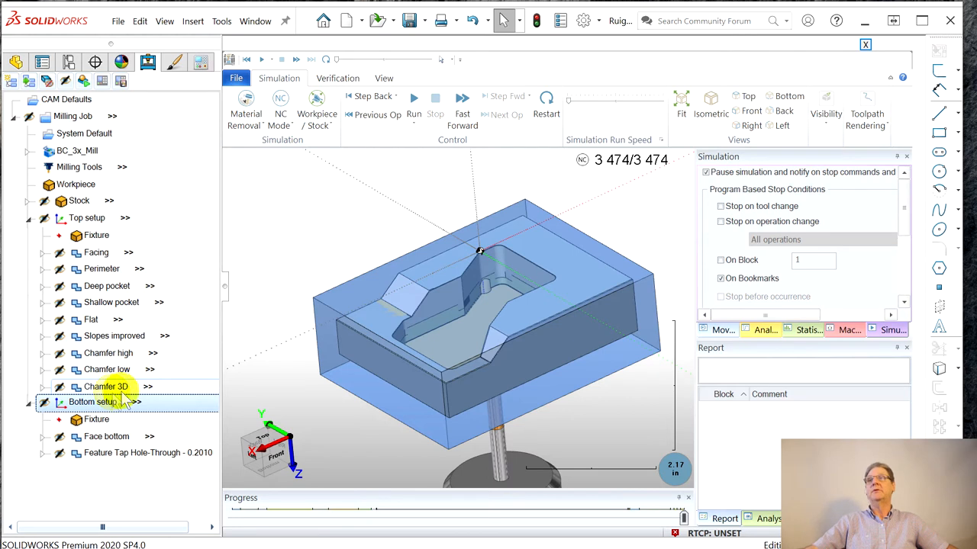
left_click(104, 387)
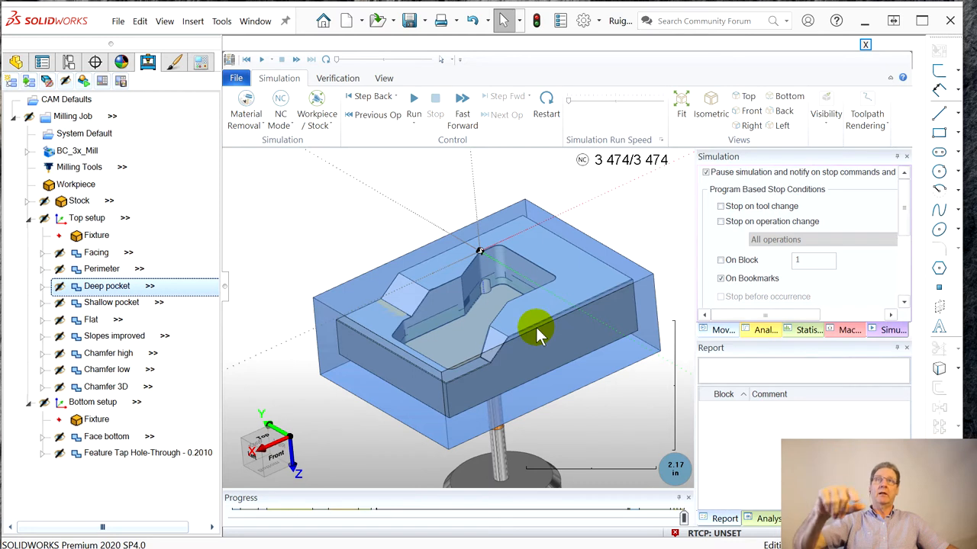
mouse_move(582, 330)
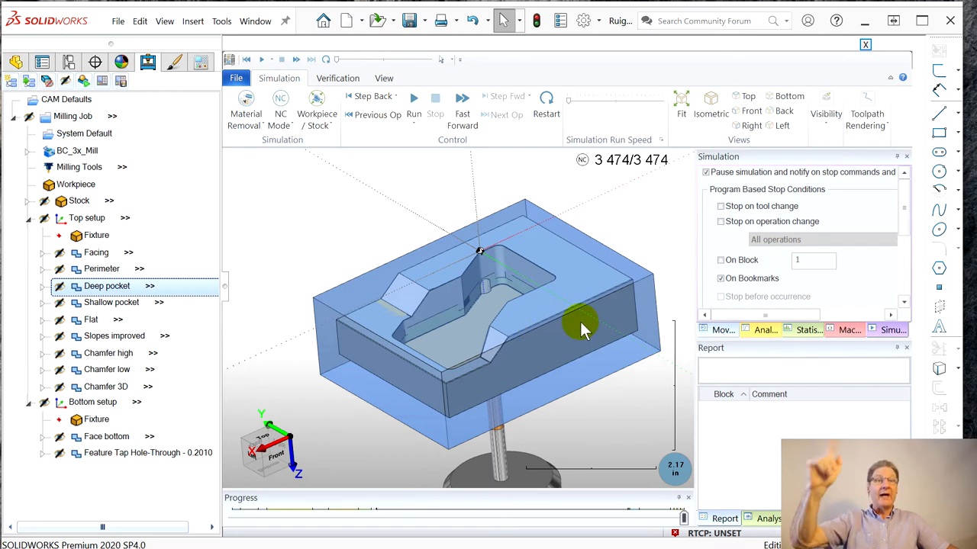
mouse_move(186, 271)
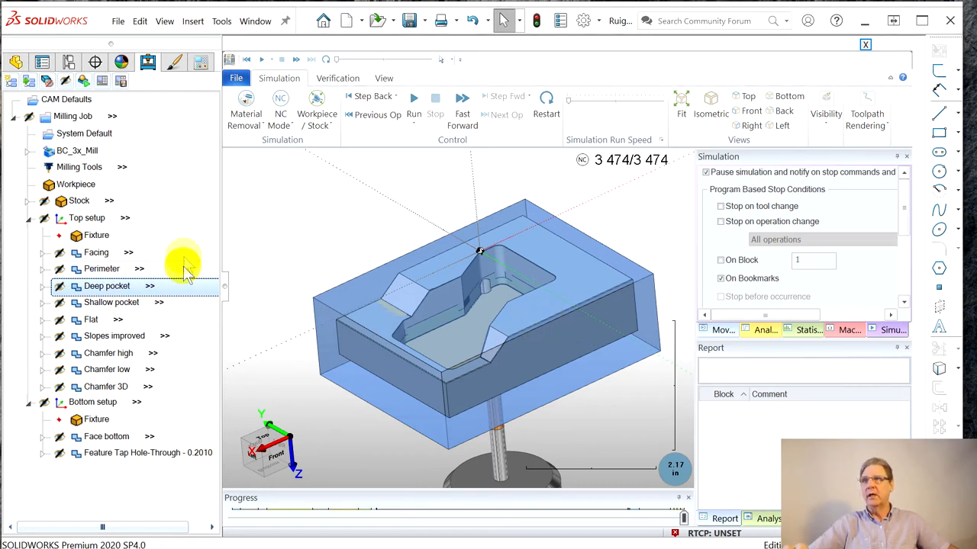
mouse_move(149, 328)
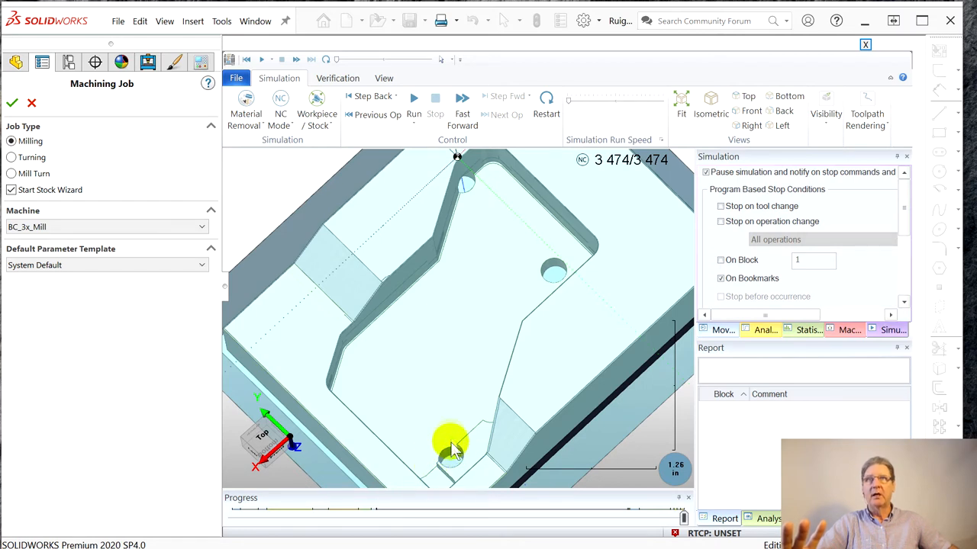
mouse_move(473, 186)
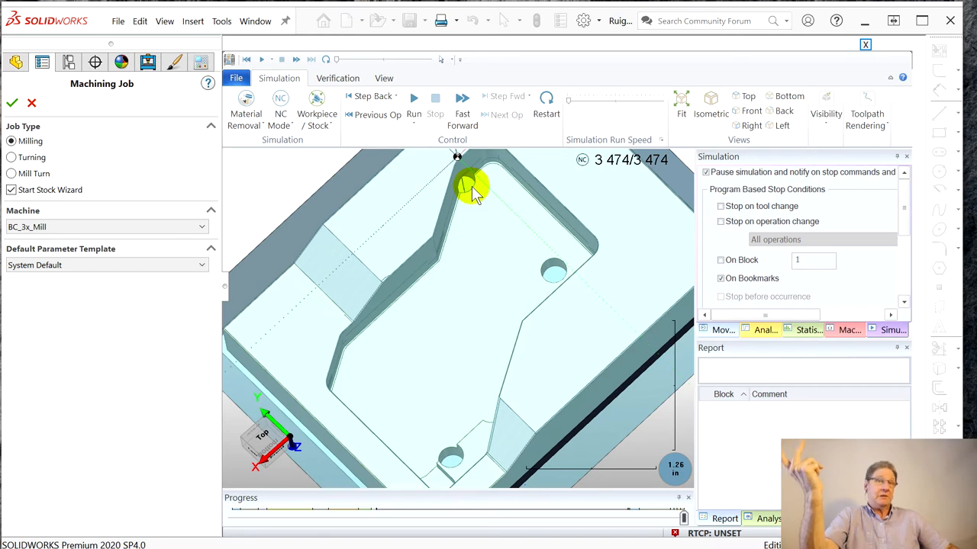
mouse_move(492, 210)
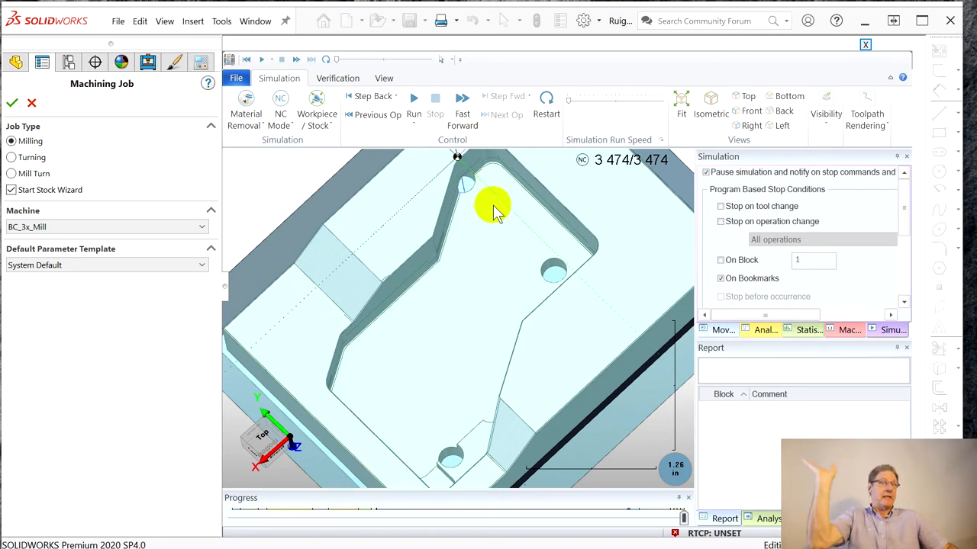
mouse_move(464, 445)
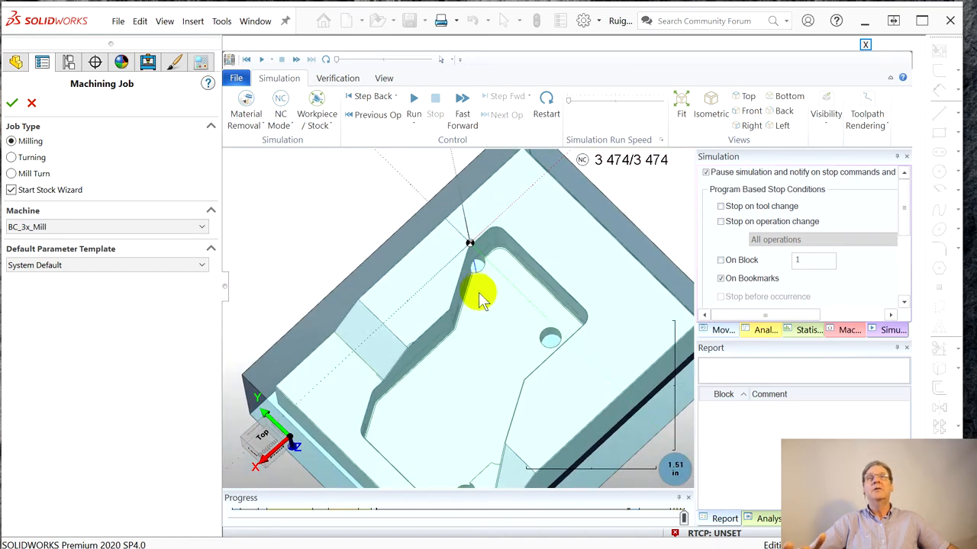
- Rotate the part to view the shallow pocket and tool beside the expanded Shallow pocket entries
left_click_drag(481, 297, 488, 359)
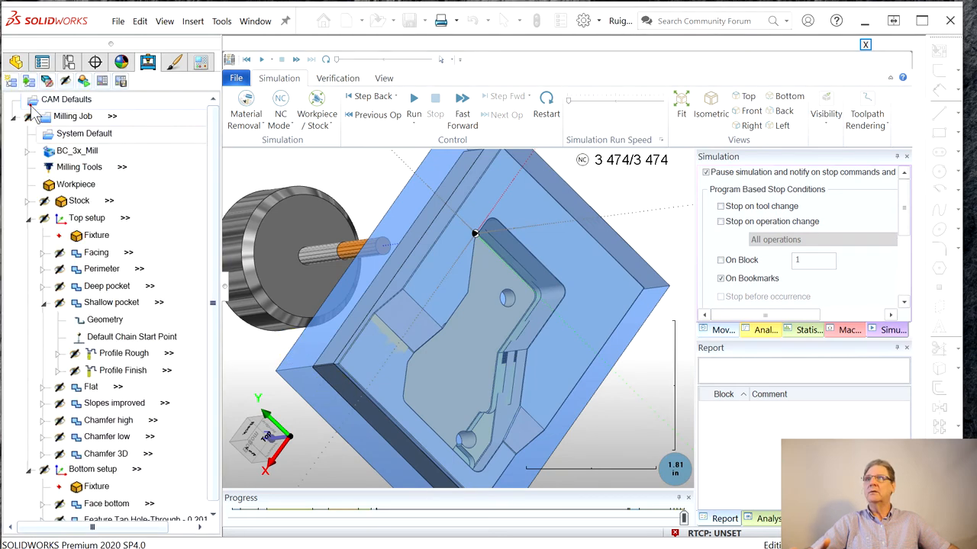
- Highlight the Shallow pocket operation's geometry edges on the part
left_click(104, 319)
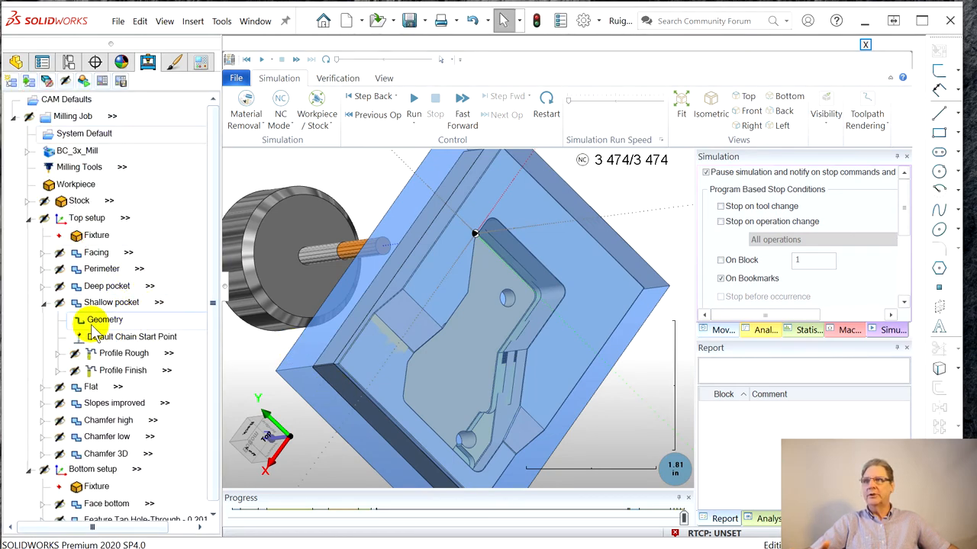
right_click(104, 321)
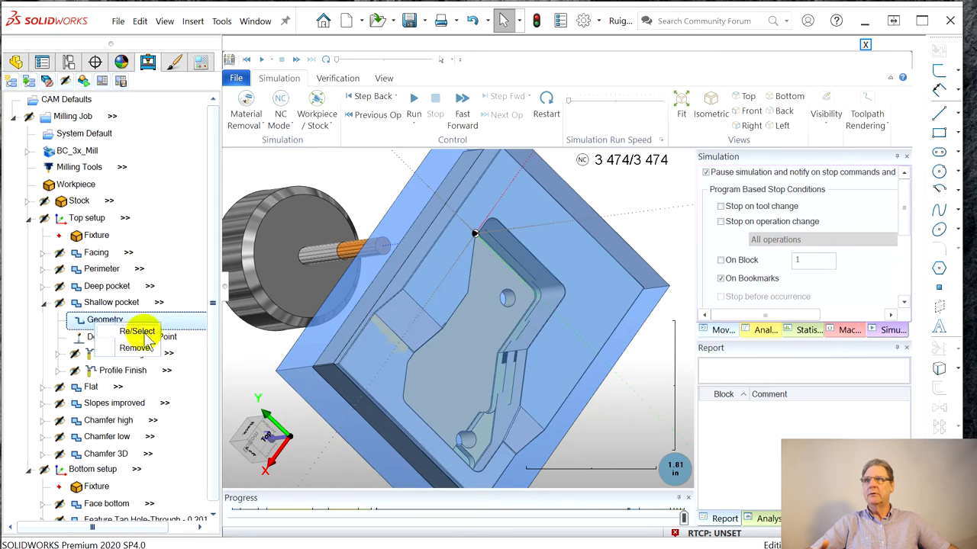
left_click(138, 331)
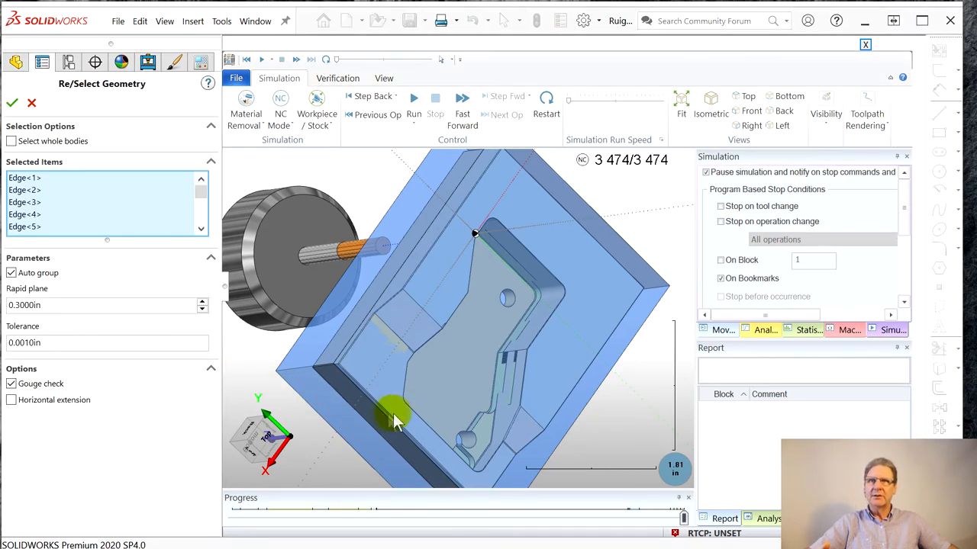
mouse_move(100, 198)
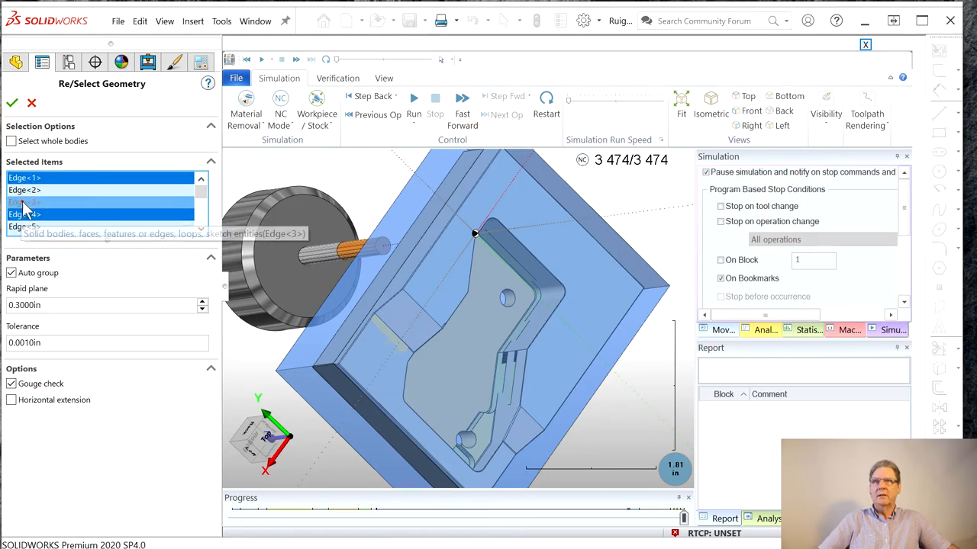
left_click(399, 335)
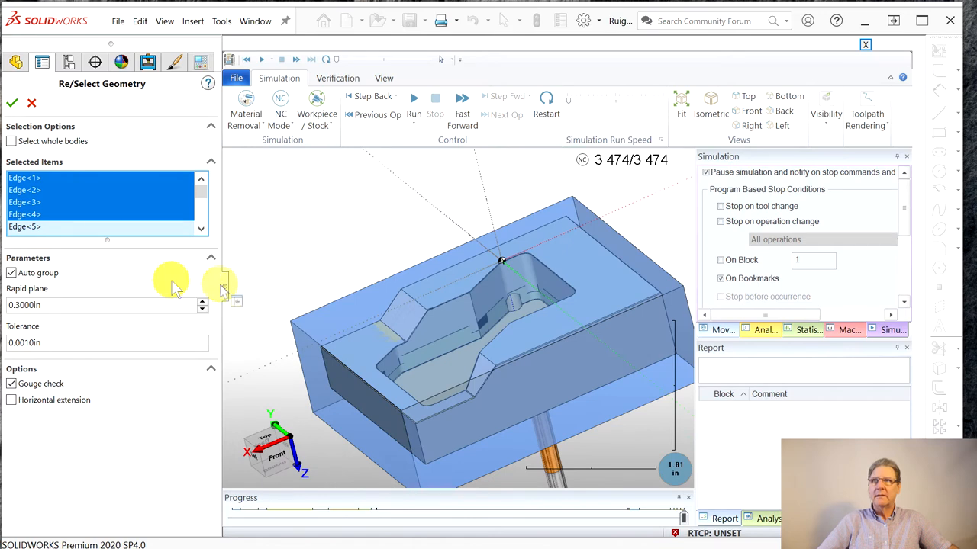
mouse_move(24, 177)
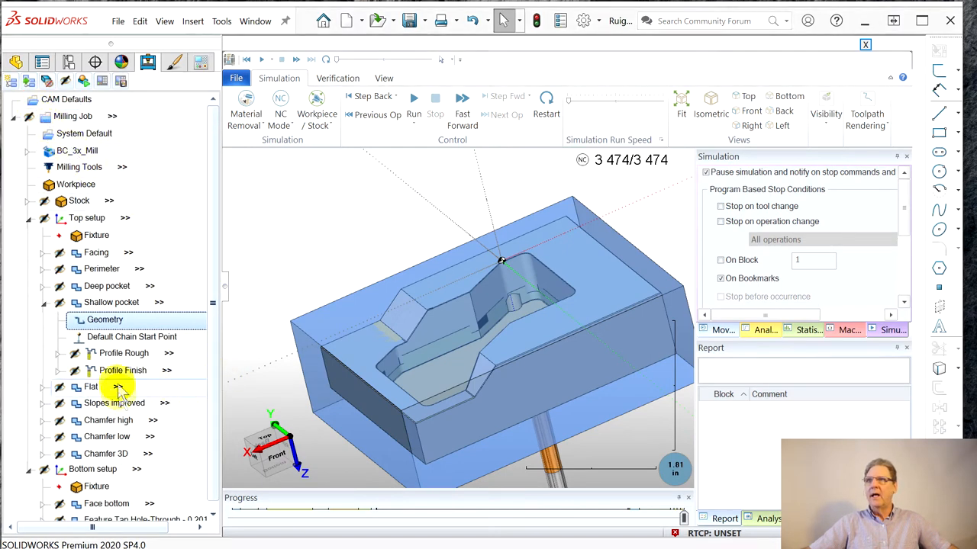
- Reselect the Shallow pocket operation and close the simulation window
left_click(113, 302)
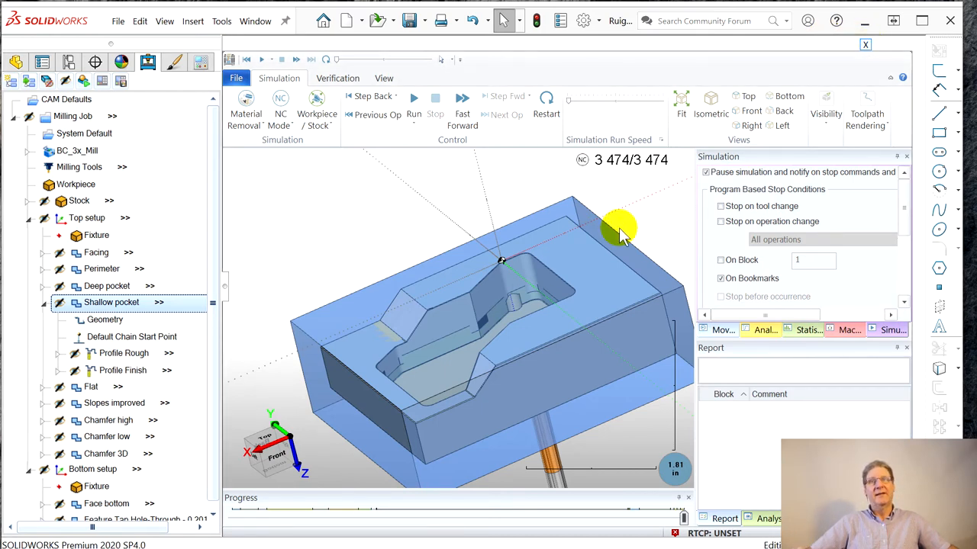
left_click(863, 43)
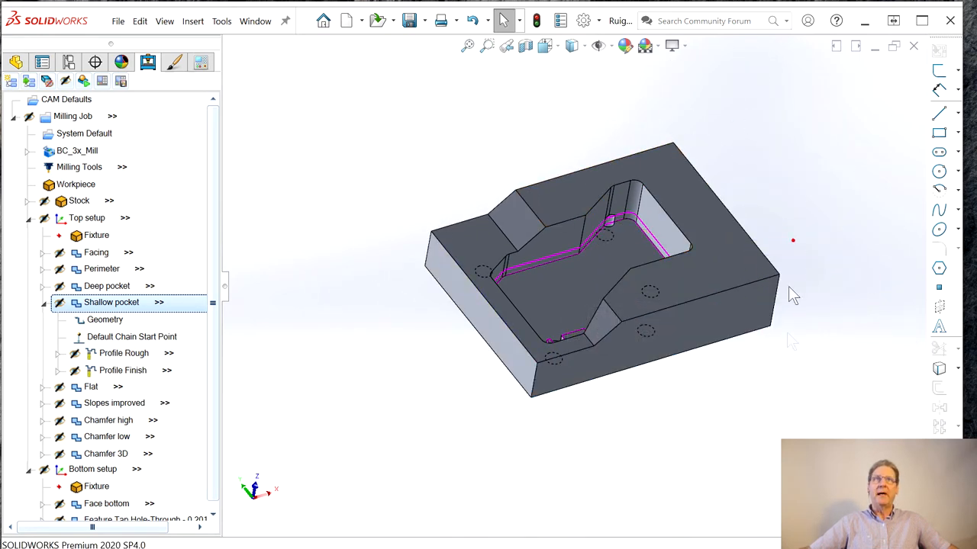
left_click_drag(793, 296, 766, 324)
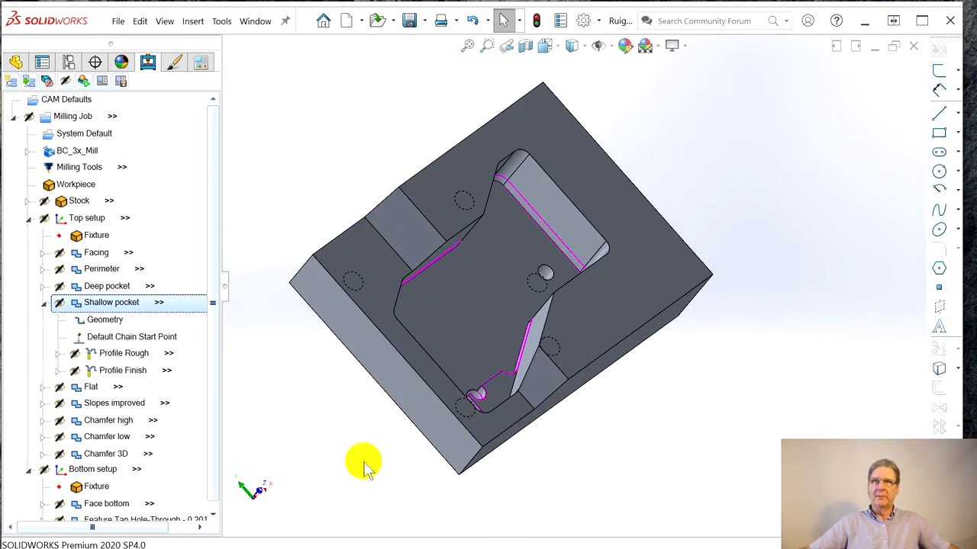
left_click_drag(363, 465, 470, 504)
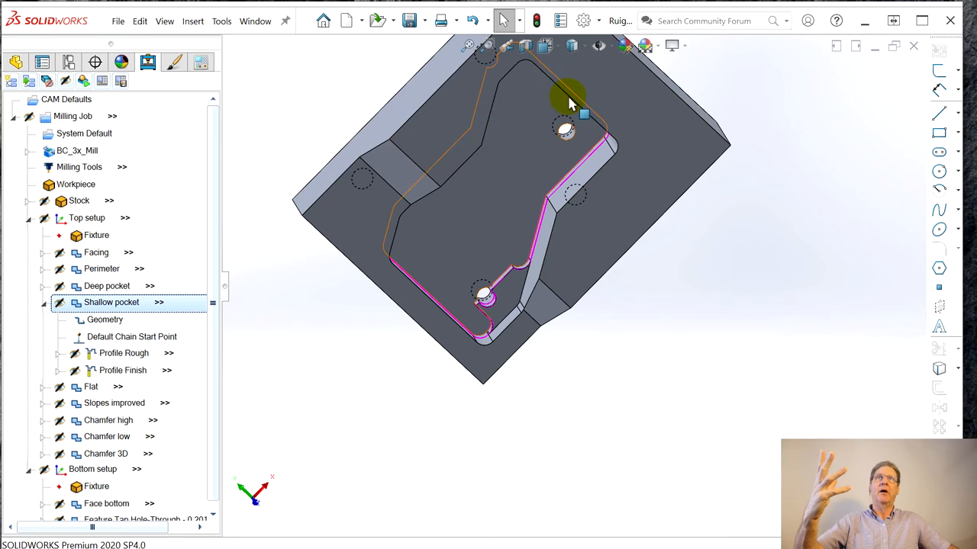
right_click(572, 104)
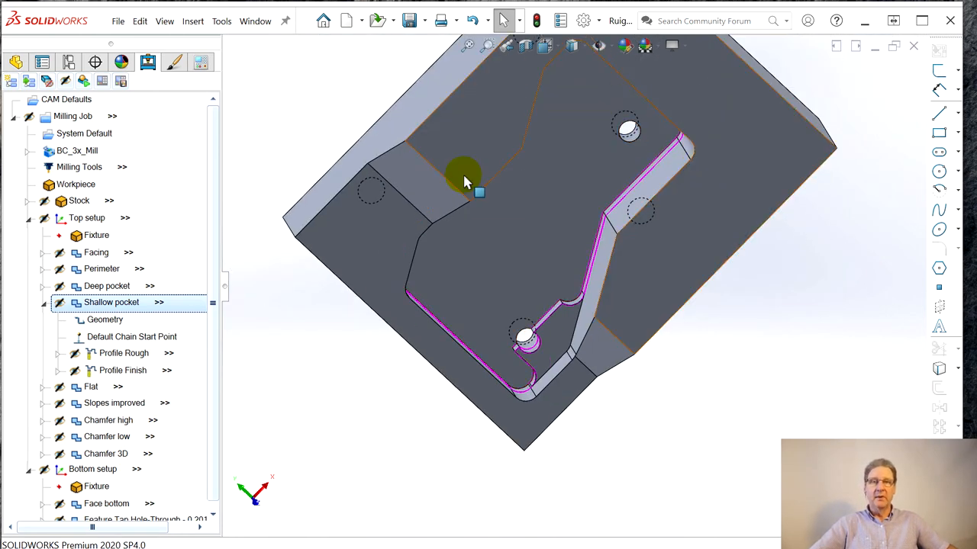
mouse_move(470, 183)
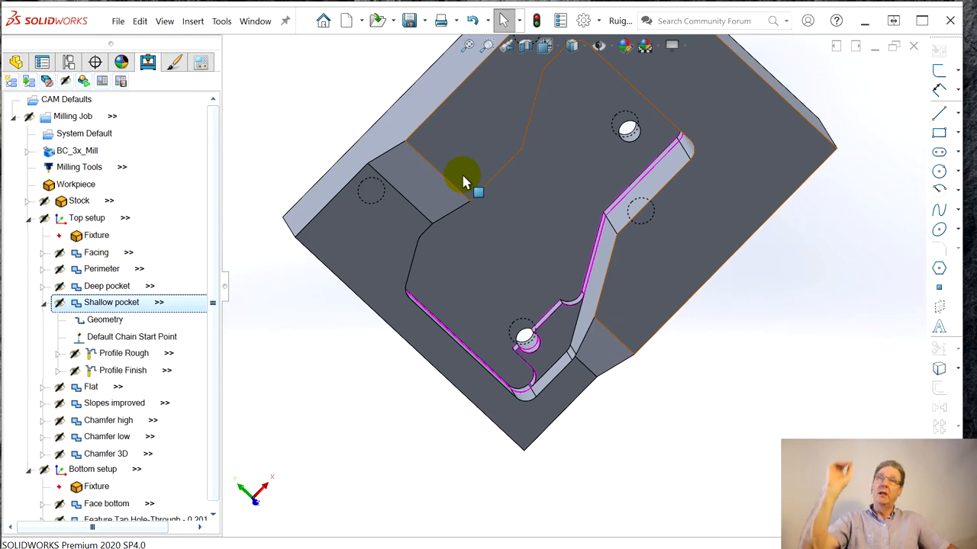
left_click(466, 175)
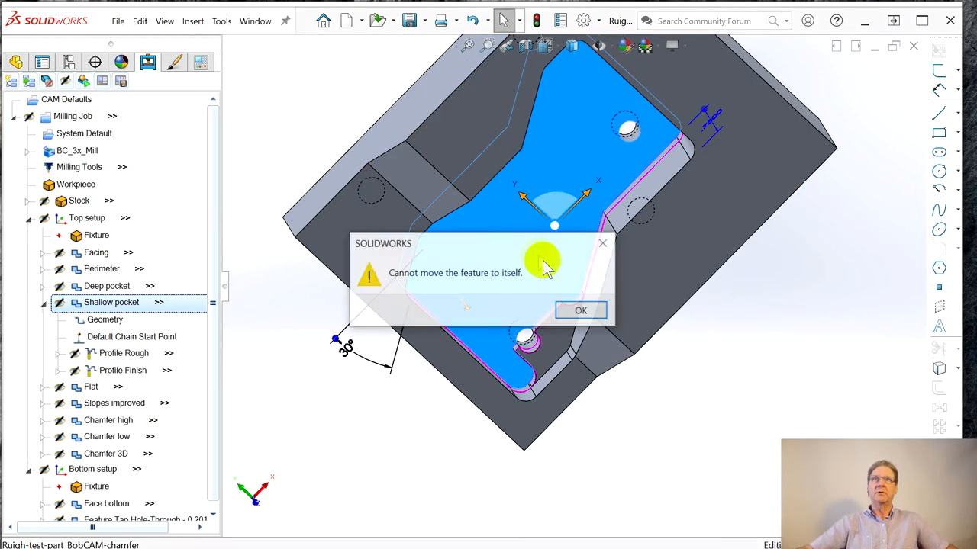
left_click(580, 309)
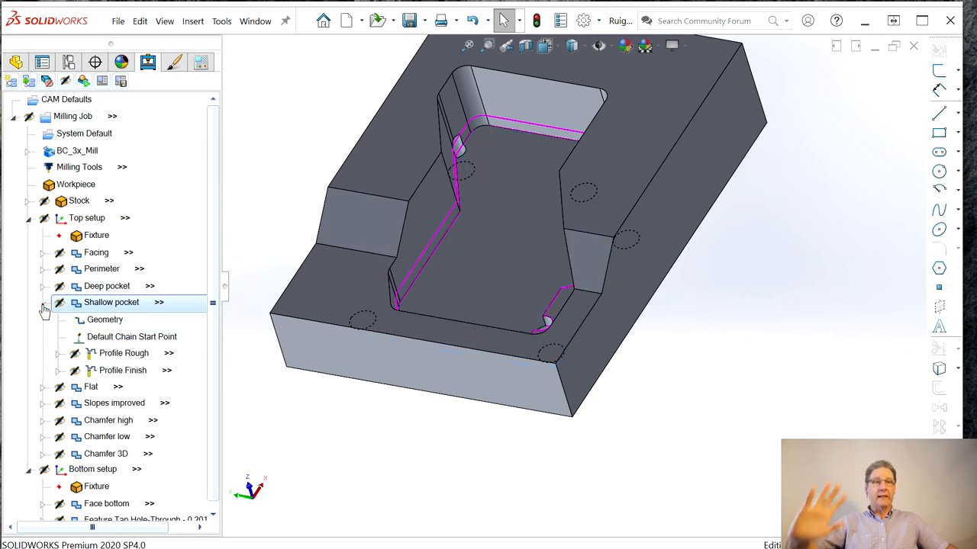
- Collapse Shallow pocket and expand the Flat operation to display its parallel toolpath and profiles
left_click(44, 302)
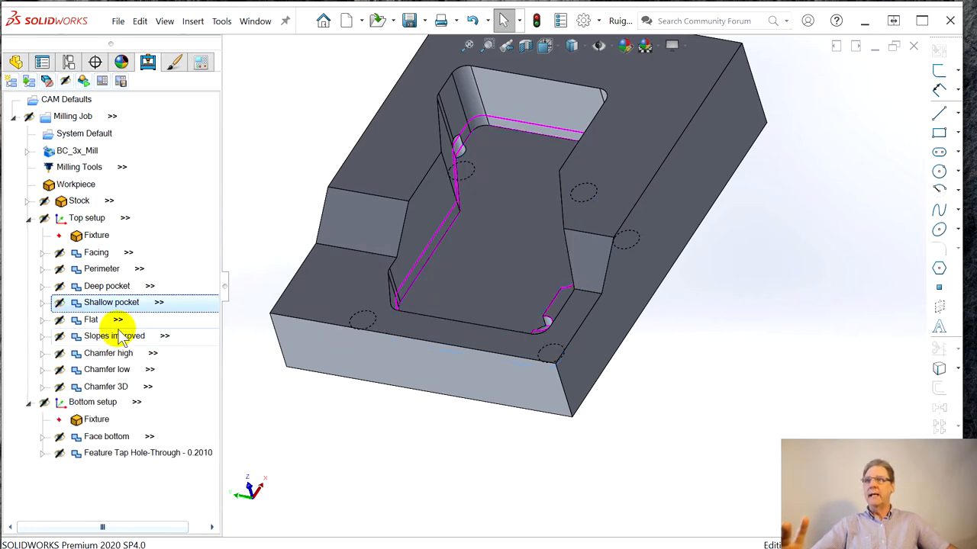
left_click(92, 319)
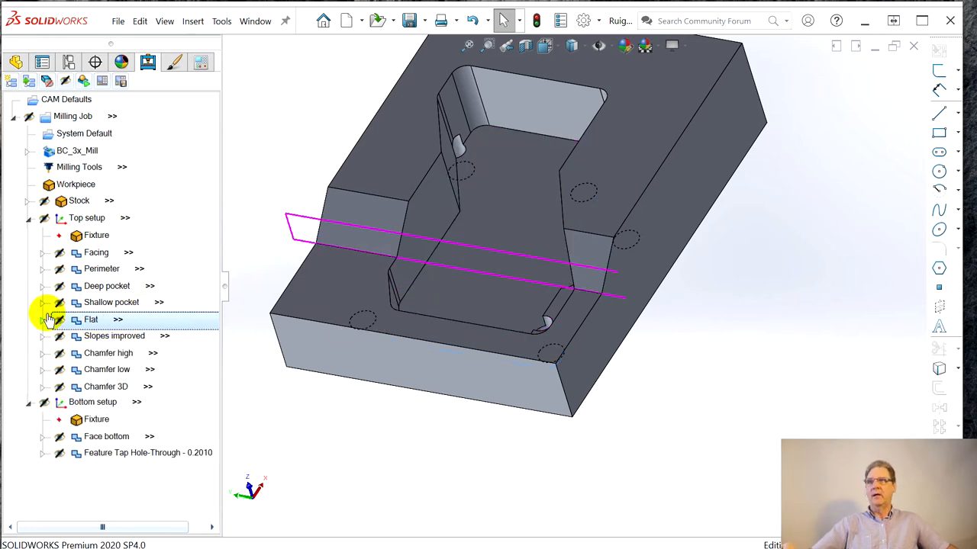
left_click(43, 319)
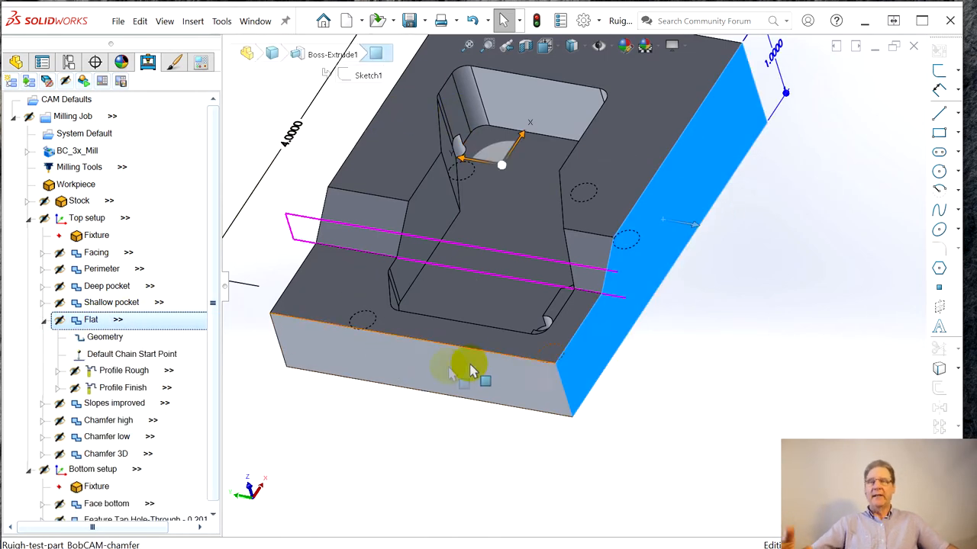
mouse_move(440, 385)
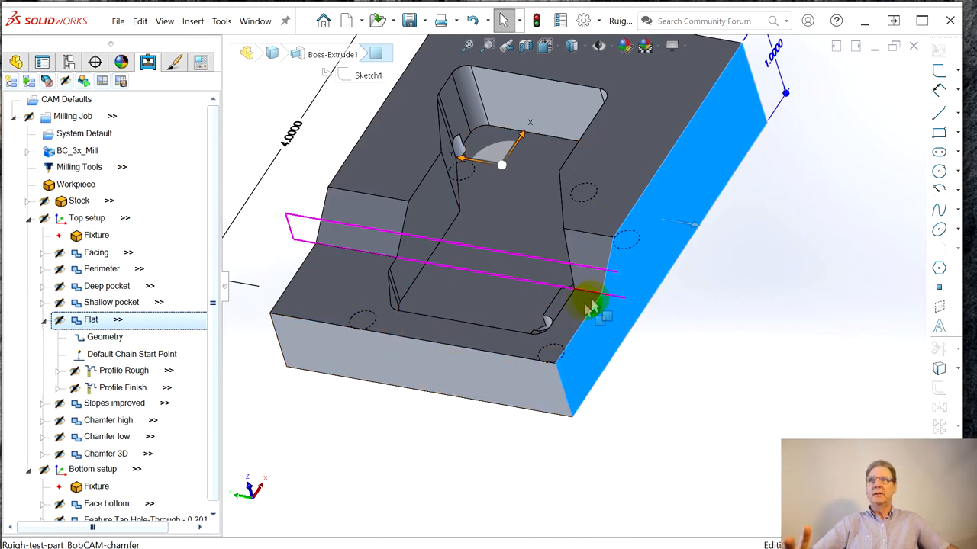
right_click(91, 321)
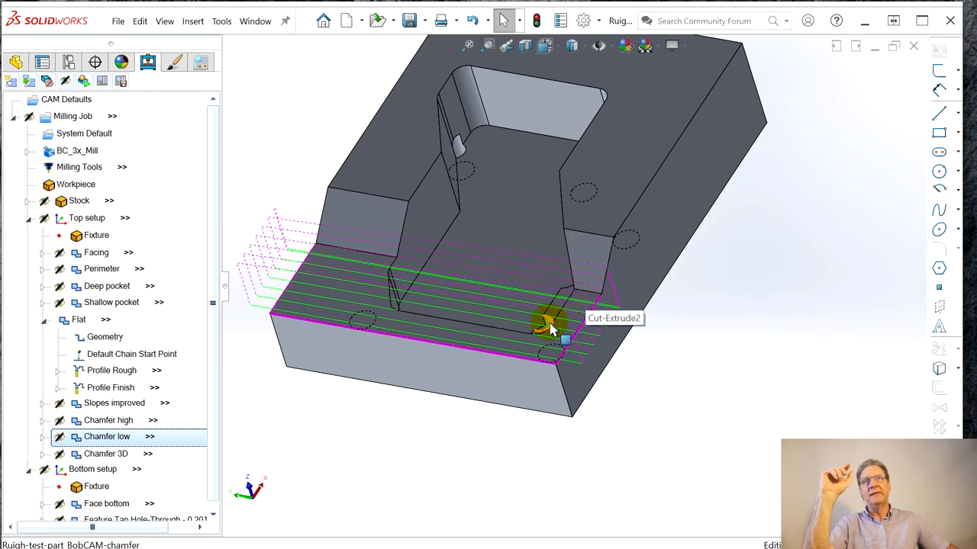
mouse_move(439, 342)
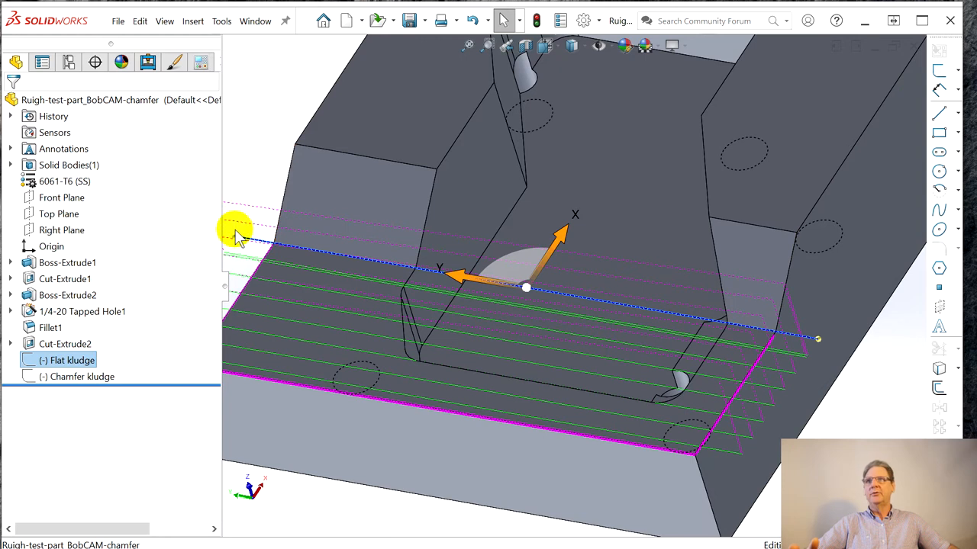
mouse_move(903, 343)
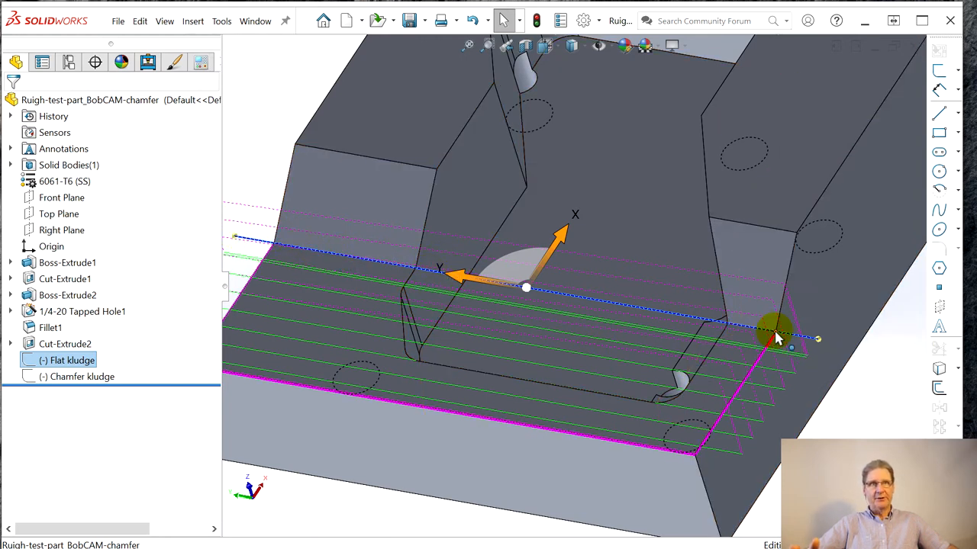
mouse_move(775, 339)
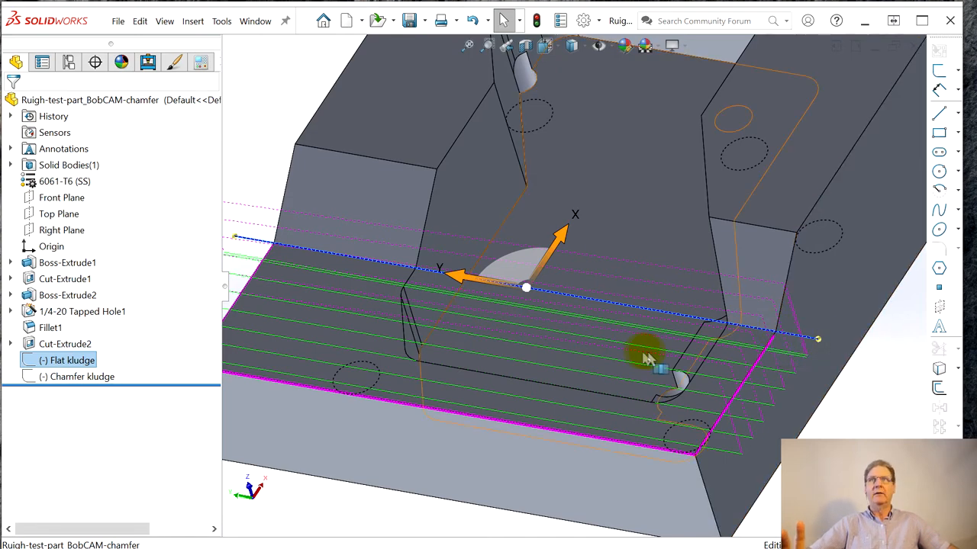
- Zoom in and pick the edge where the flat toolpath ends
left_click_drag(649, 358, 816, 382)
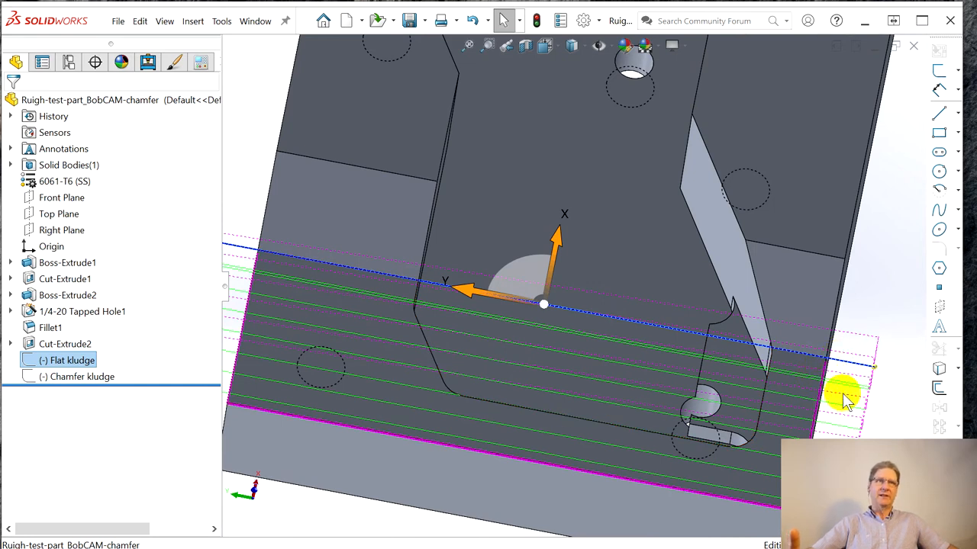
left_click(842, 396)
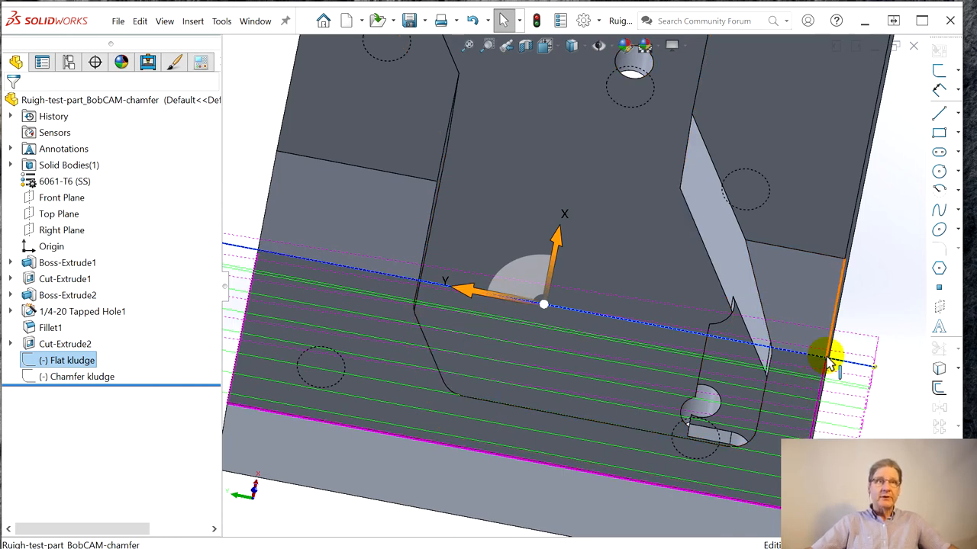
mouse_move(259, 253)
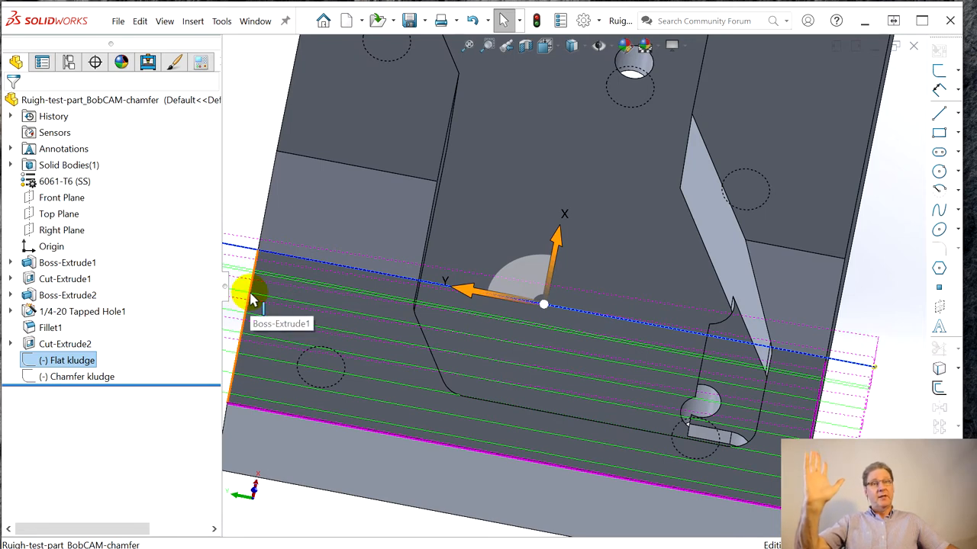
mouse_move(138, 155)
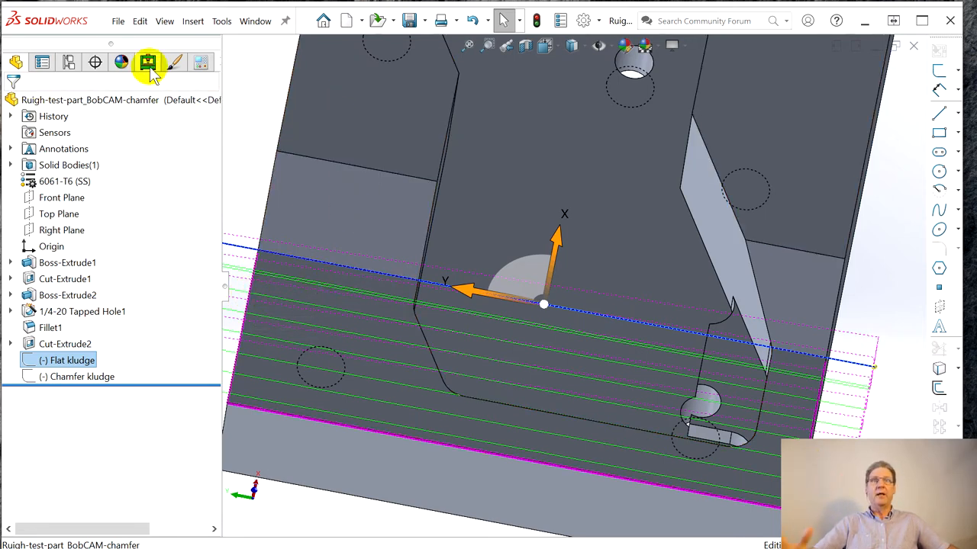
mouse_move(148, 61)
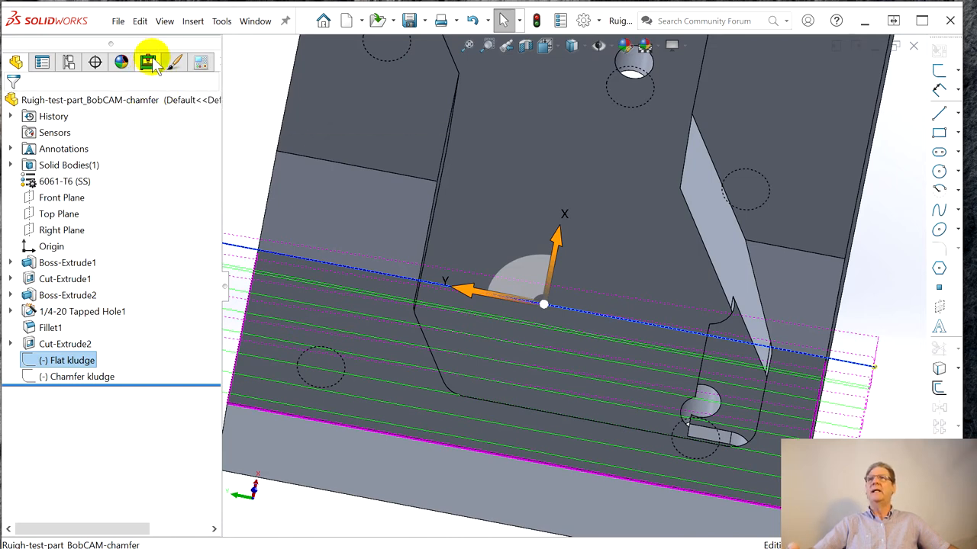
- Return to the BobCAD-CAM job tree and collapse the Flat operation
left_click(148, 61)
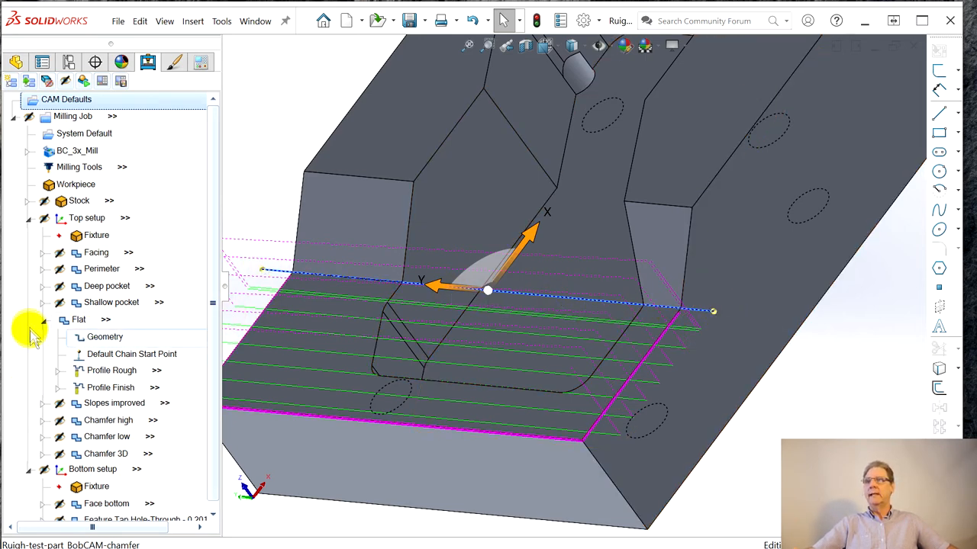
left_click(107, 421)
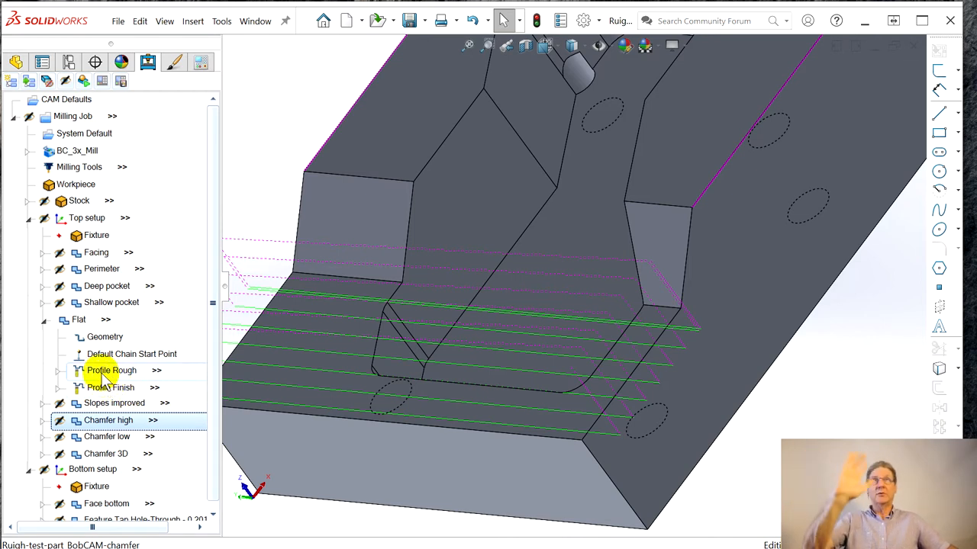
mouse_move(37, 336)
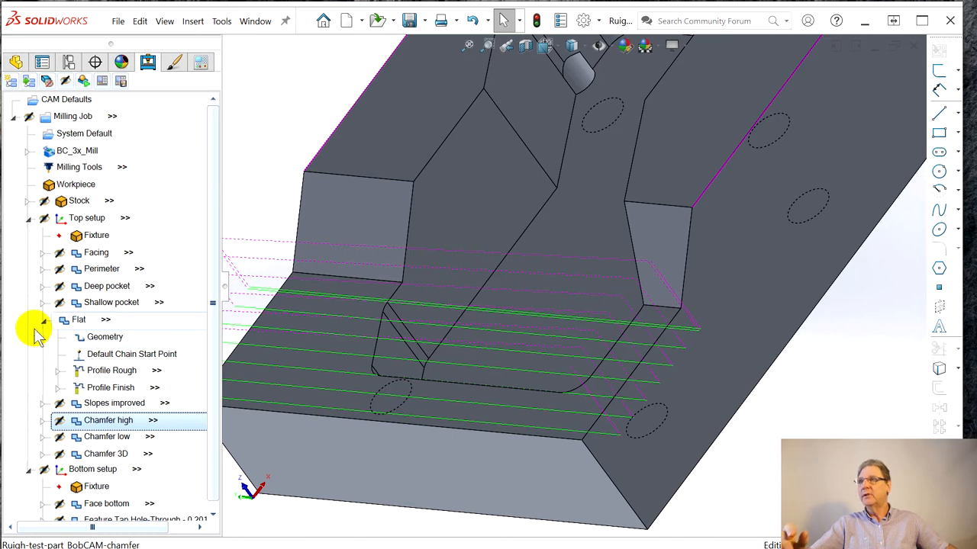
right_click(107, 420)
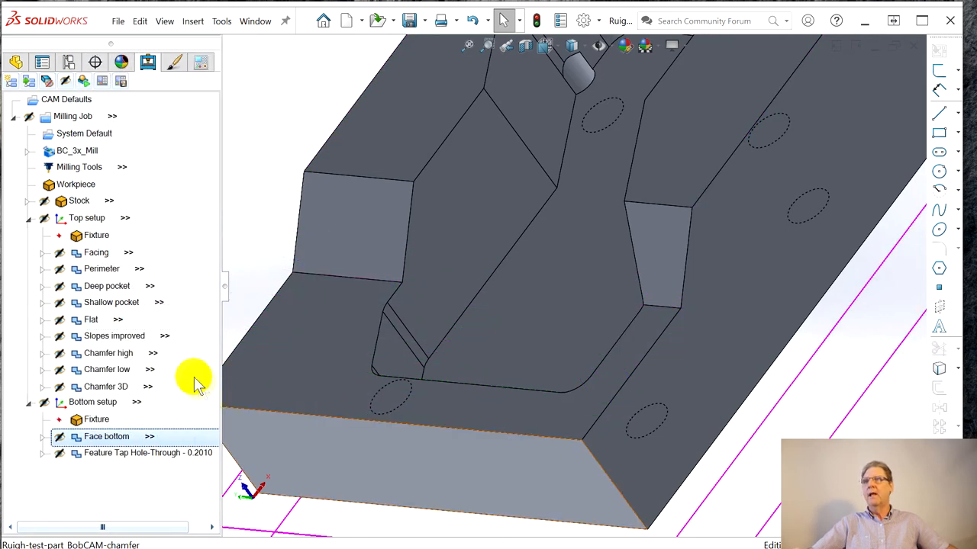
- Display the Chamfer low toolpath and orbit the part to view the chamfered edges
left_click(116, 335)
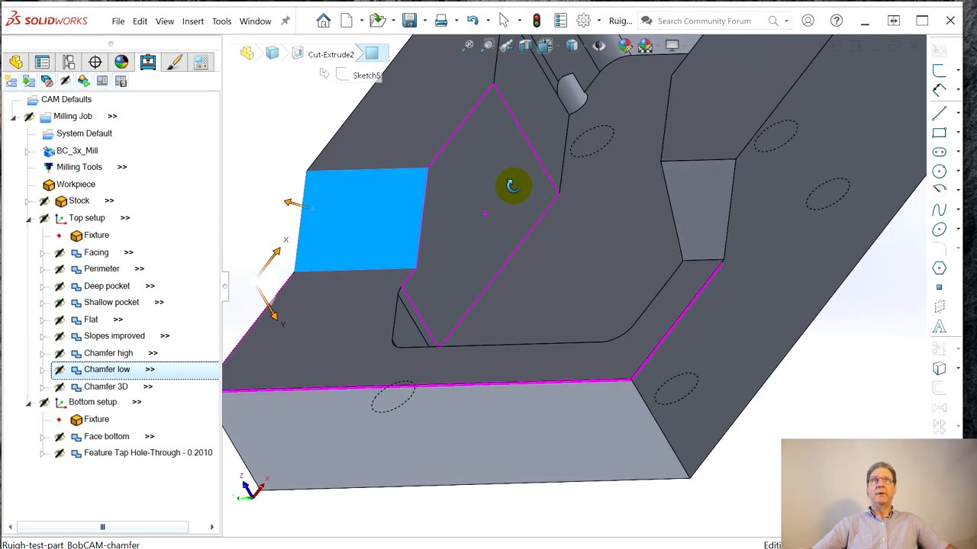
left_click_drag(511, 186, 572, 242)
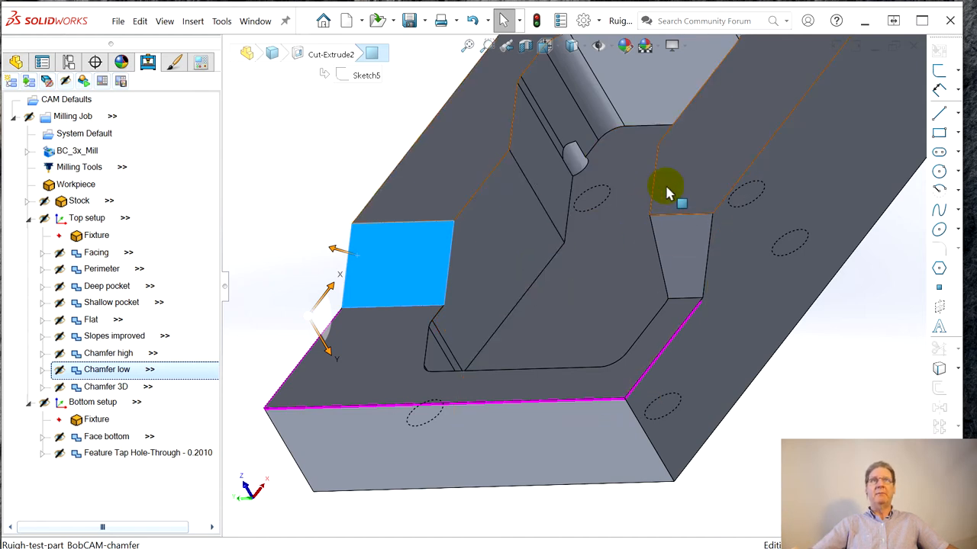
mouse_move(705, 213)
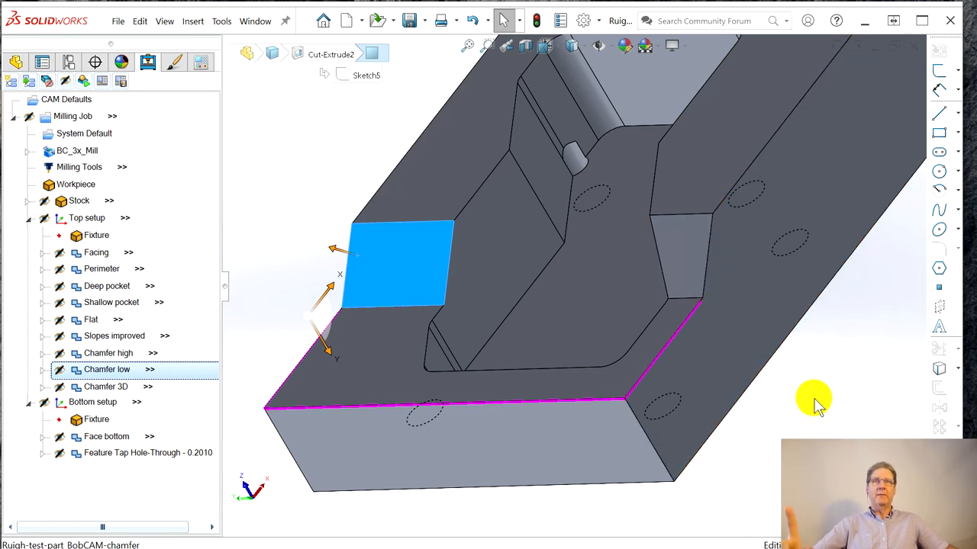
mouse_move(699, 305)
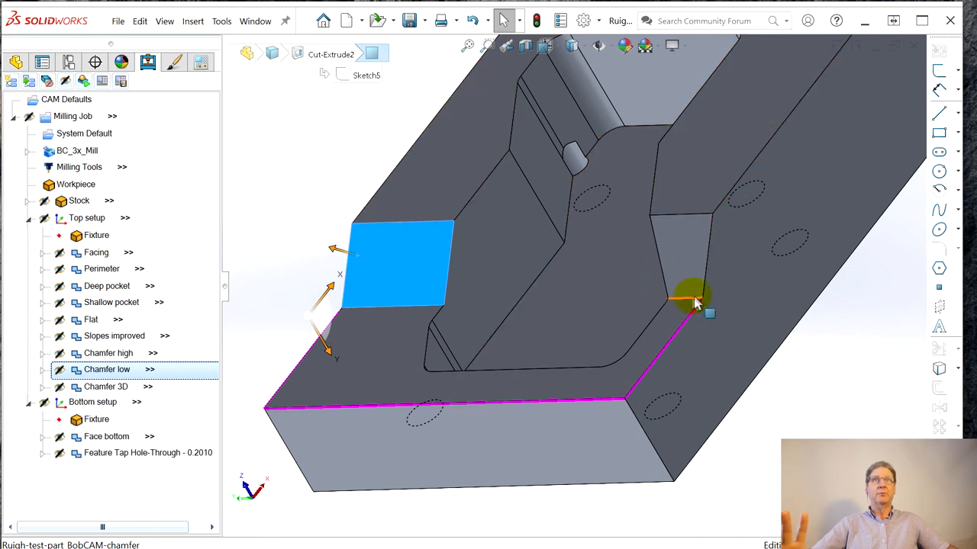
mouse_move(695, 302)
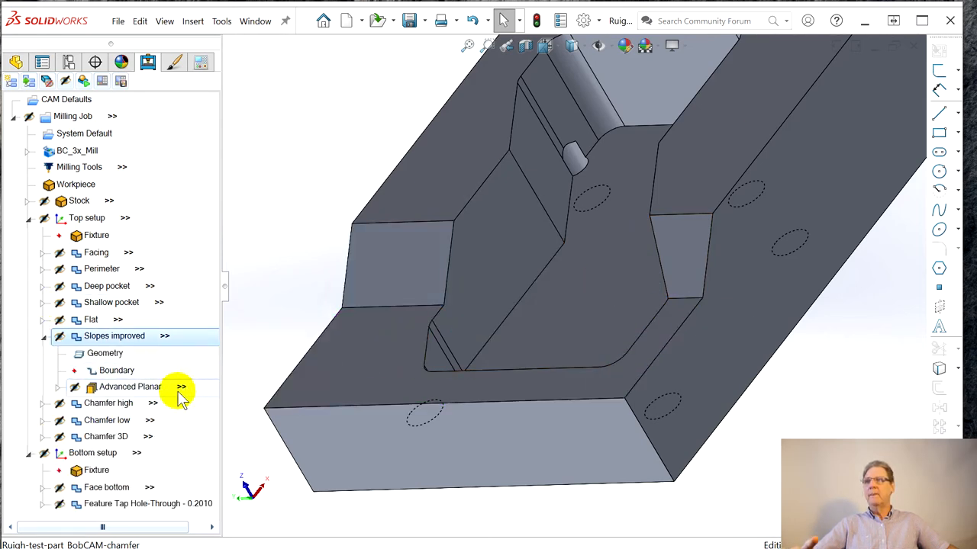
- Display the Advanced Planar toolpath over the two sloped pocket walls
left_click(107, 403)
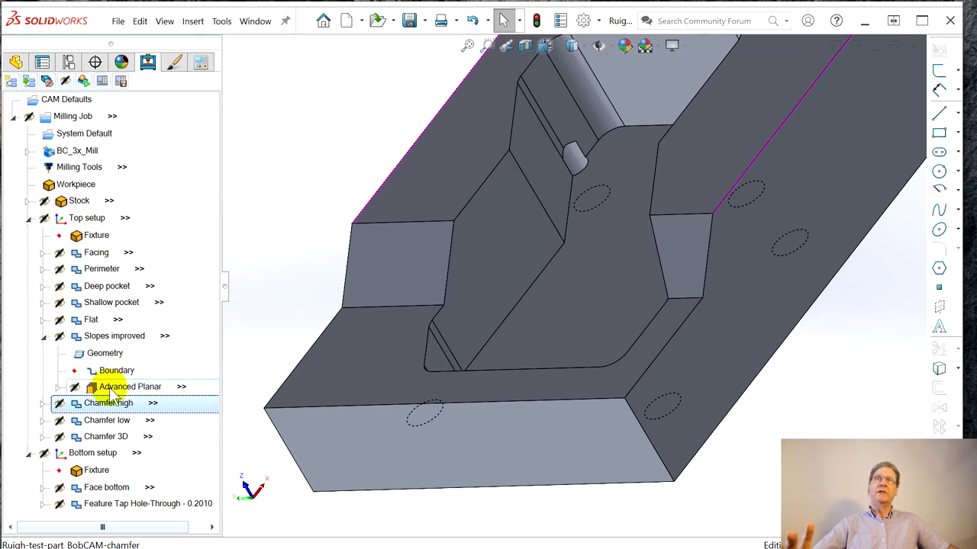
left_click(130, 388)
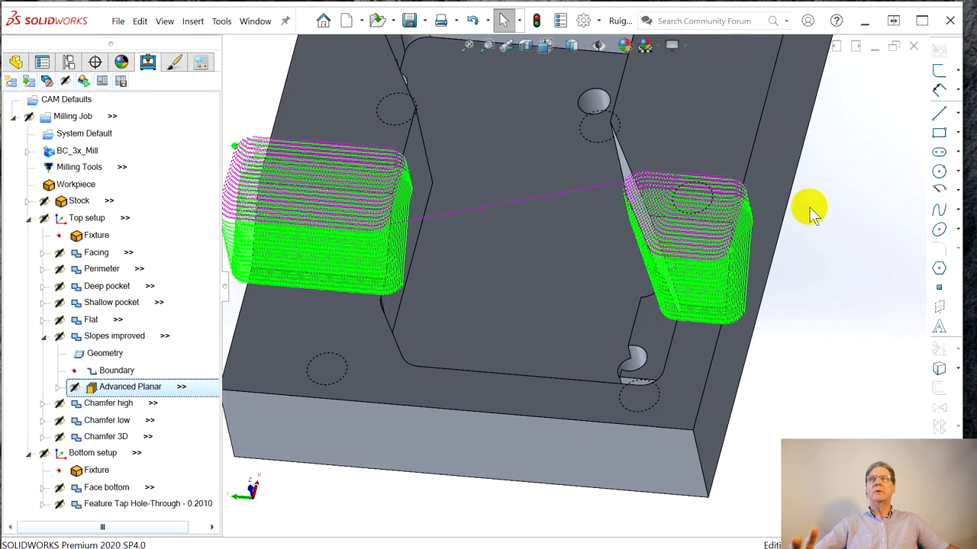
mouse_move(893, 244)
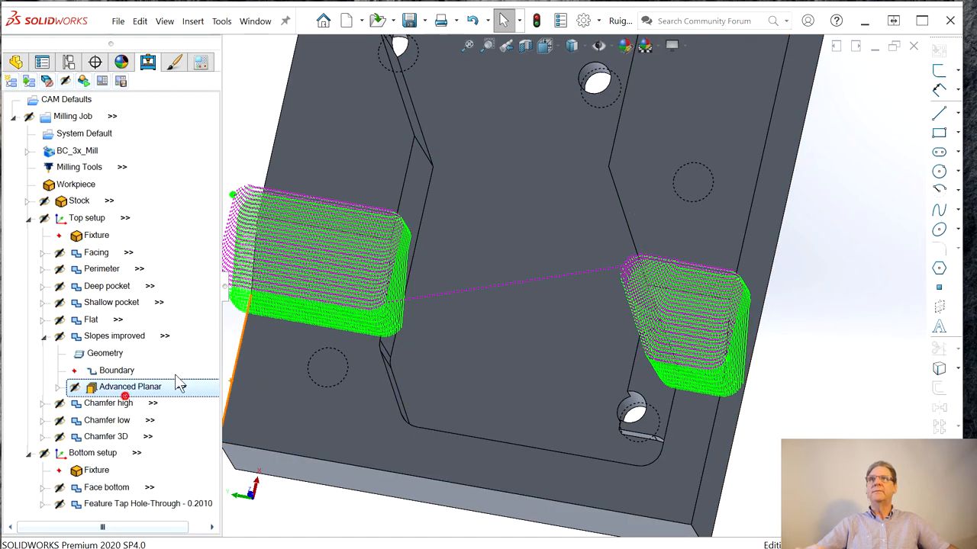
double_click(131, 387)
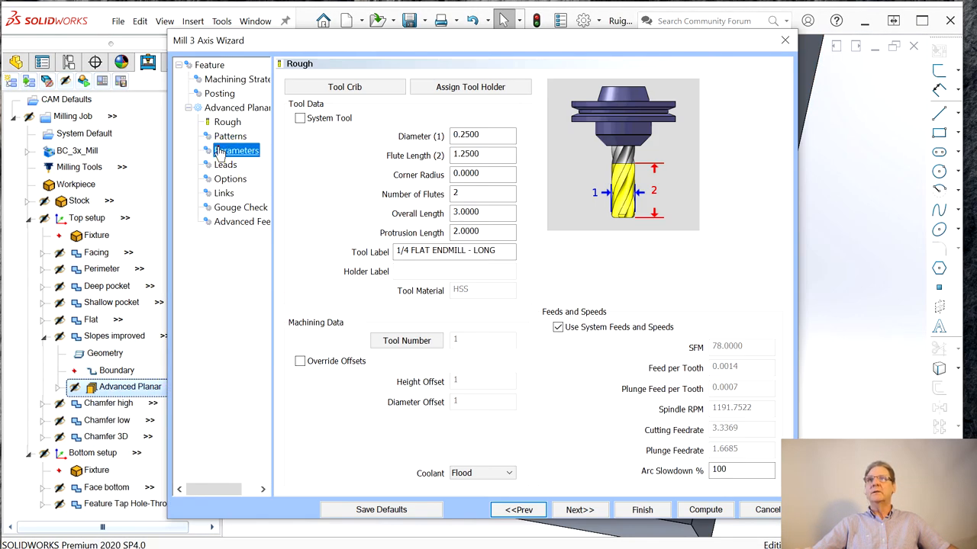
left_click(237, 151)
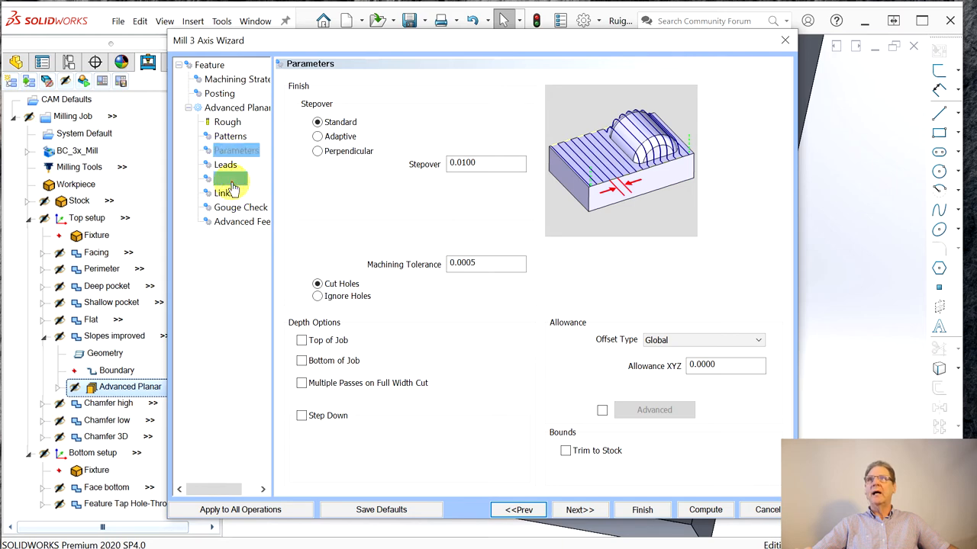
left_click(231, 179)
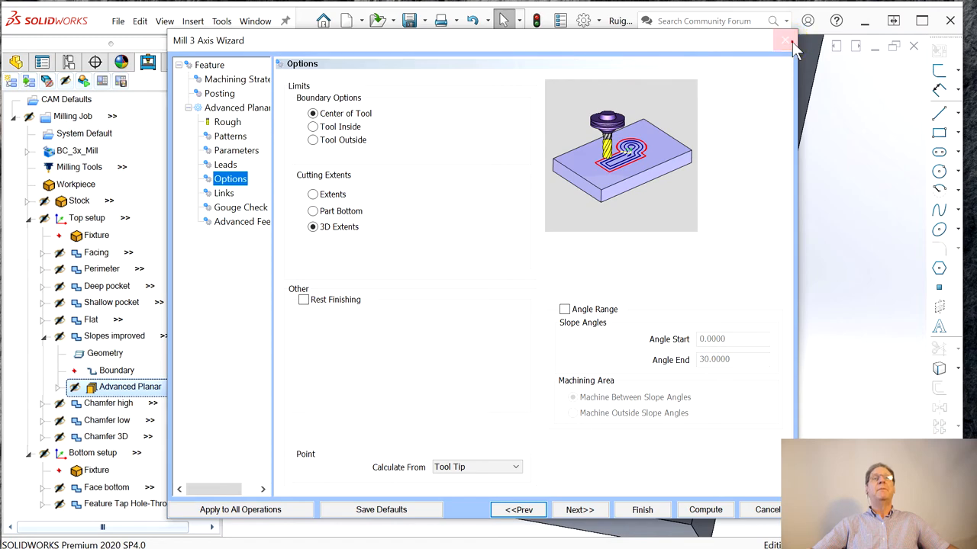
left_click(786, 39)
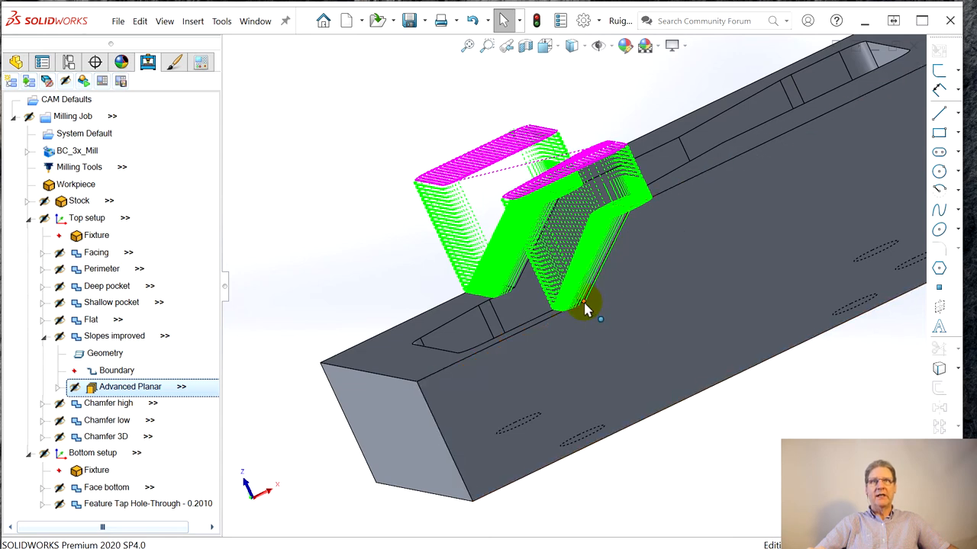
mouse_move(579, 308)
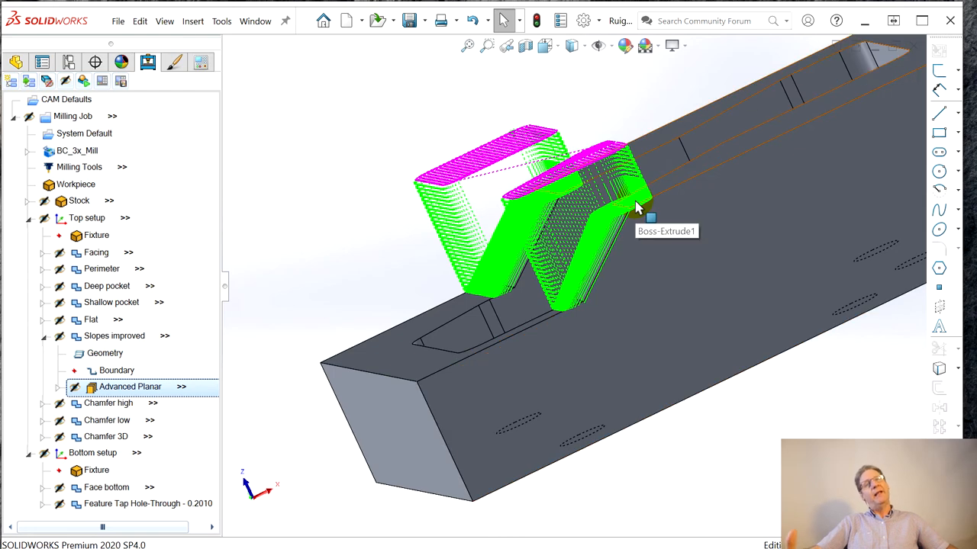
mouse_move(718, 160)
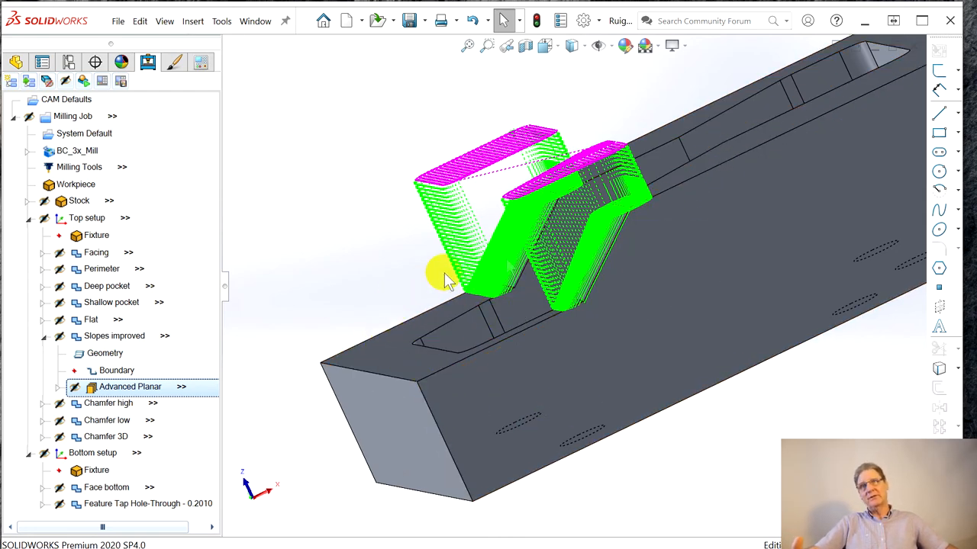
mouse_move(571, 321)
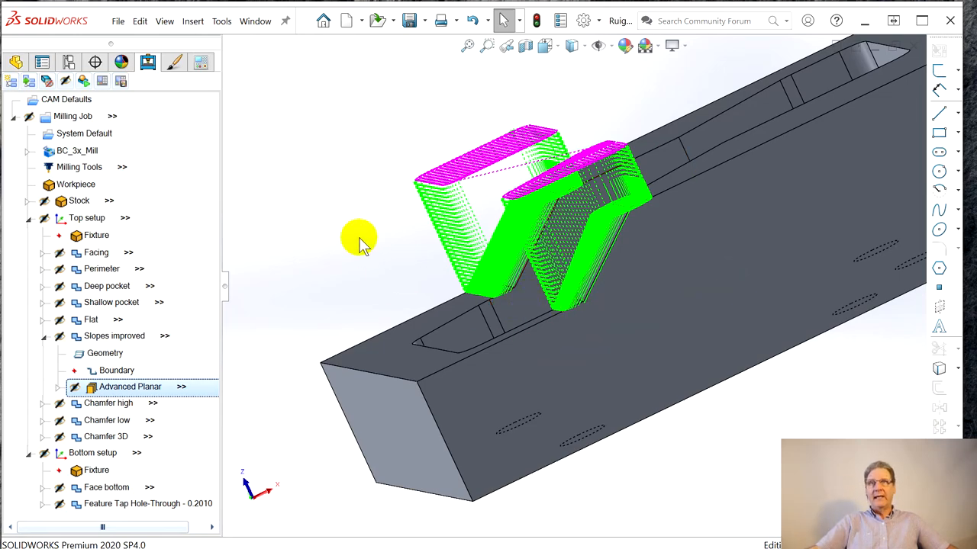
- Orbit the part to inspect the slope toolpath passes from the side
left_click_drag(358, 244, 550, 267)
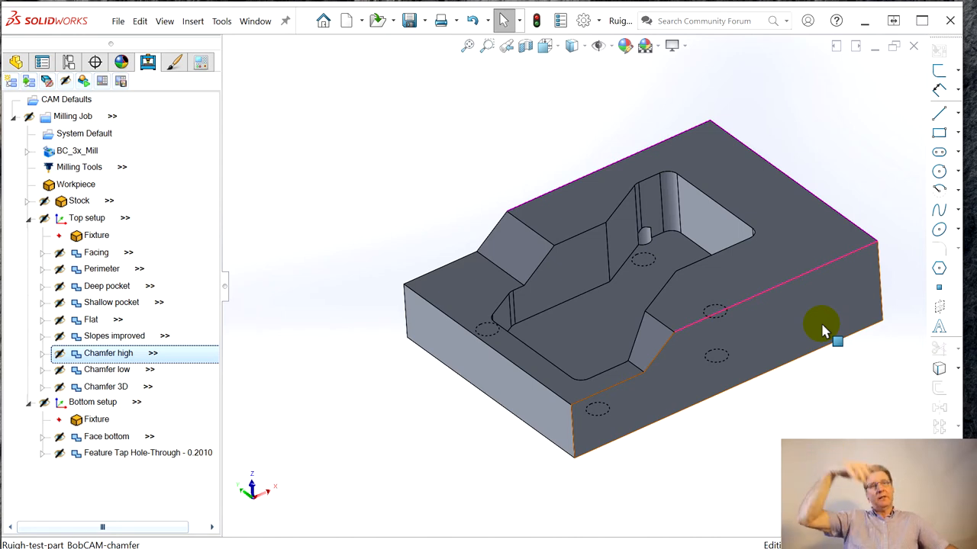
mouse_move(809, 324)
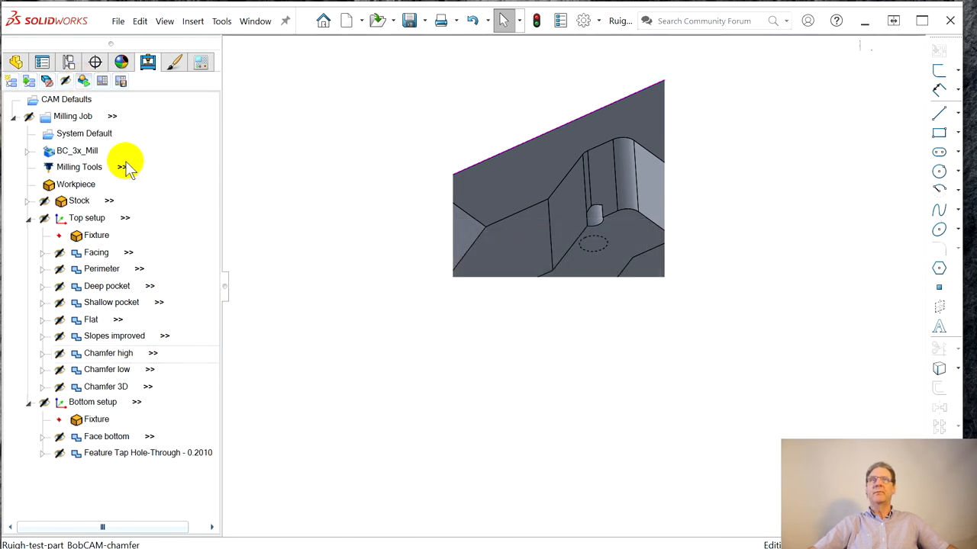
- Launch the milling job simulation showing the uncut stock block at move 1 of 3474
left_click(123, 166)
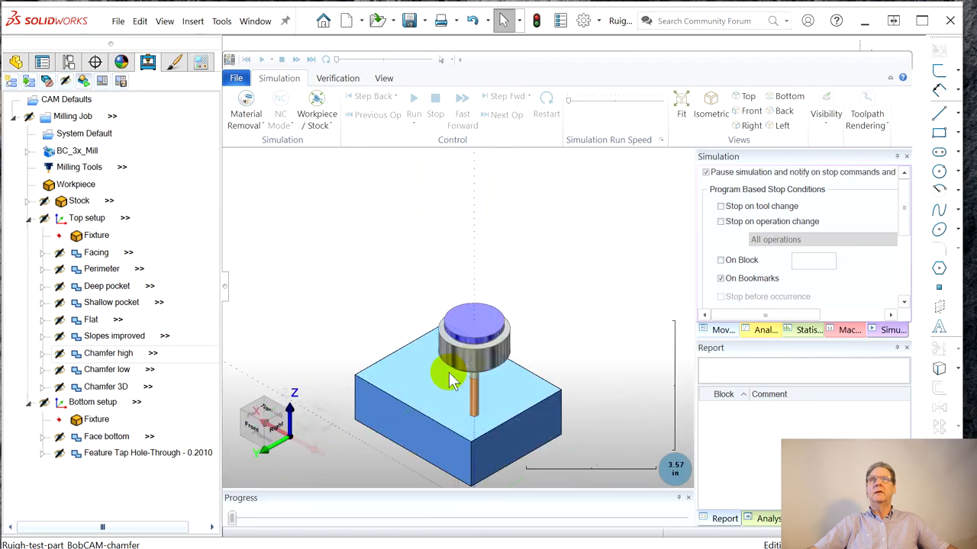
left_click(414, 104)
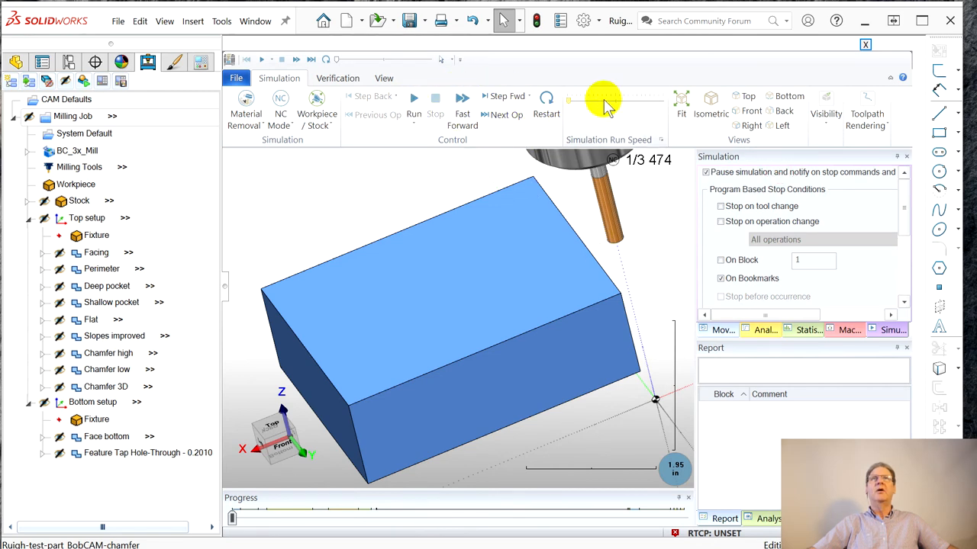
- Set the playback speed and run the simulation to move 3474 of 3474
left_click(415, 104)
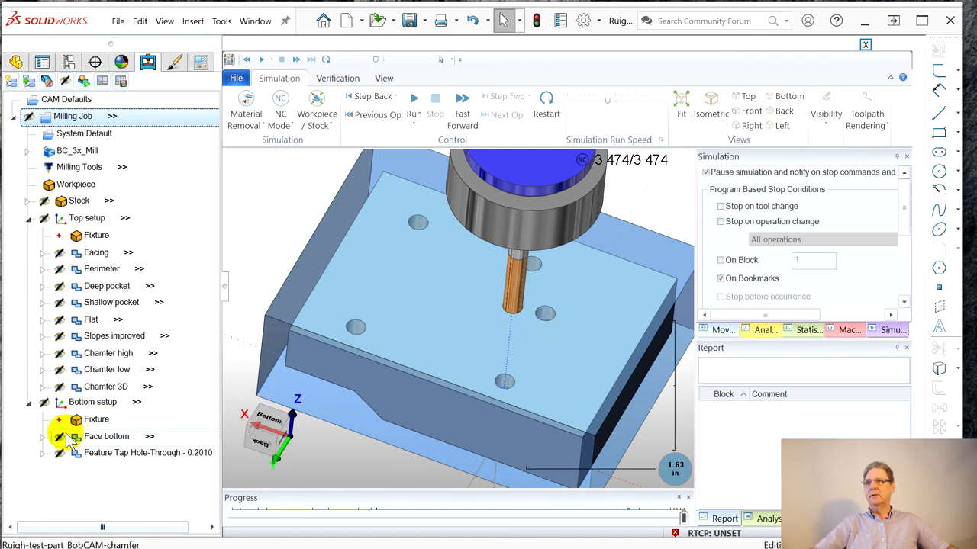
- Leave the simulation and return to the plain part model
left_click(96, 418)
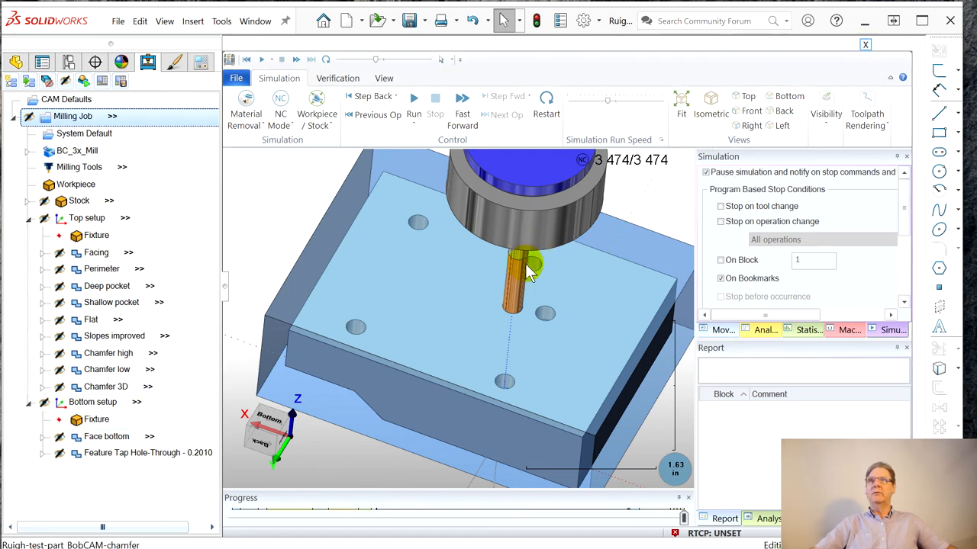
left_click(865, 44)
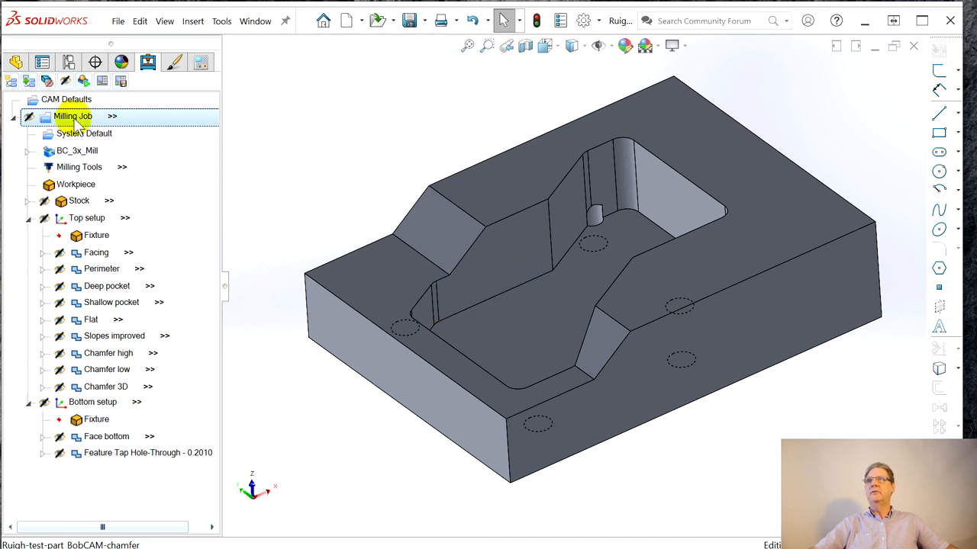
- Bring up the Milling Job's actions listing Post and Setup Sheet, checking the Top setup's too
right_click(73, 116)
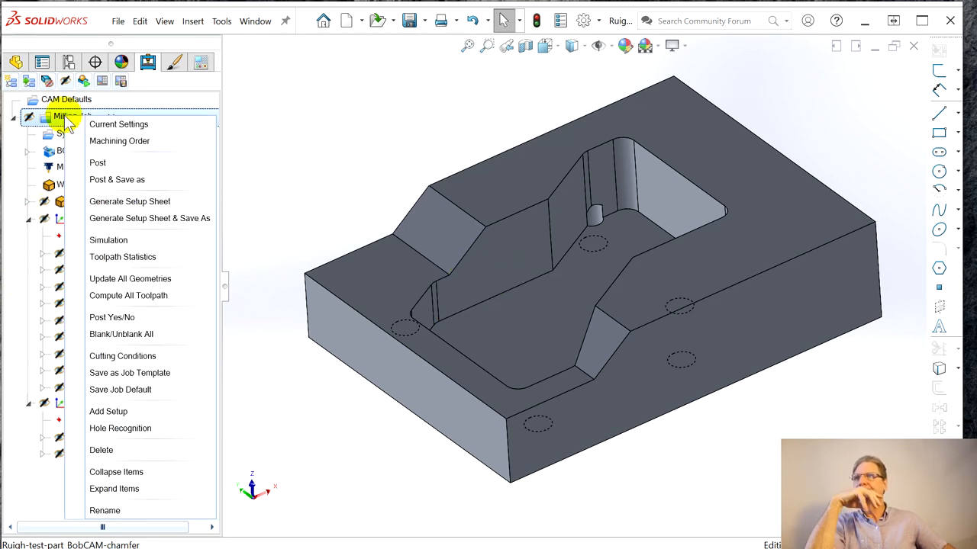
mouse_move(140, 185)
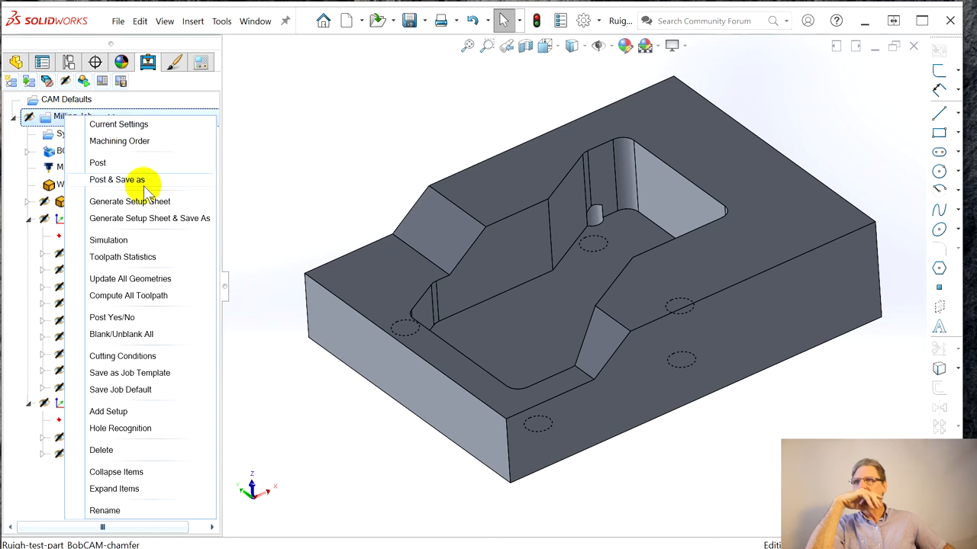
mouse_move(145, 245)
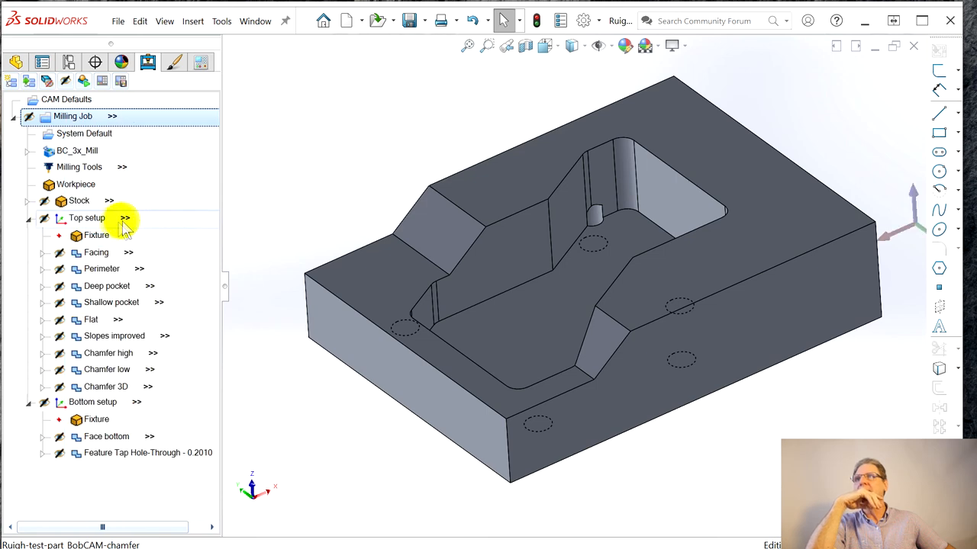
right_click(85, 216)
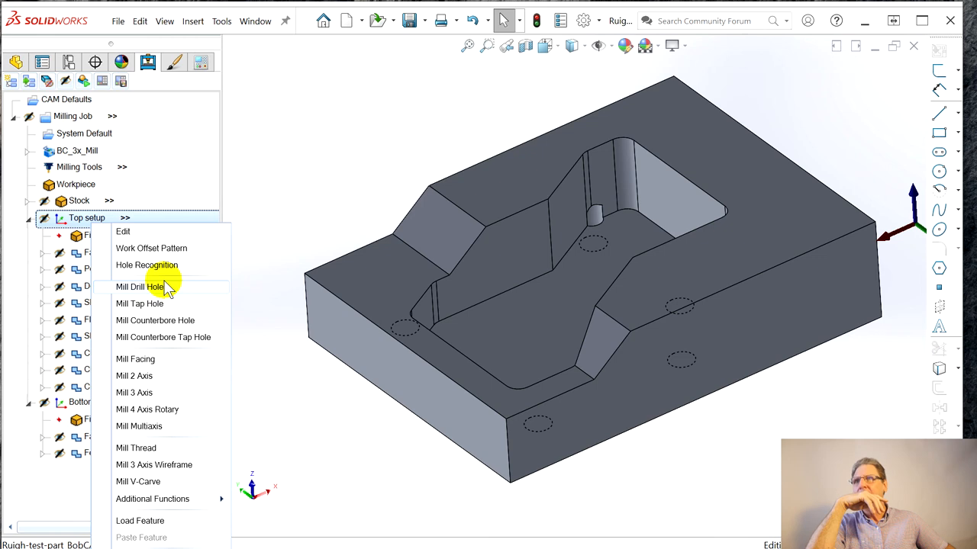
mouse_move(212, 288)
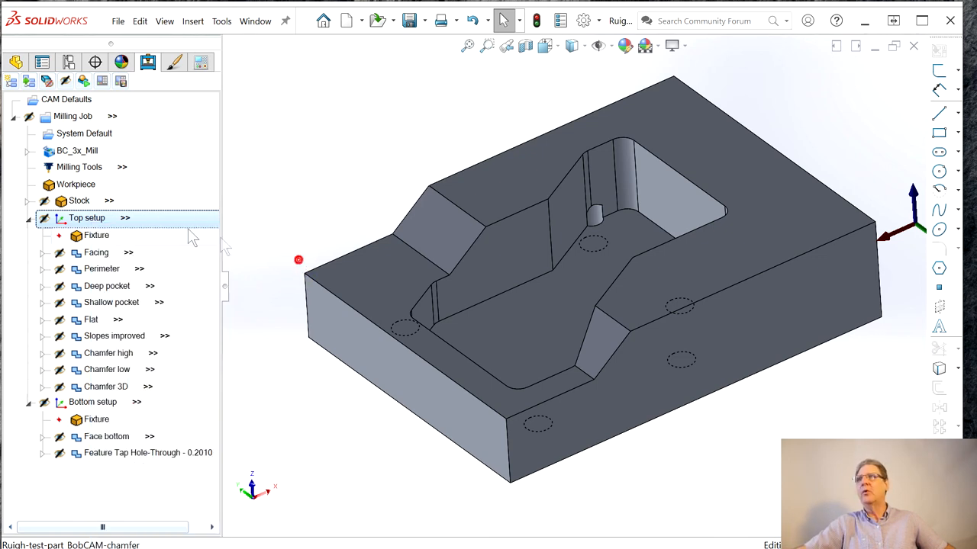
left_click(73, 116)
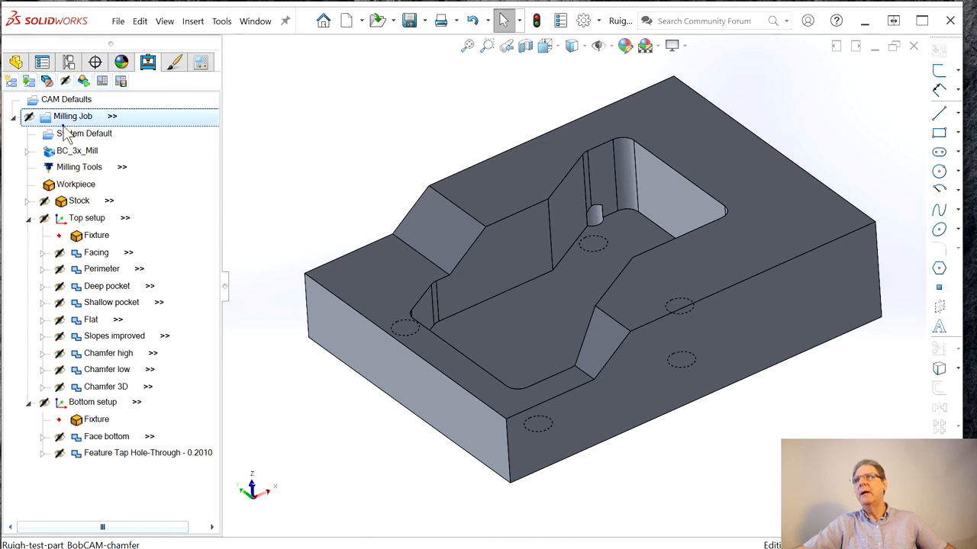
right_click(74, 116)
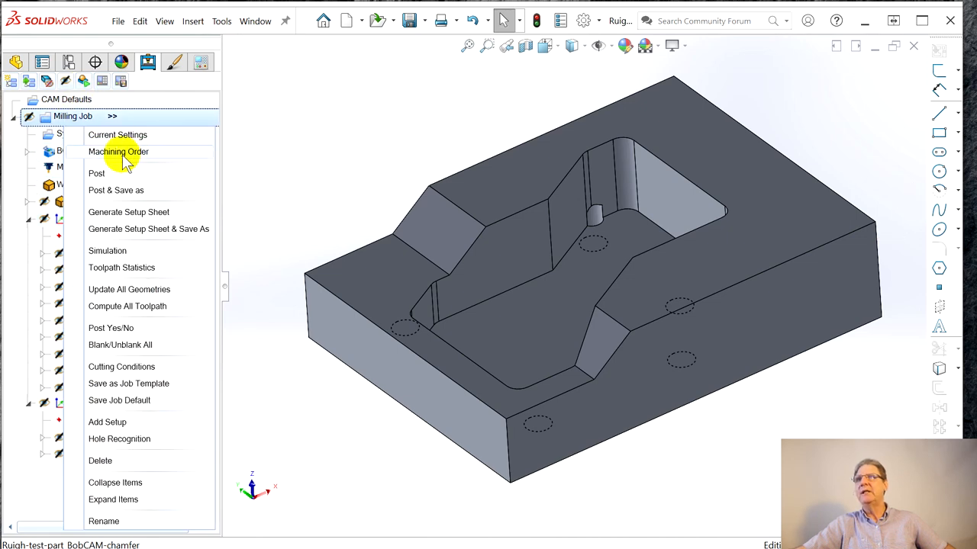
- Review the Machining Order list from Top setup Facing down to the bottom setup's tapped holes
left_click(119, 153)
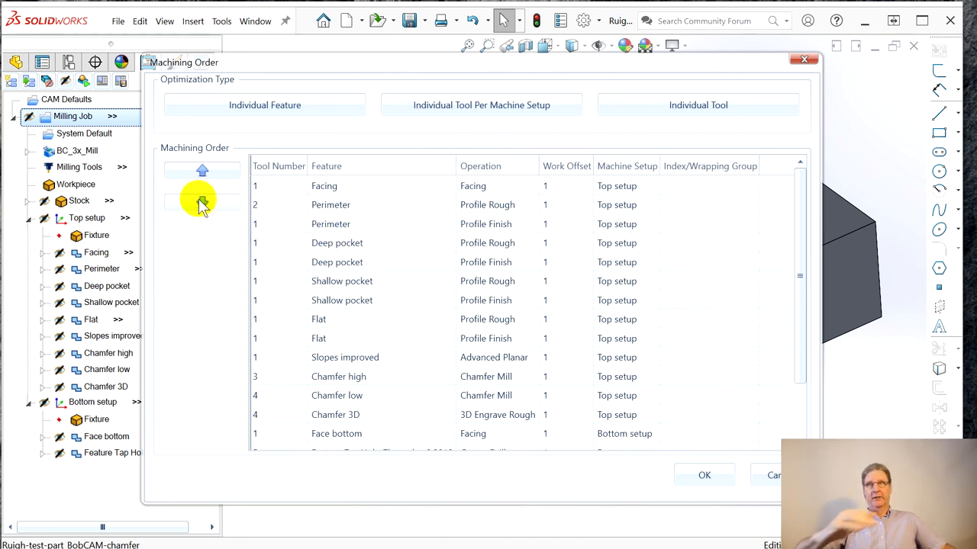
left_click(336, 242)
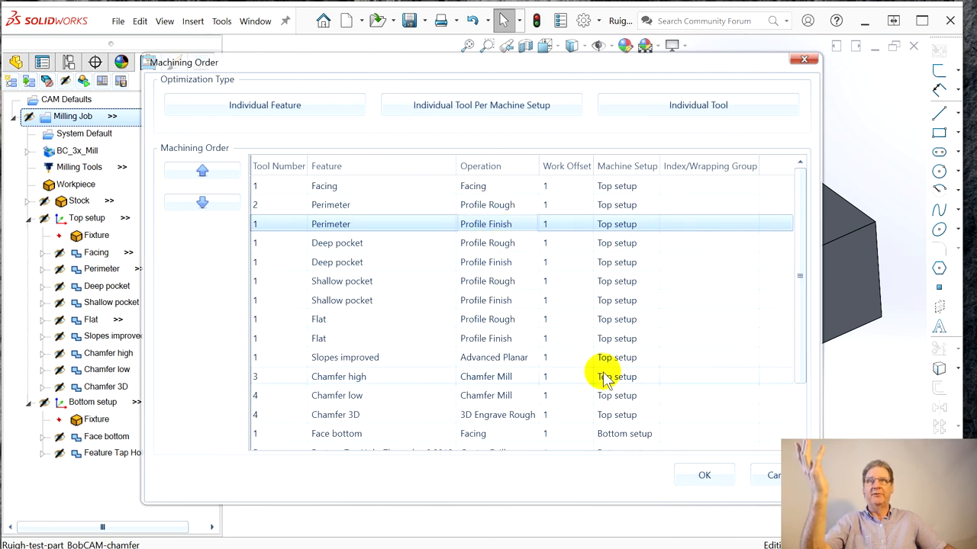
scroll("down", 3)
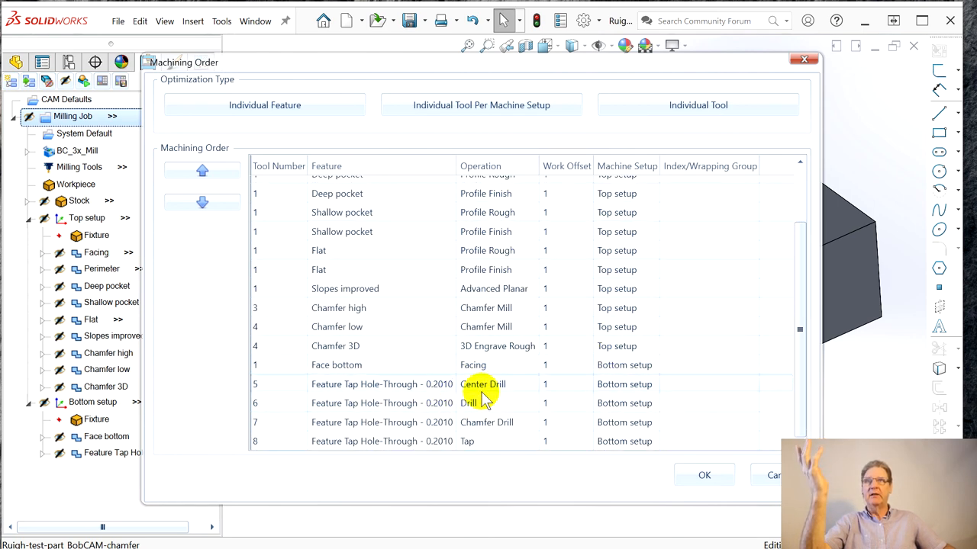